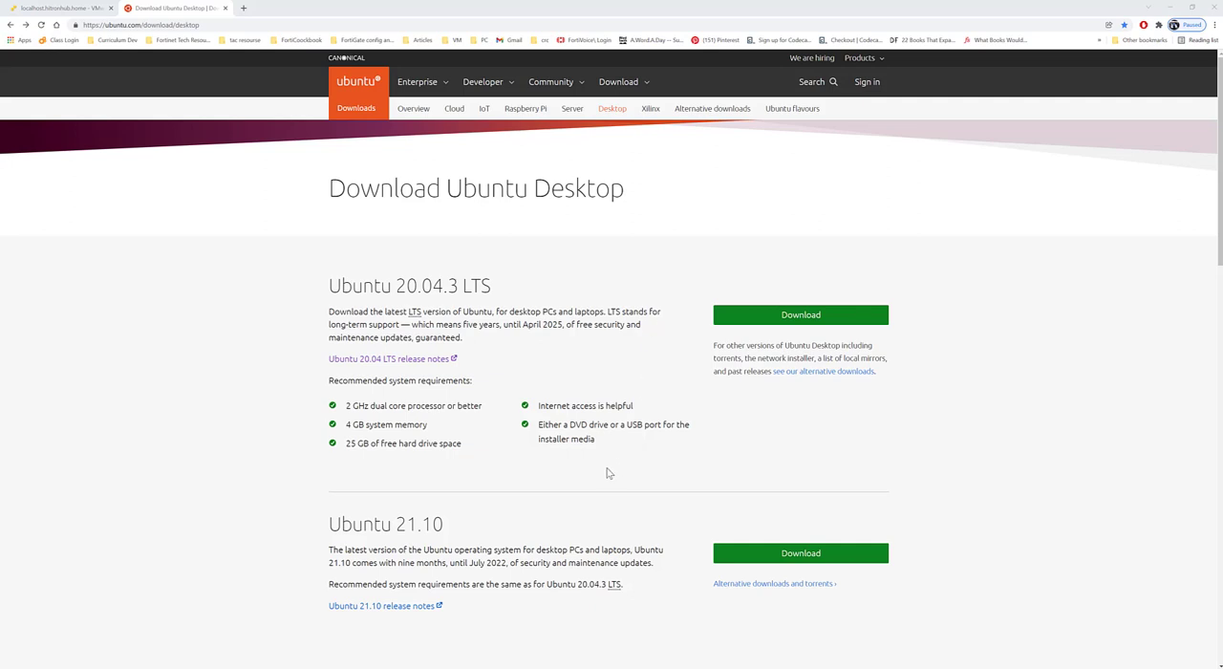
mouse_move(522, 268)
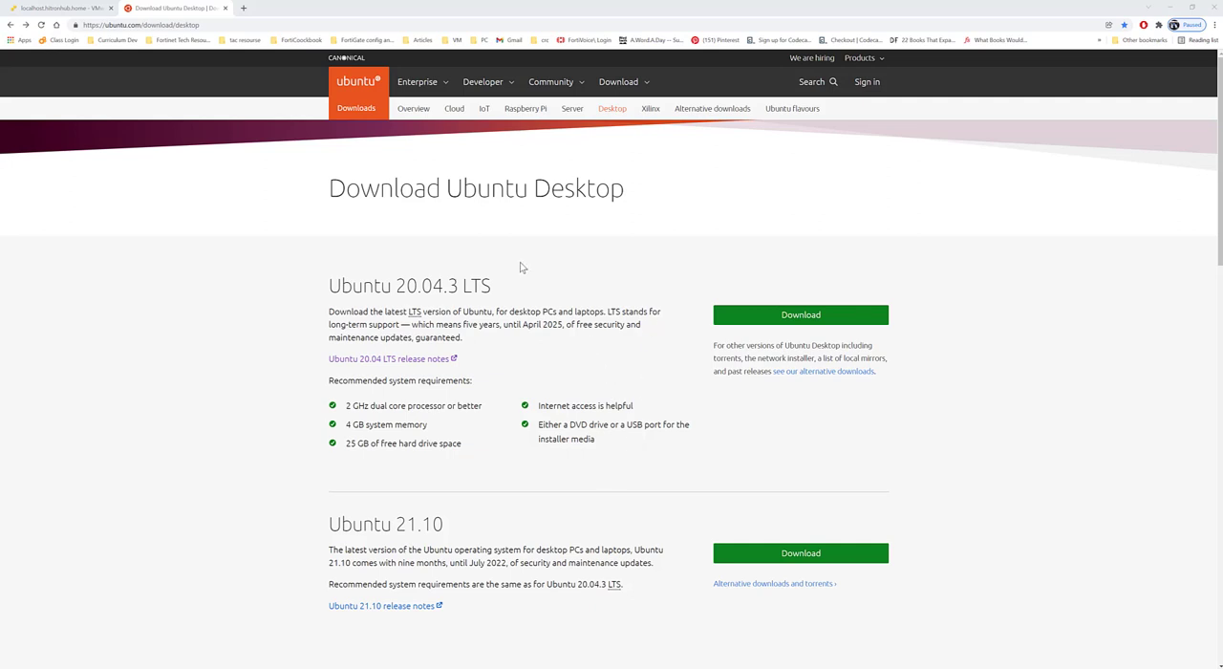
mouse_move(519, 224)
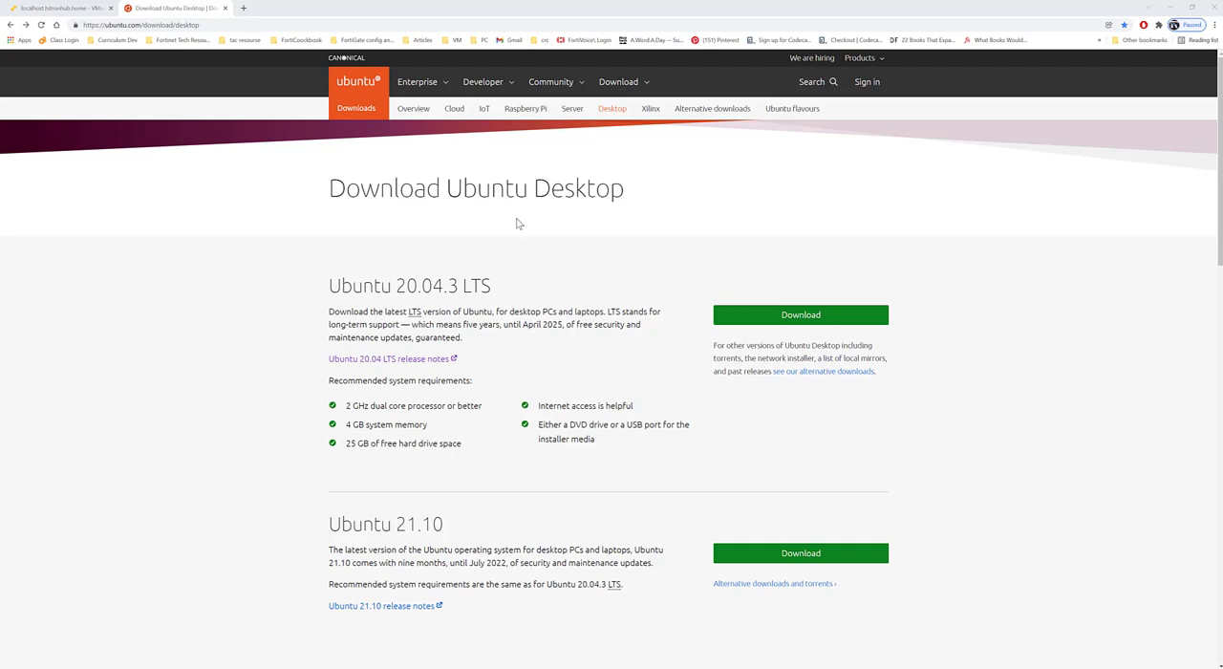
Step: Bring up the ESXi Host Client's virtual machine inventory listing eight existing VMs
left_click_drag(462, 188, 612, 188)
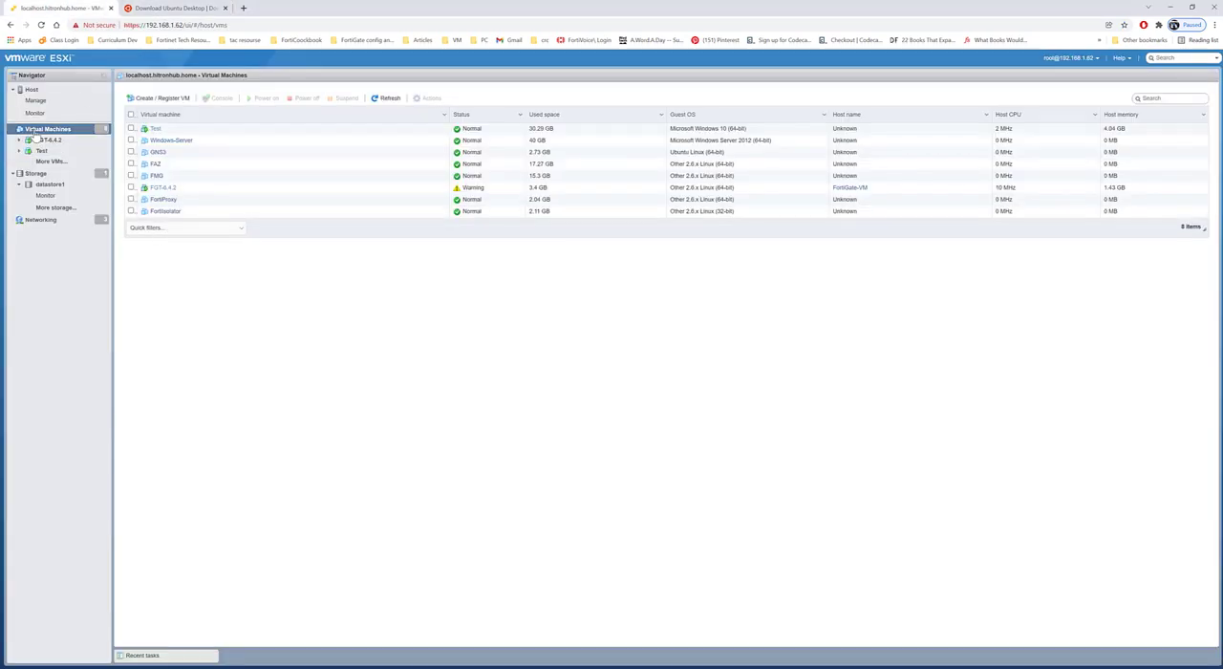
mouse_move(49, 128)
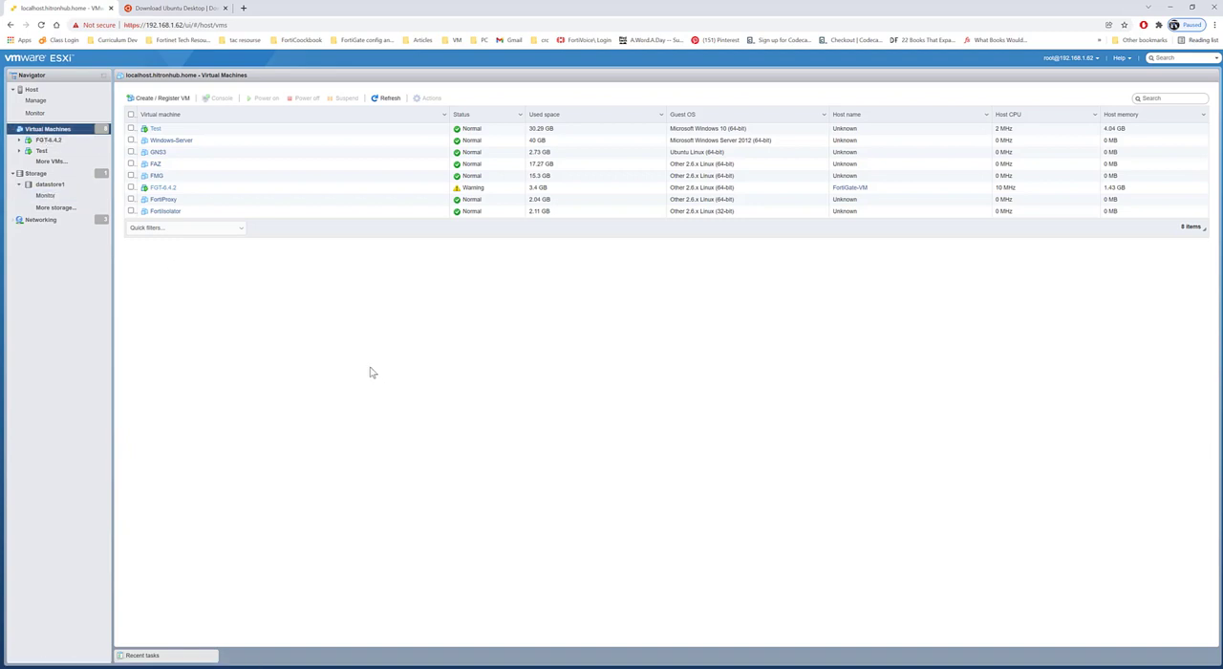
mouse_move(215, 199)
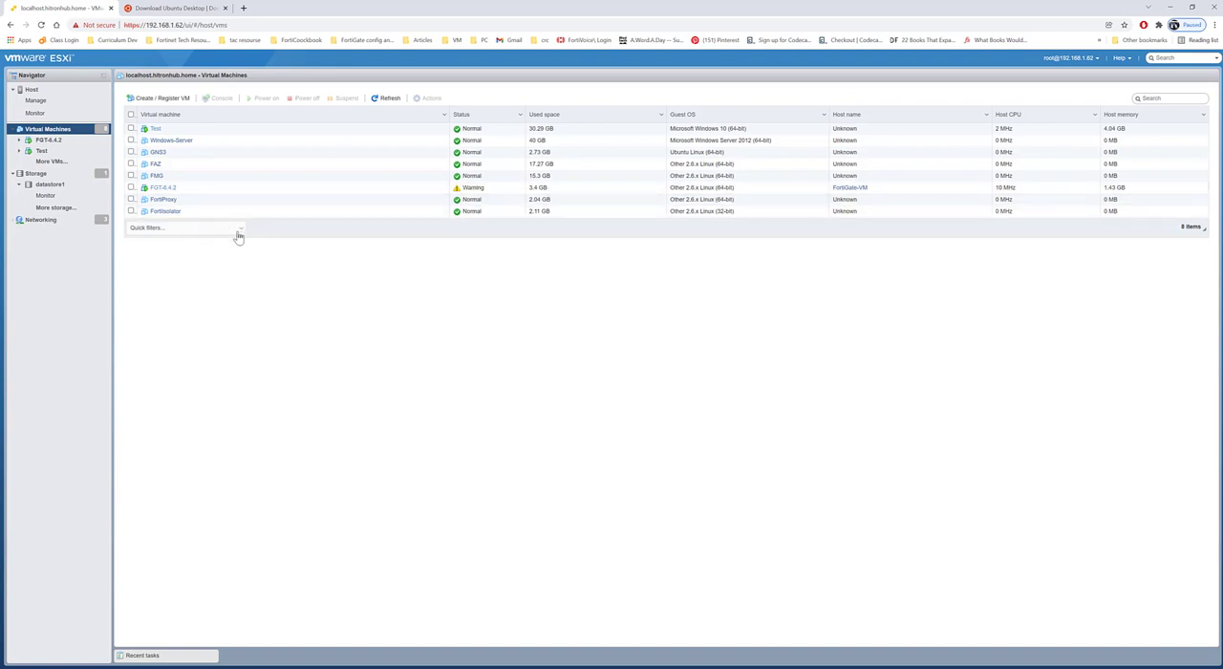
mouse_move(237, 243)
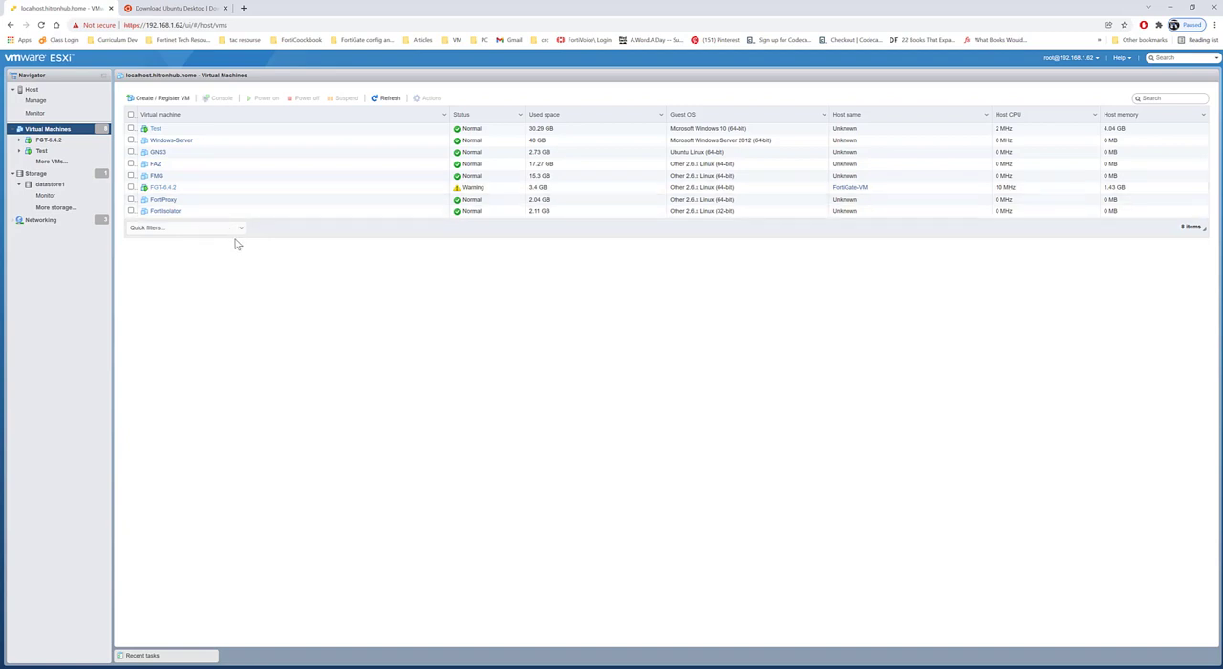
mouse_move(273, 248)
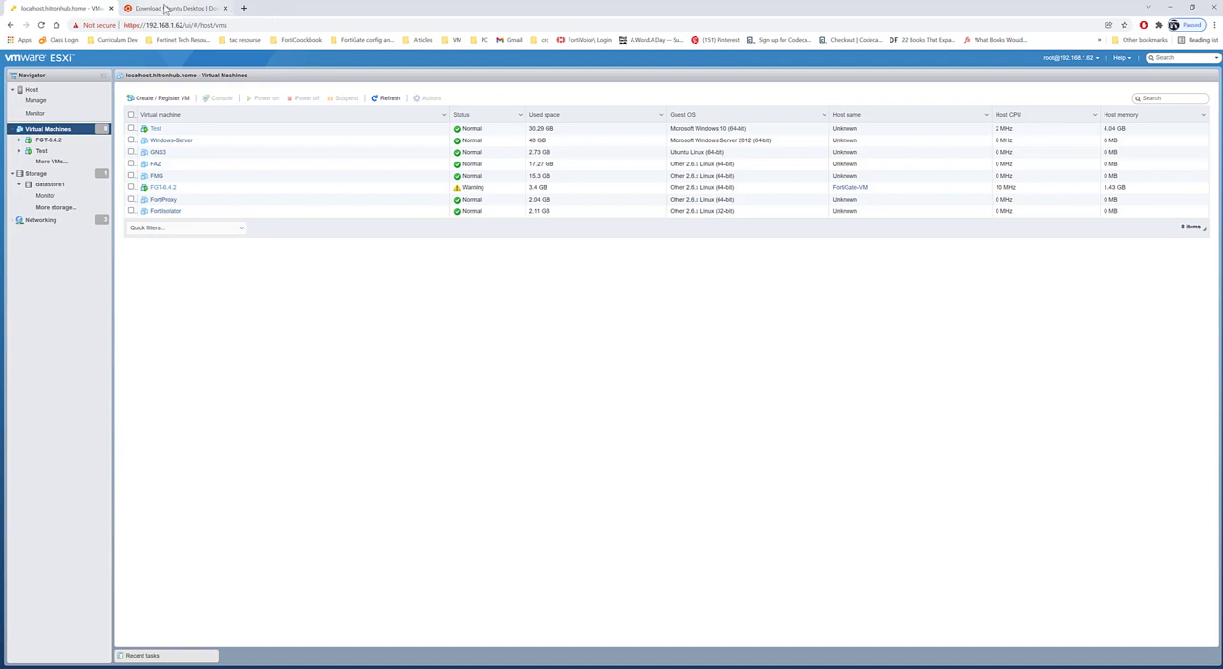
Step: Go back to Ubuntu's Downloads page offering Ubuntu 20.04.3 LTS and 21.10
left_click(176, 7)
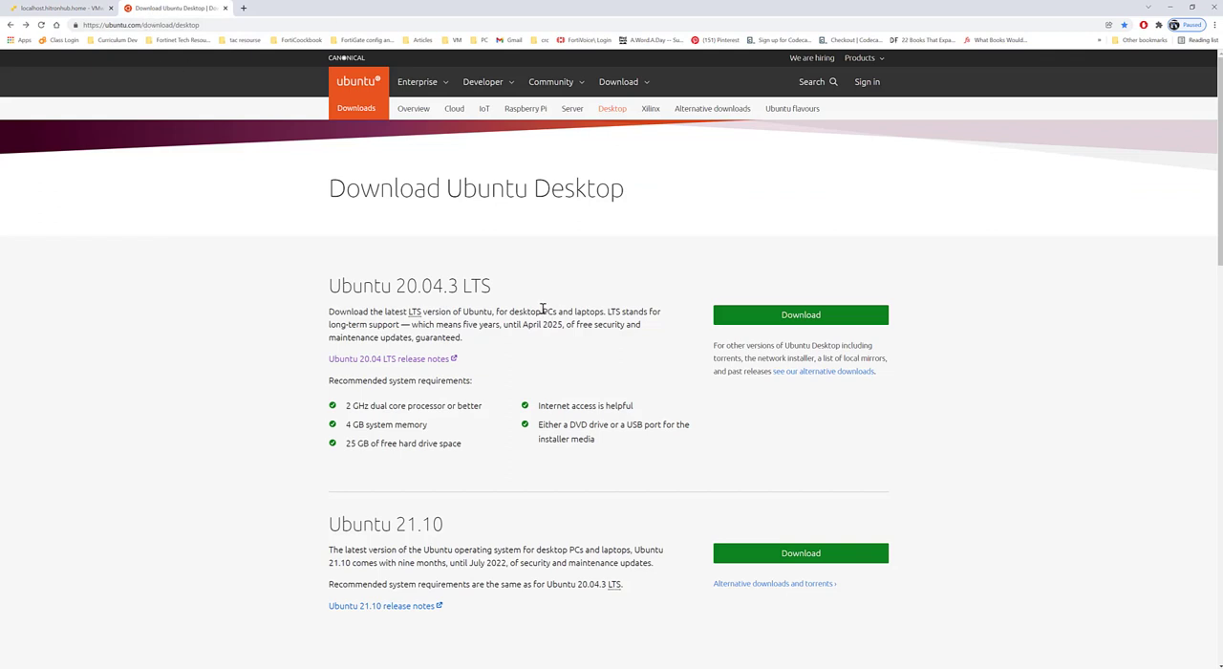
mouse_move(248, 105)
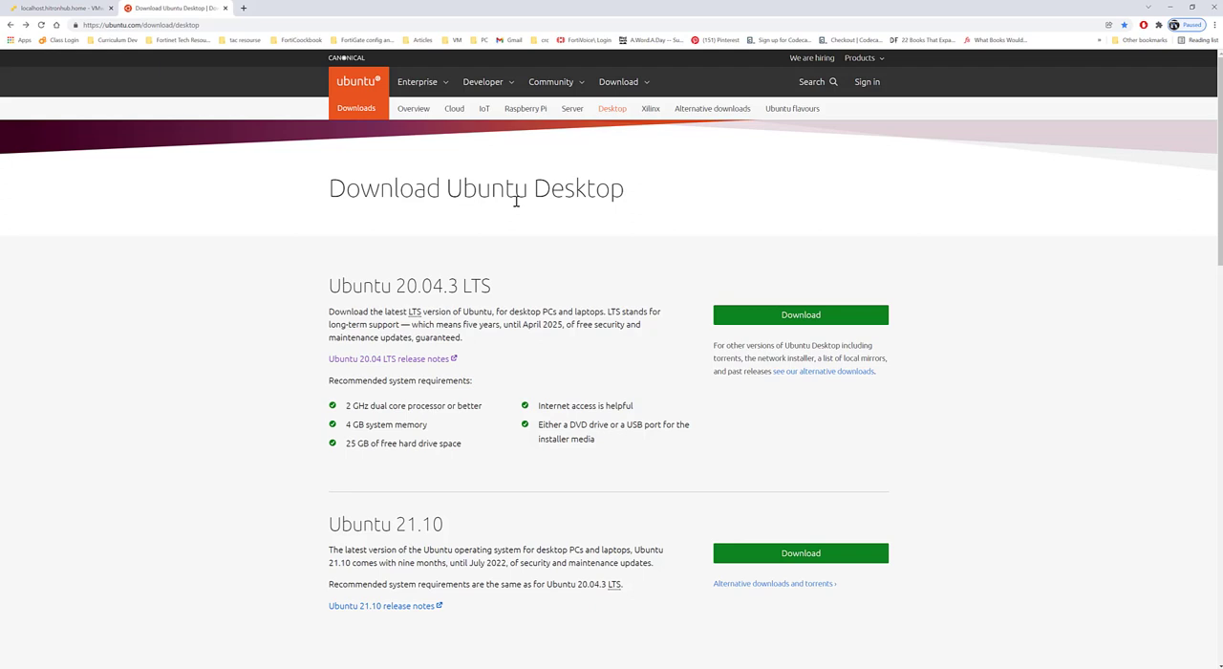
mouse_move(517, 201)
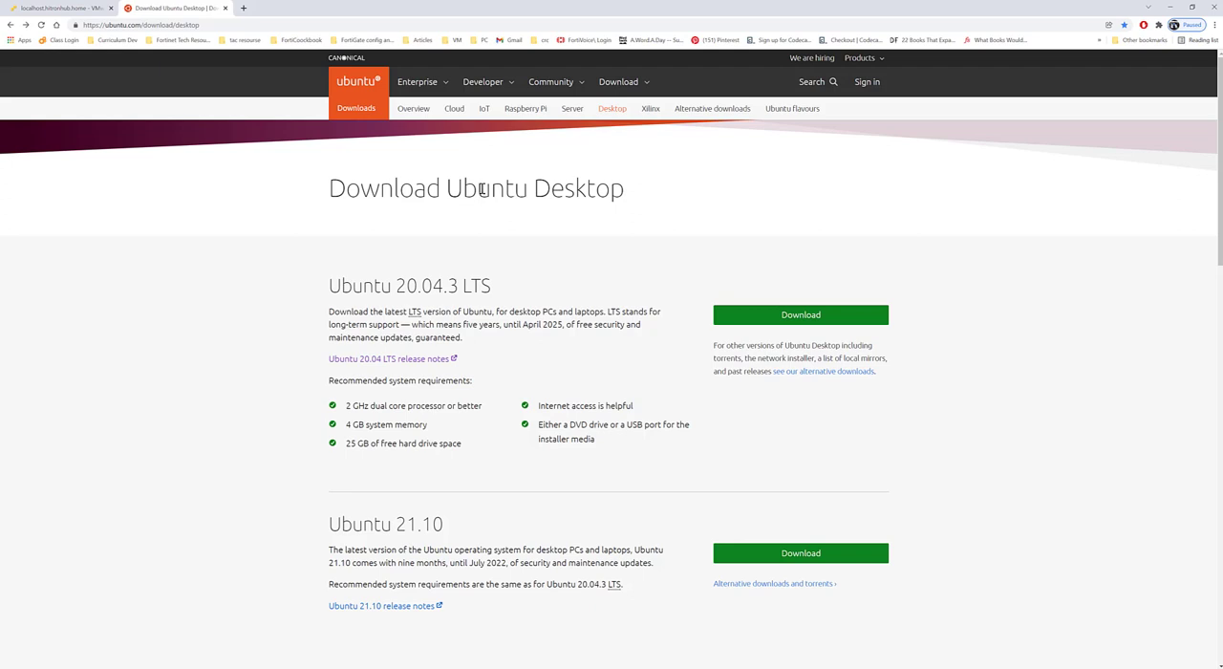
mouse_move(482, 187)
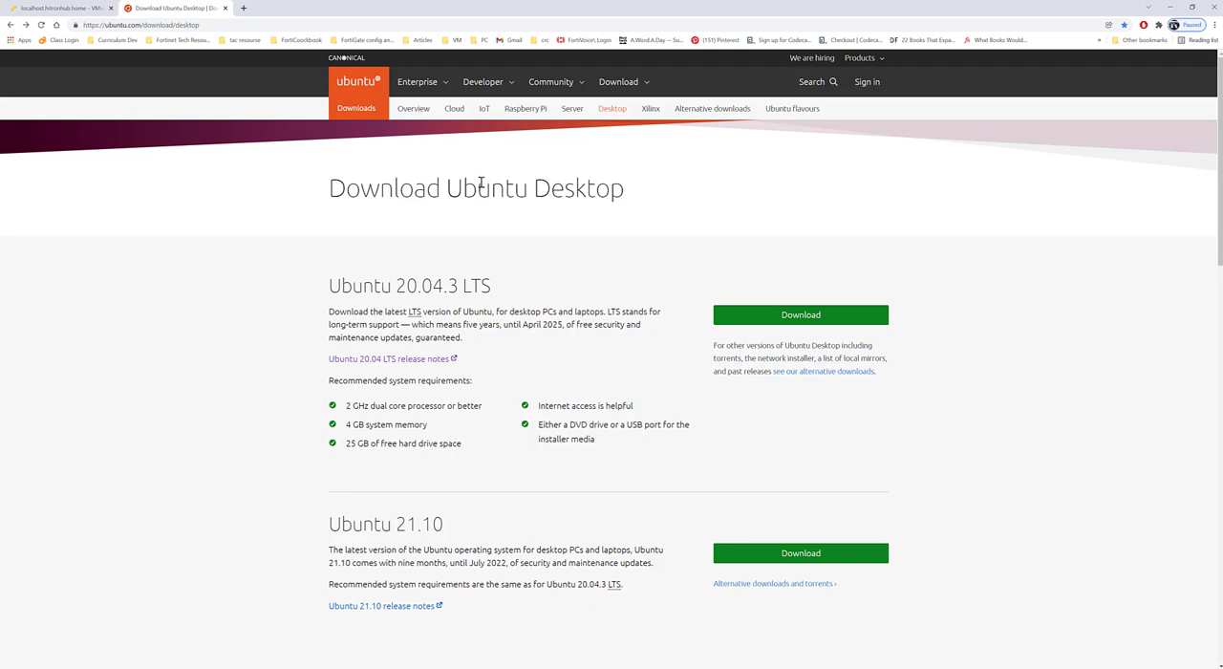
mouse_move(400, 180)
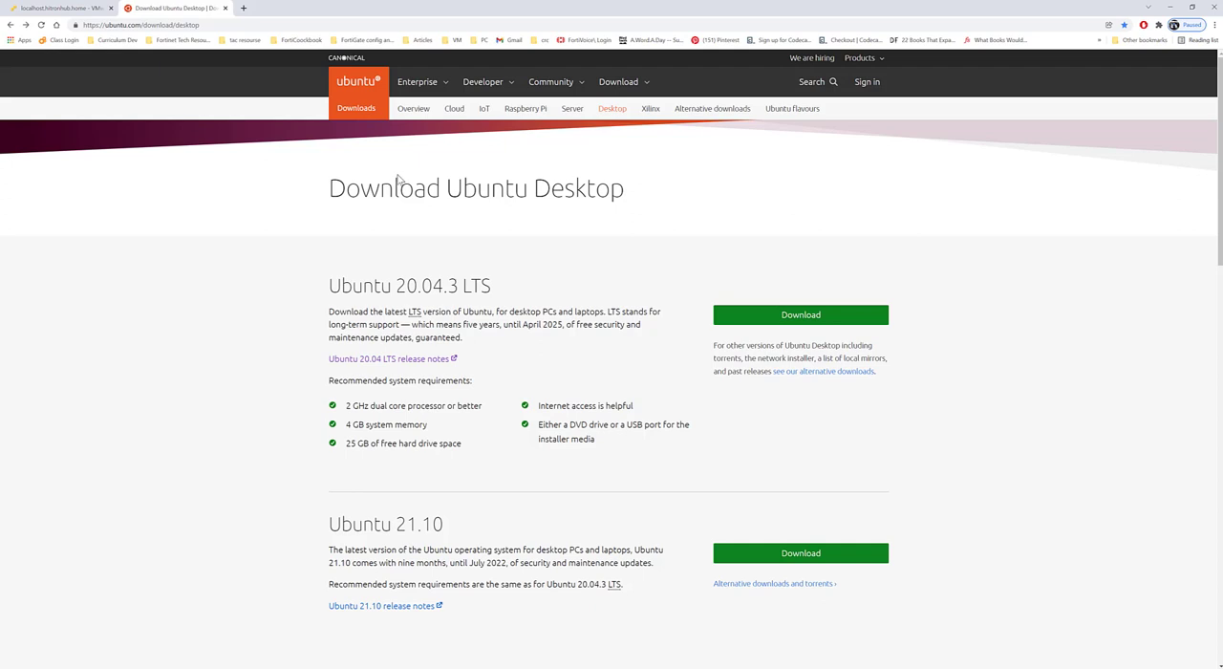
left_click(138, 24)
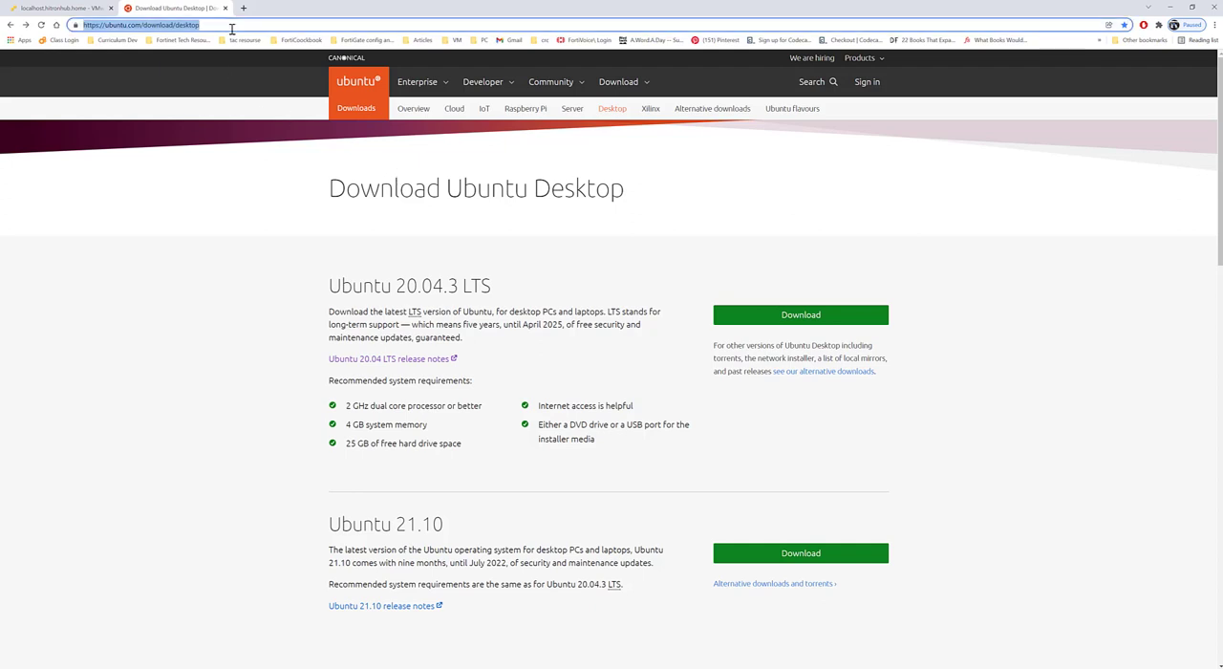
left_click(258, 253)
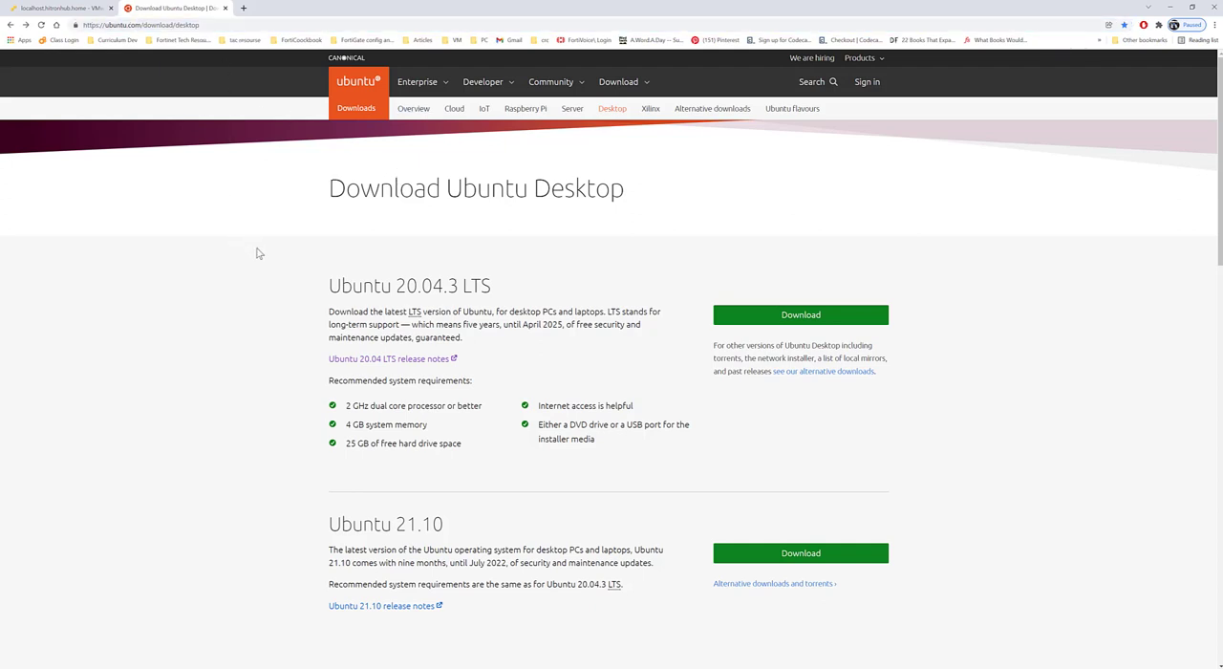
mouse_move(392, 276)
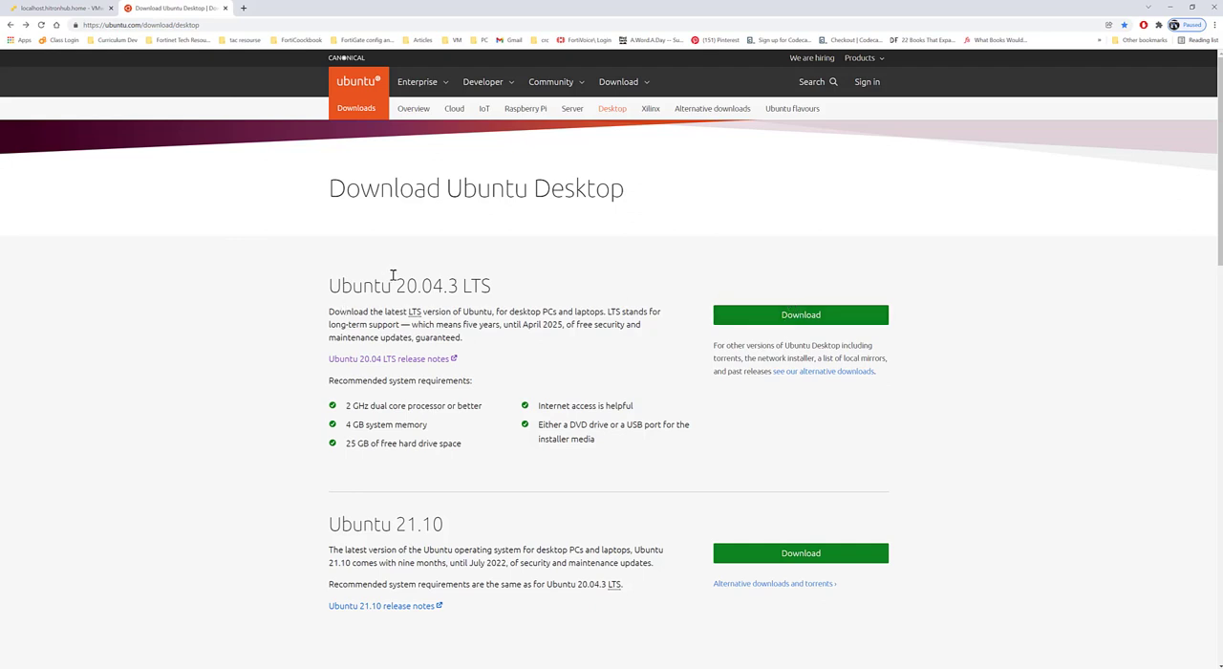
double_click(443, 285)
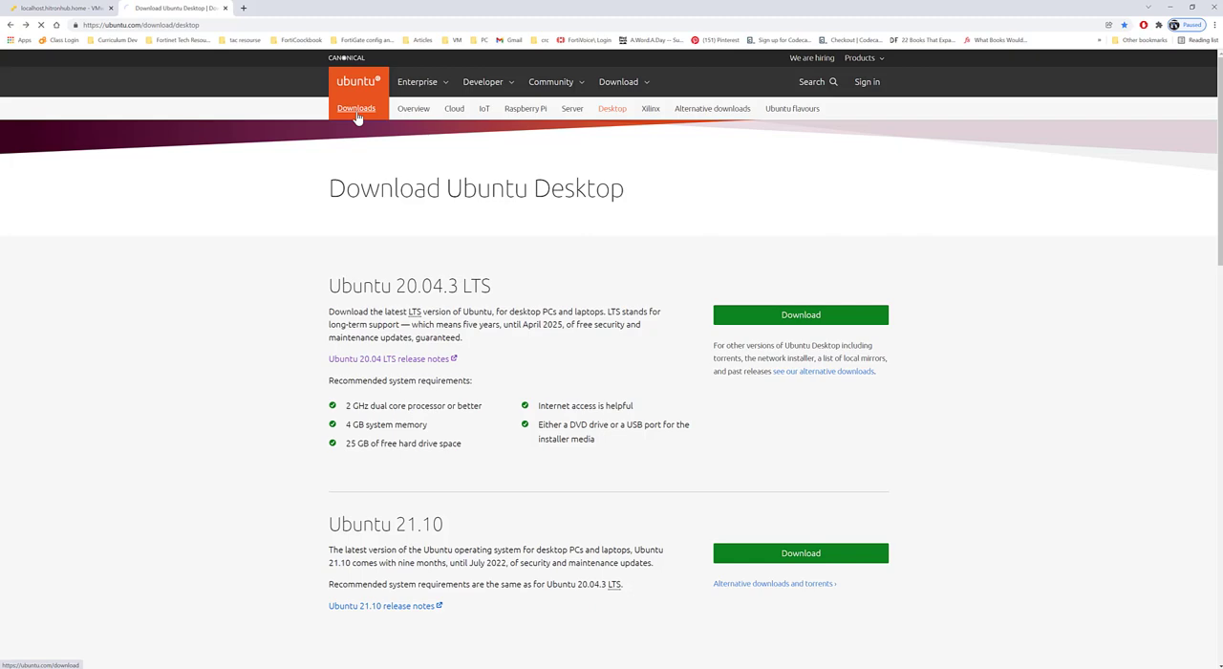
left_click(356, 108)
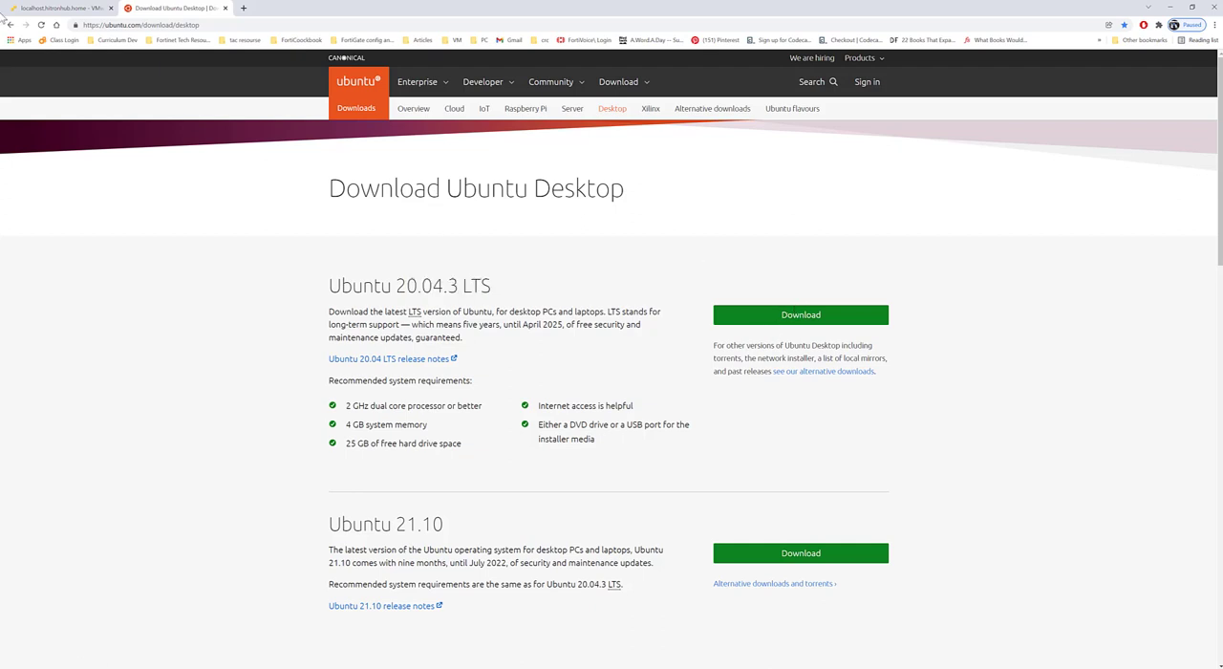
Step: Start a brand-new virtual machine in ESXi and name it Ubuntu
left_click(57, 7)
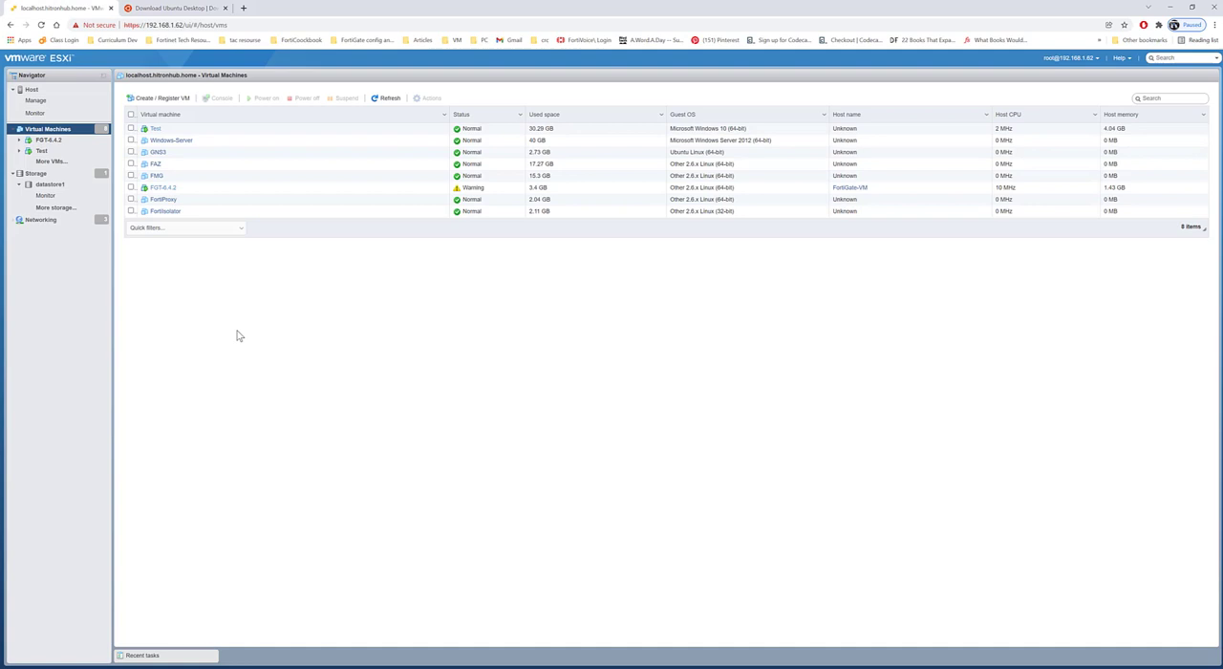
mouse_move(162, 98)
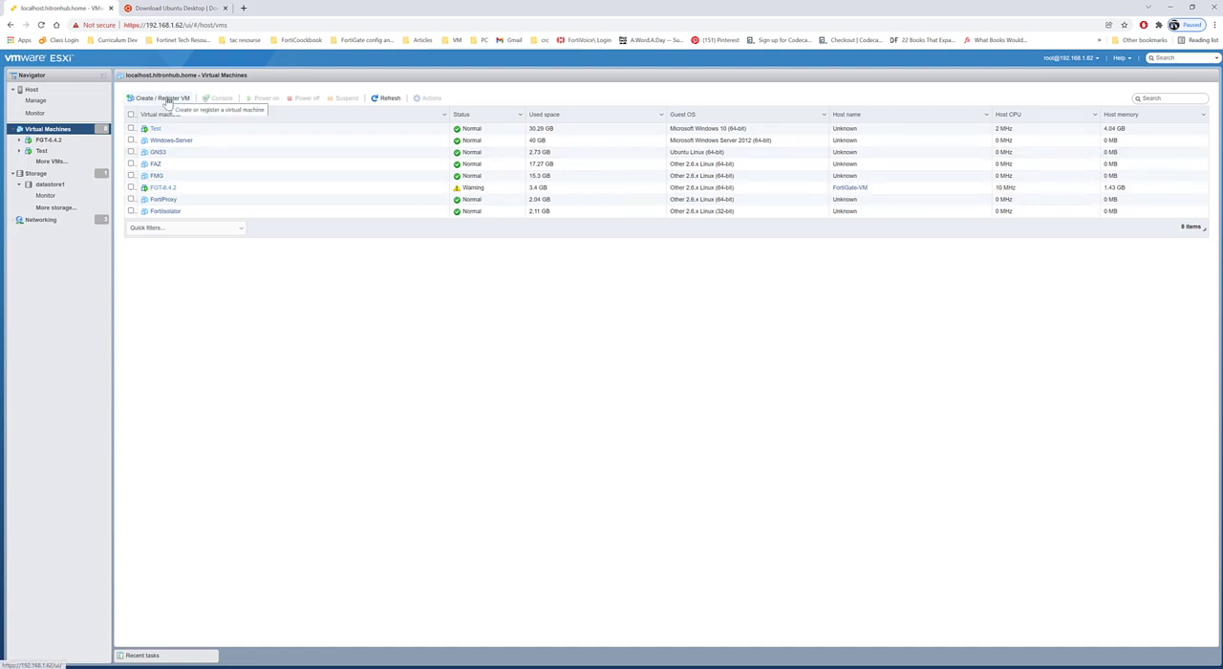
left_click(163, 97)
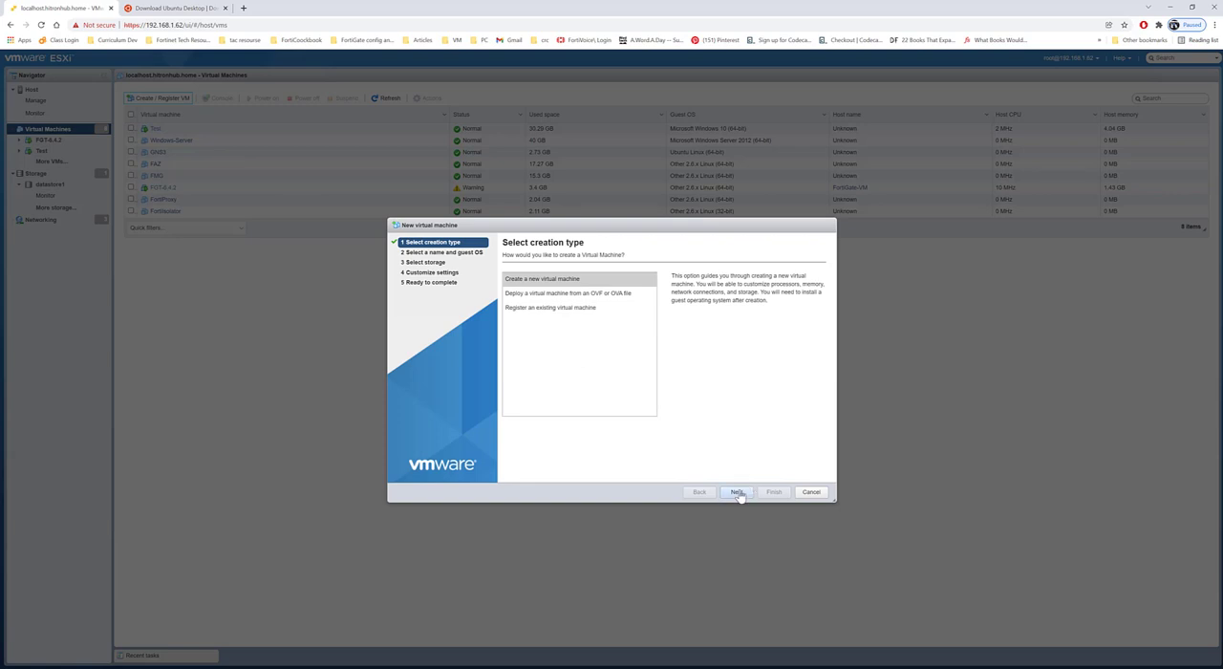
left_click(736, 491)
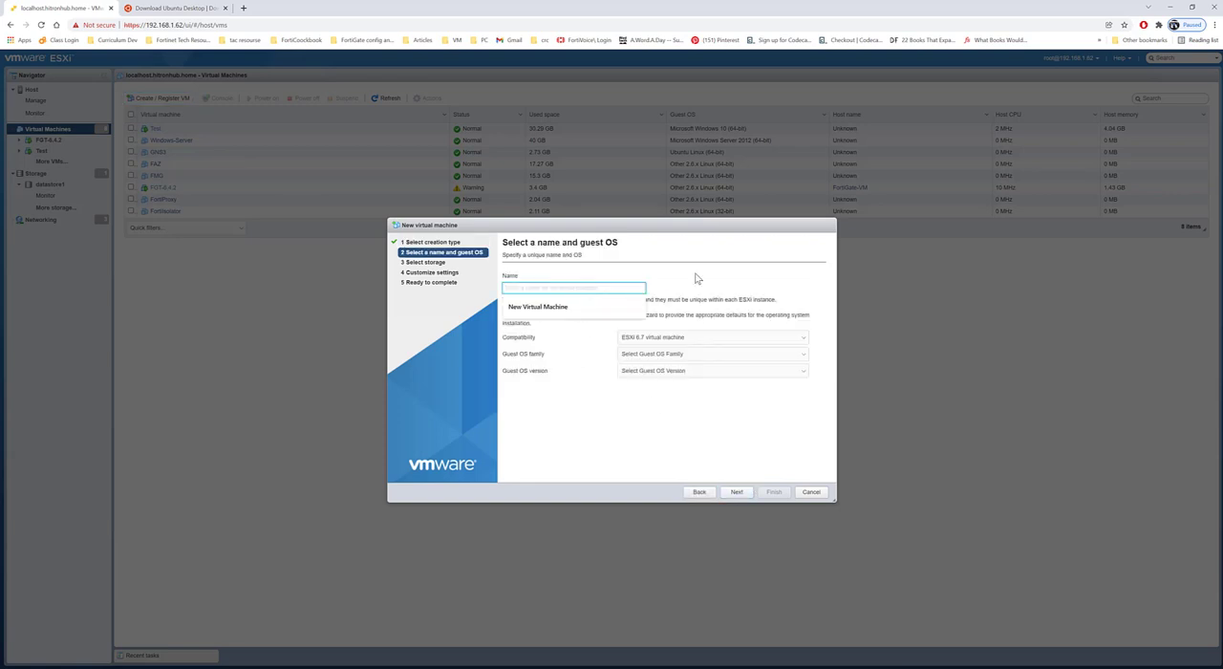
type("u")
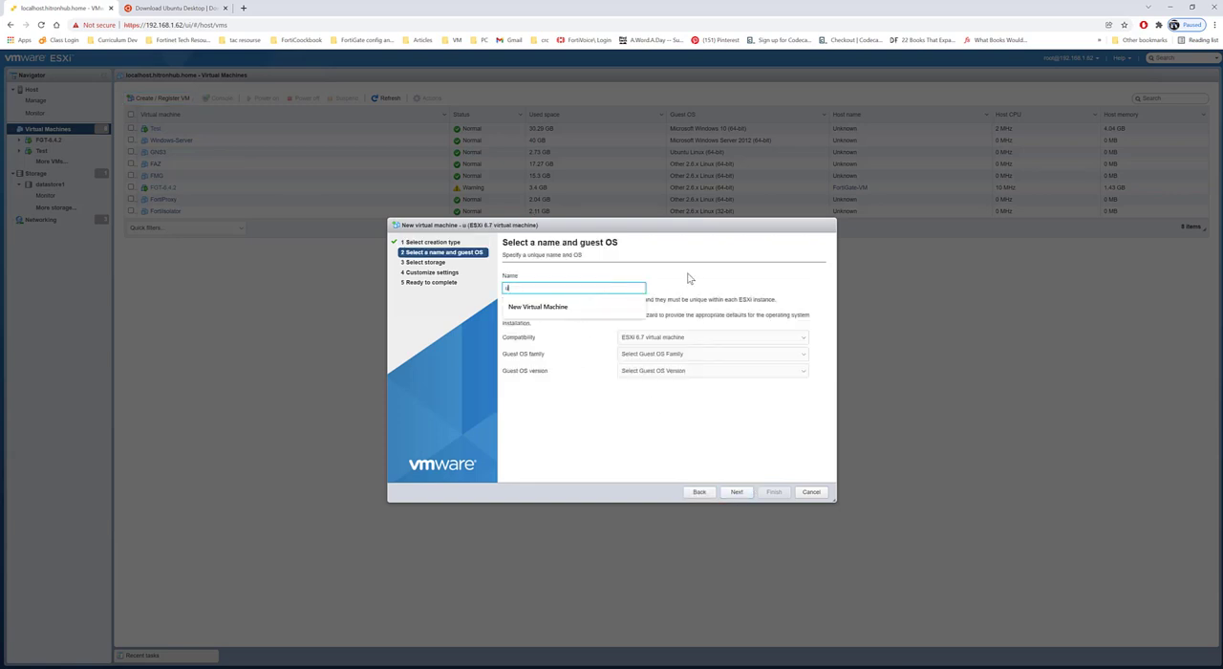
type("BU")
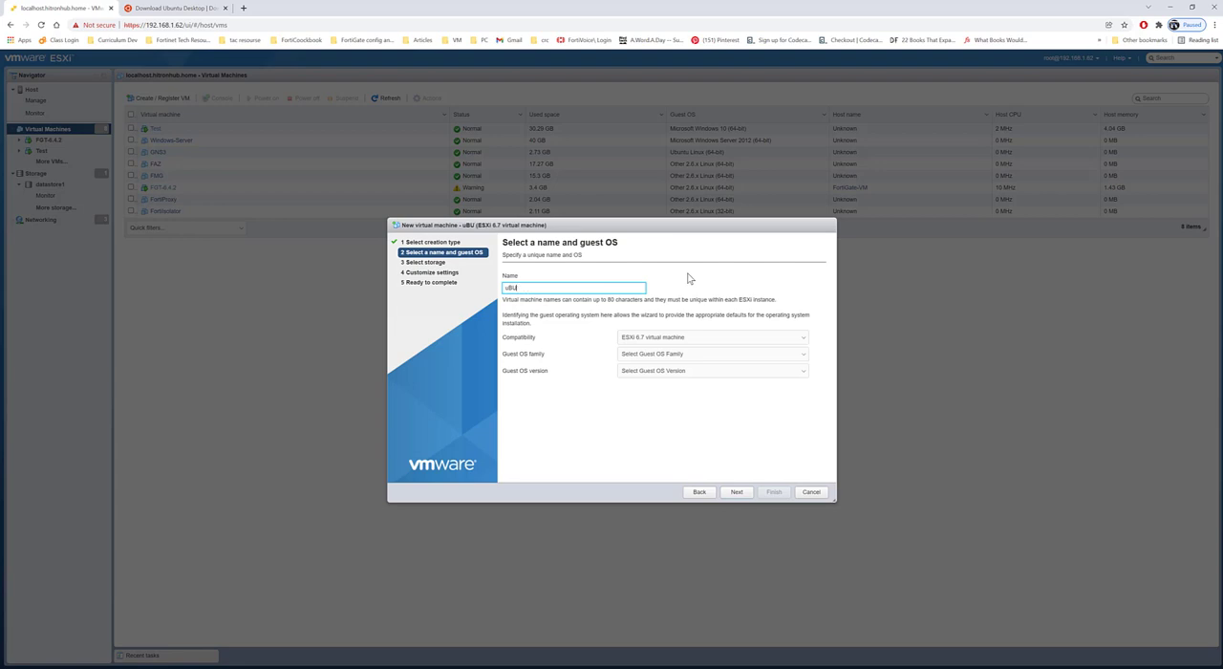
key("BackSpace")
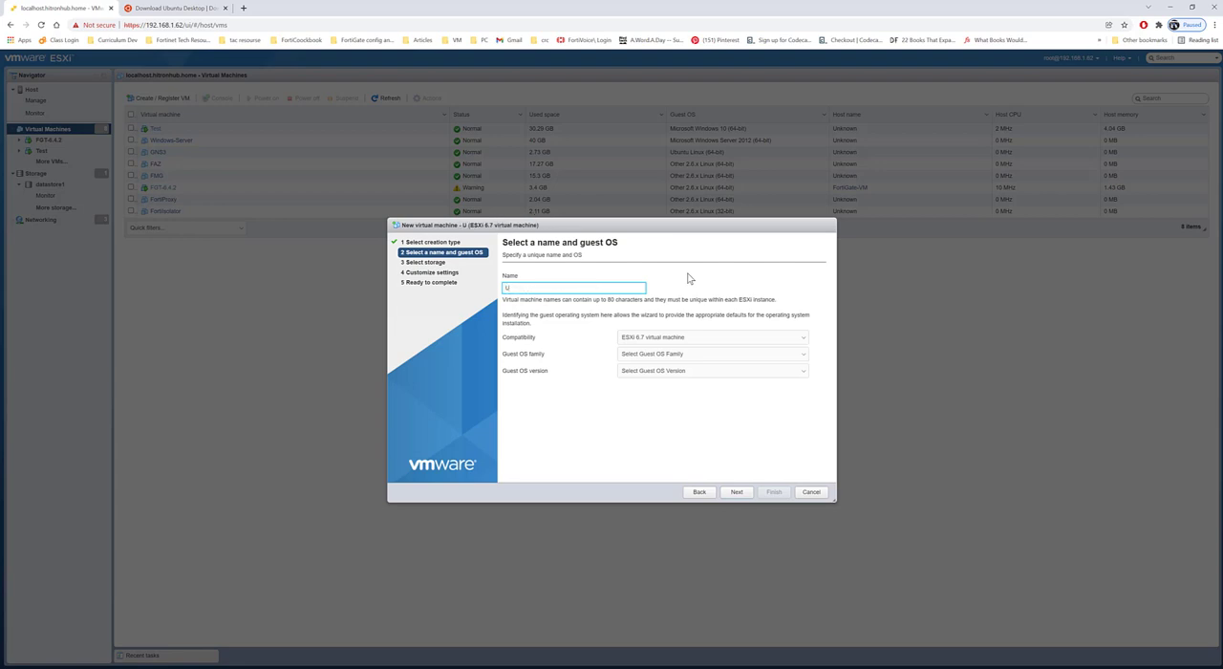
type("Ubuntu")
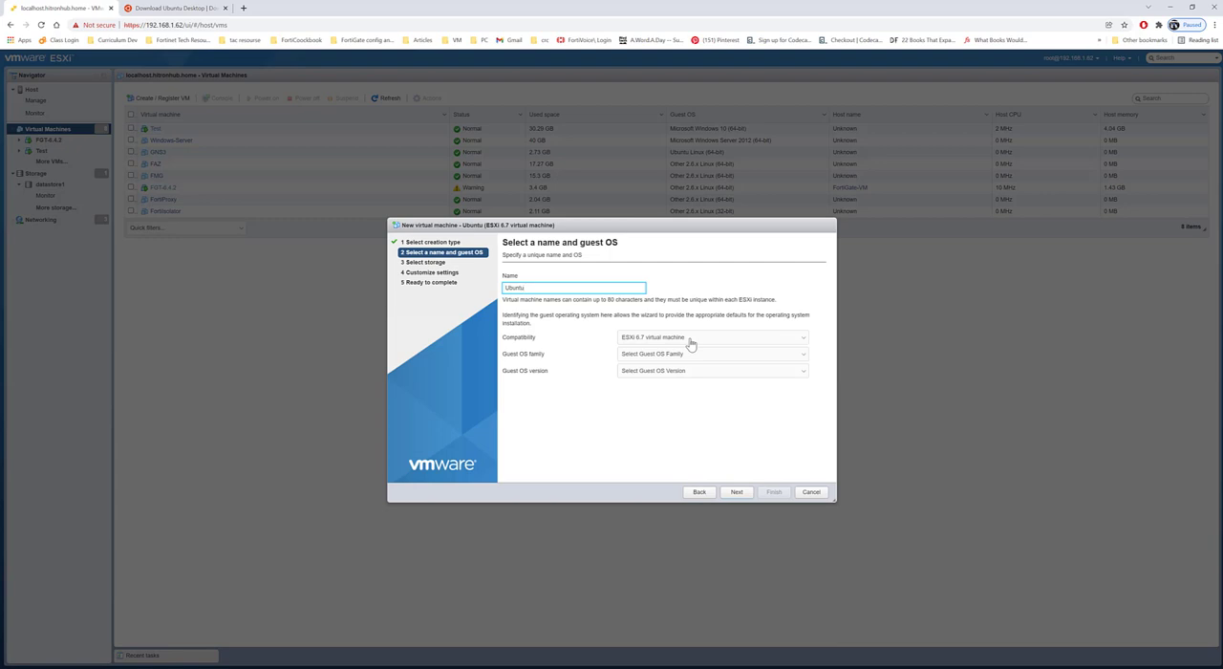
Step: Set the guest OS family to Linux and version to Ubuntu Linux (64-bit)
left_click(711, 354)
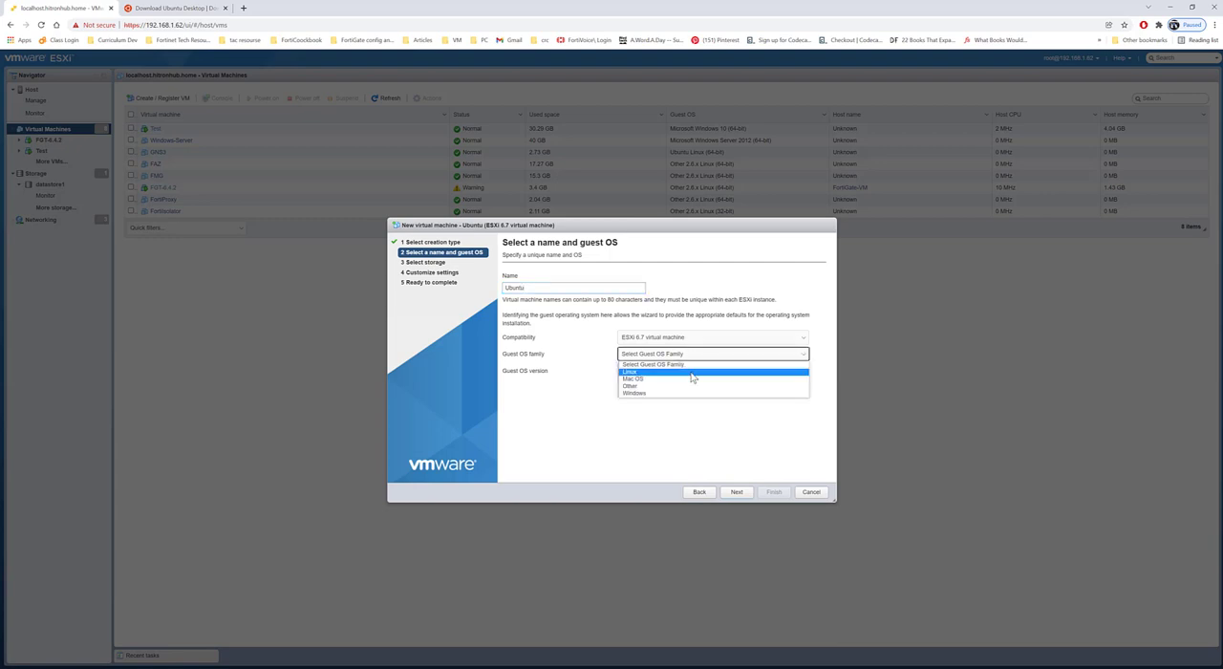
left_click(630, 372)
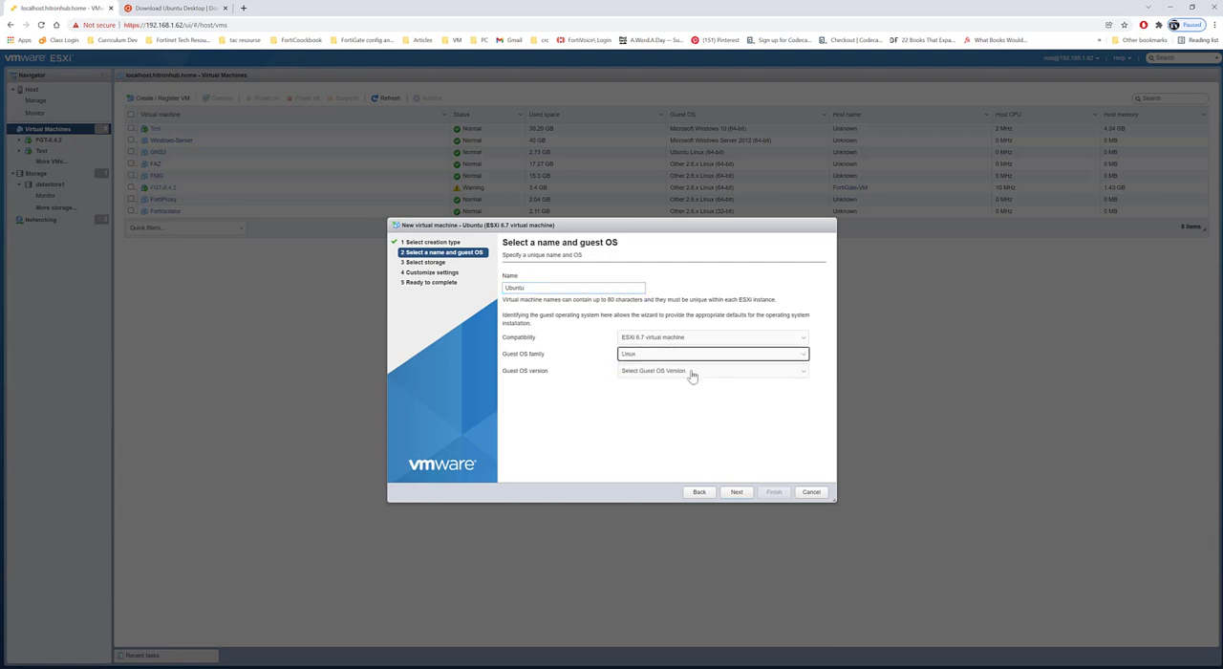
left_click(712, 371)
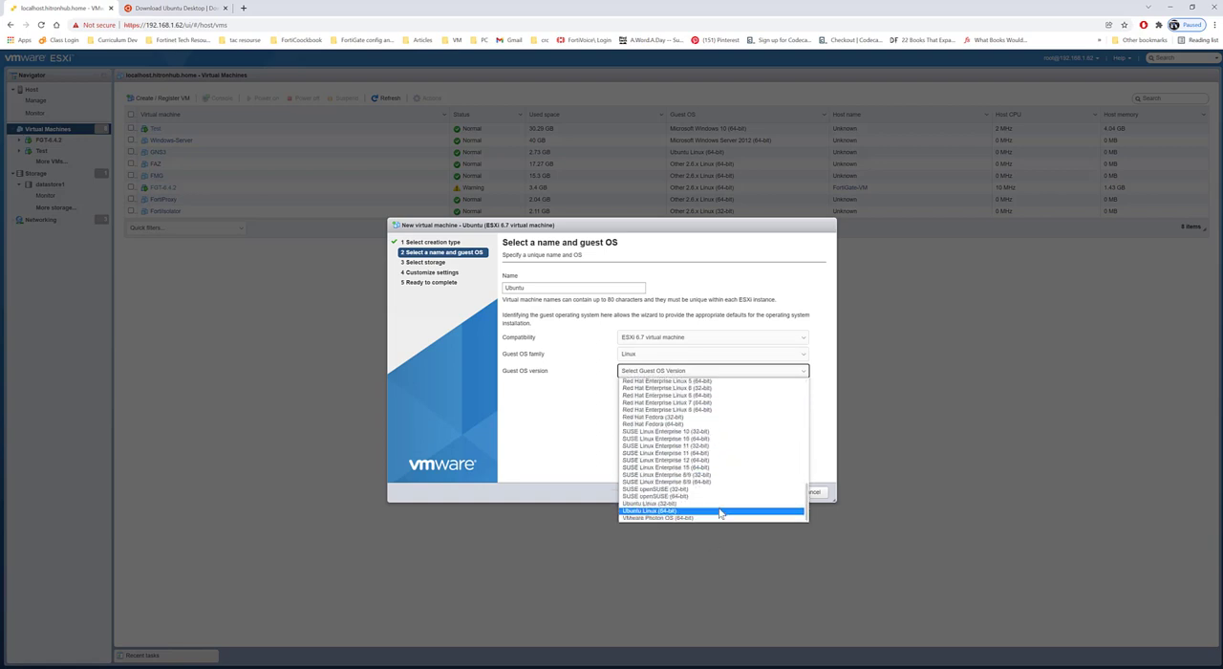
left_click(650, 510)
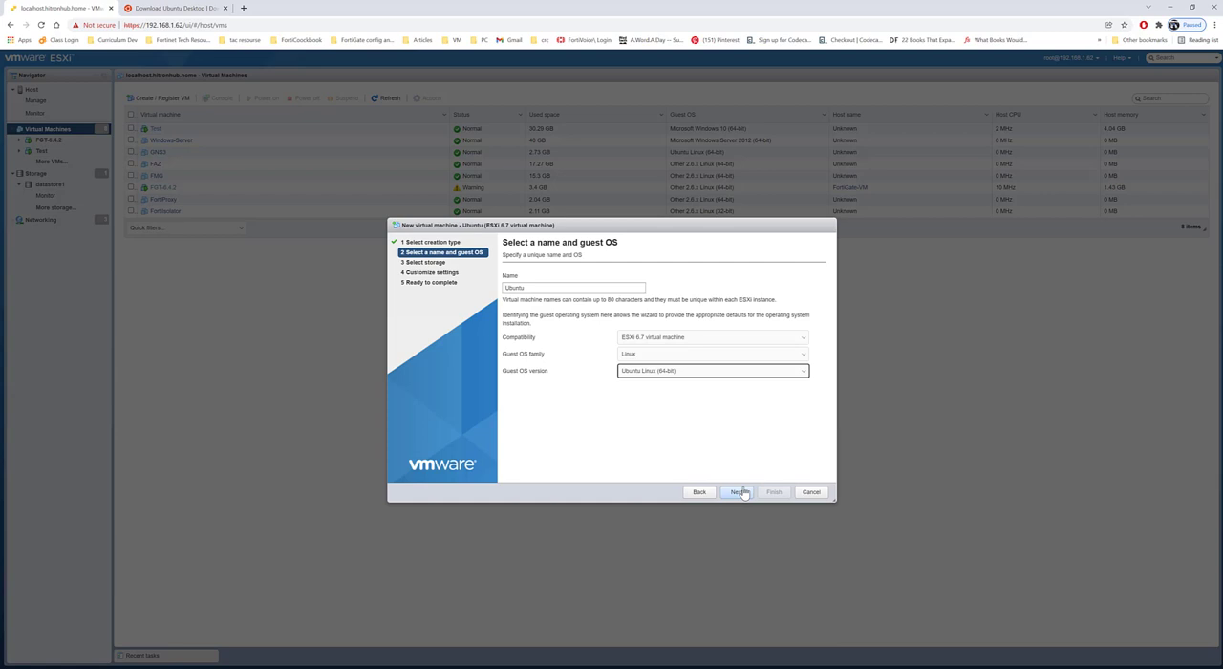
Step: Keep datastore1 as the new VM's storage and advance the wizard
left_click(736, 491)
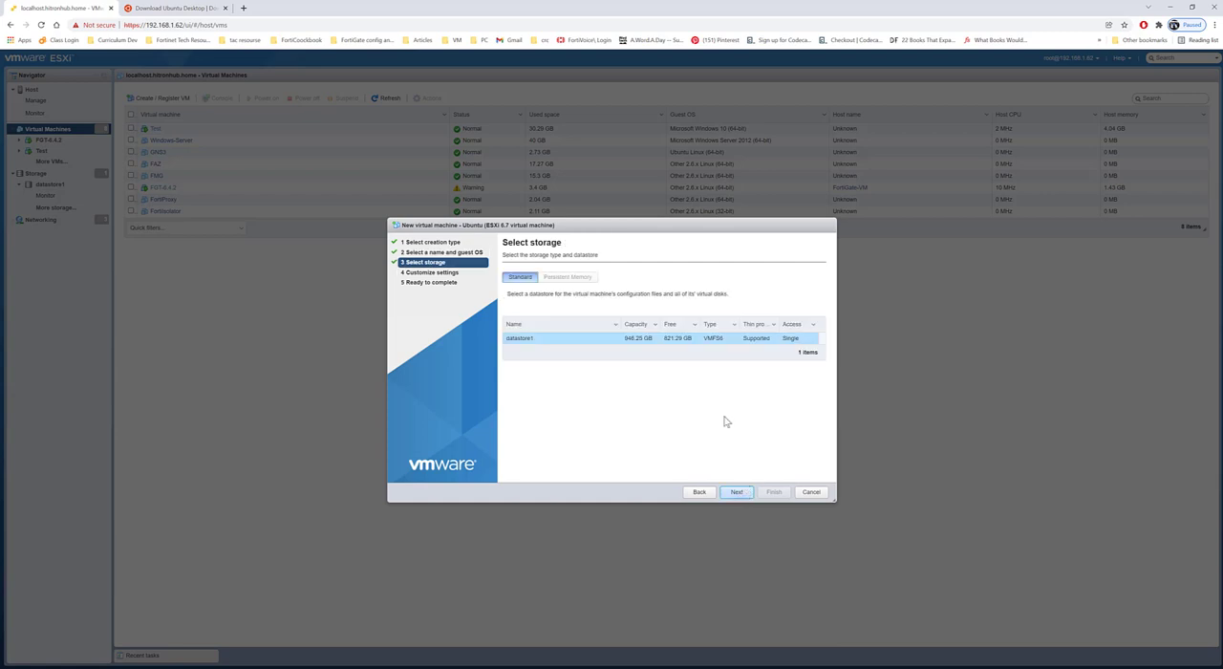
mouse_move(631, 374)
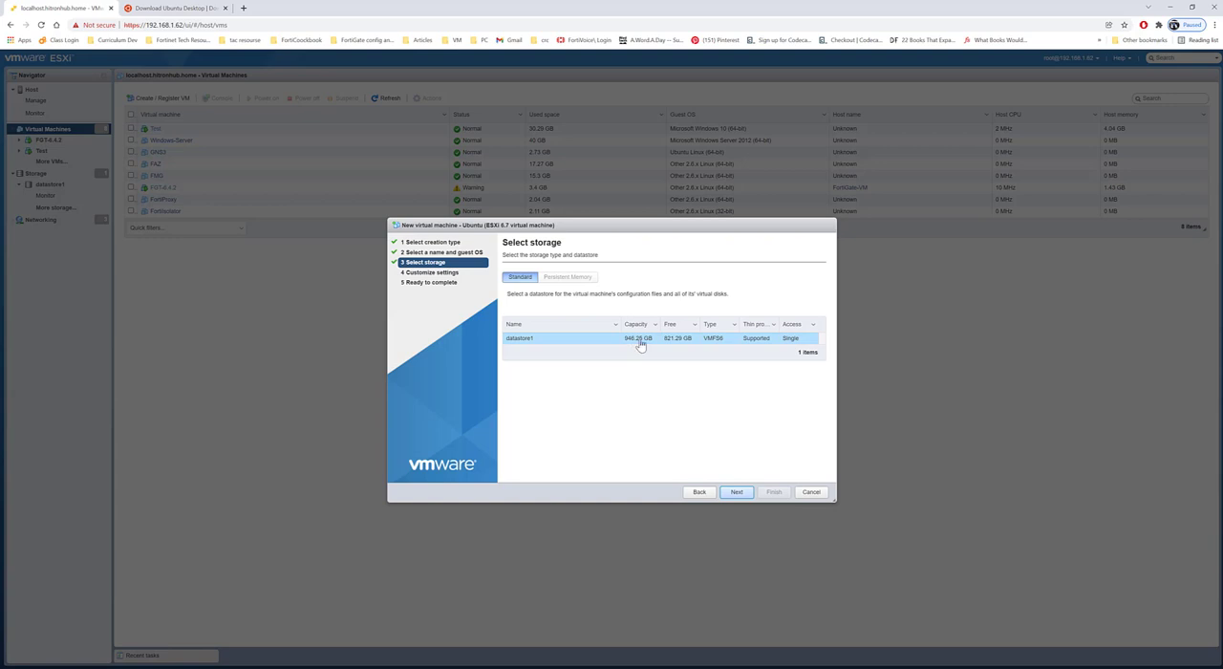
mouse_move(721, 455)
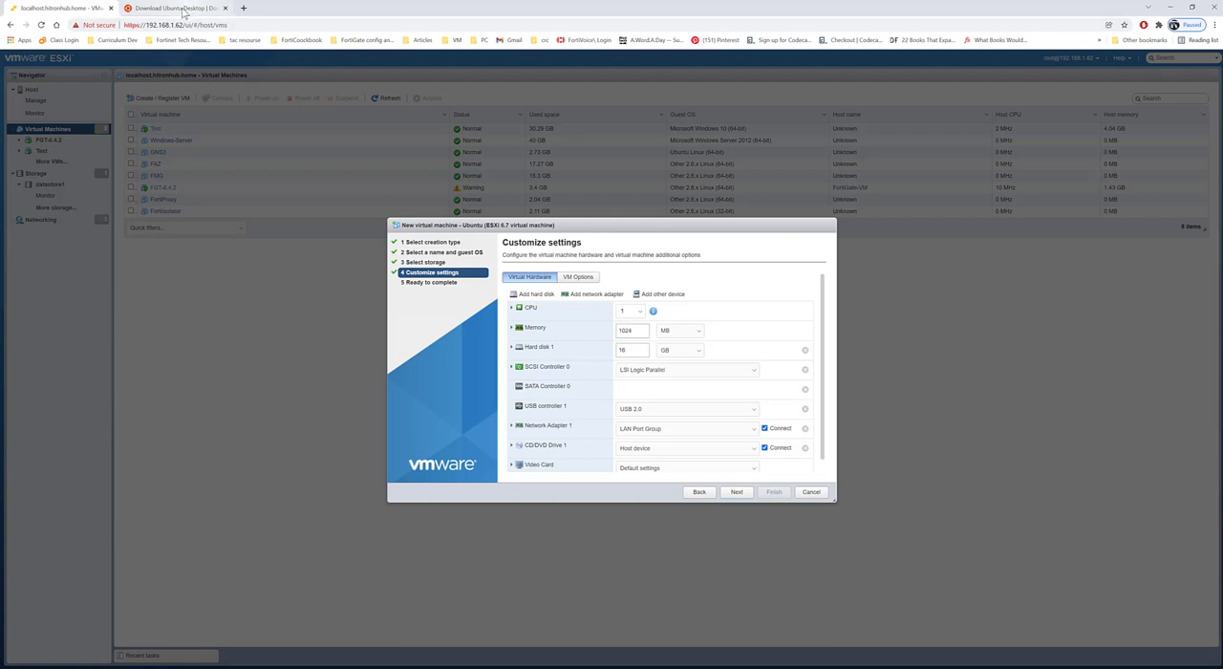
Step: Check Ubuntu 20.04.3 LTS's recommended 25 GB free disk requirement, then return to VM settings
left_click(177, 8)
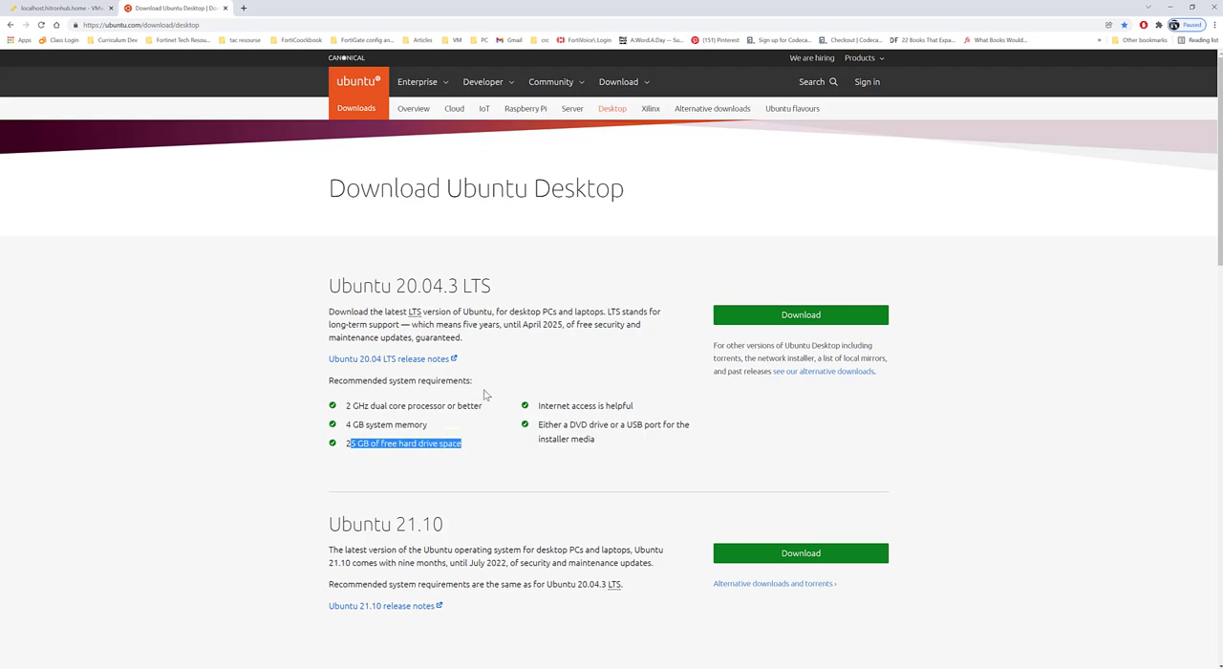
mouse_move(482, 401)
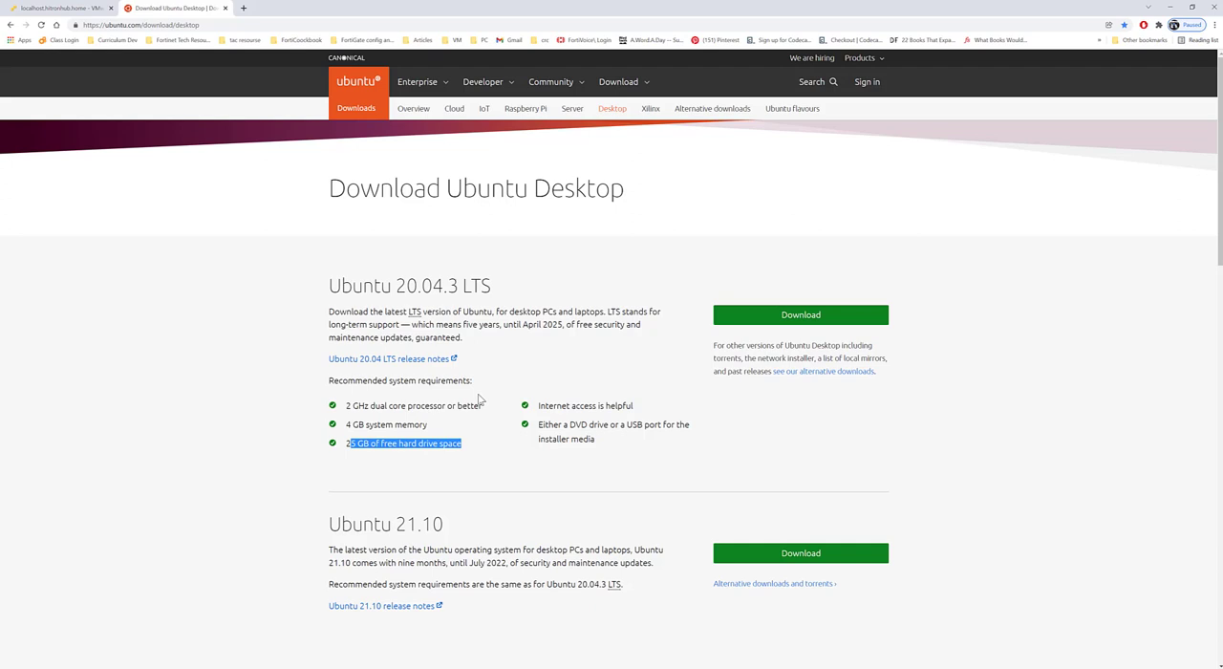
left_click(62, 7)
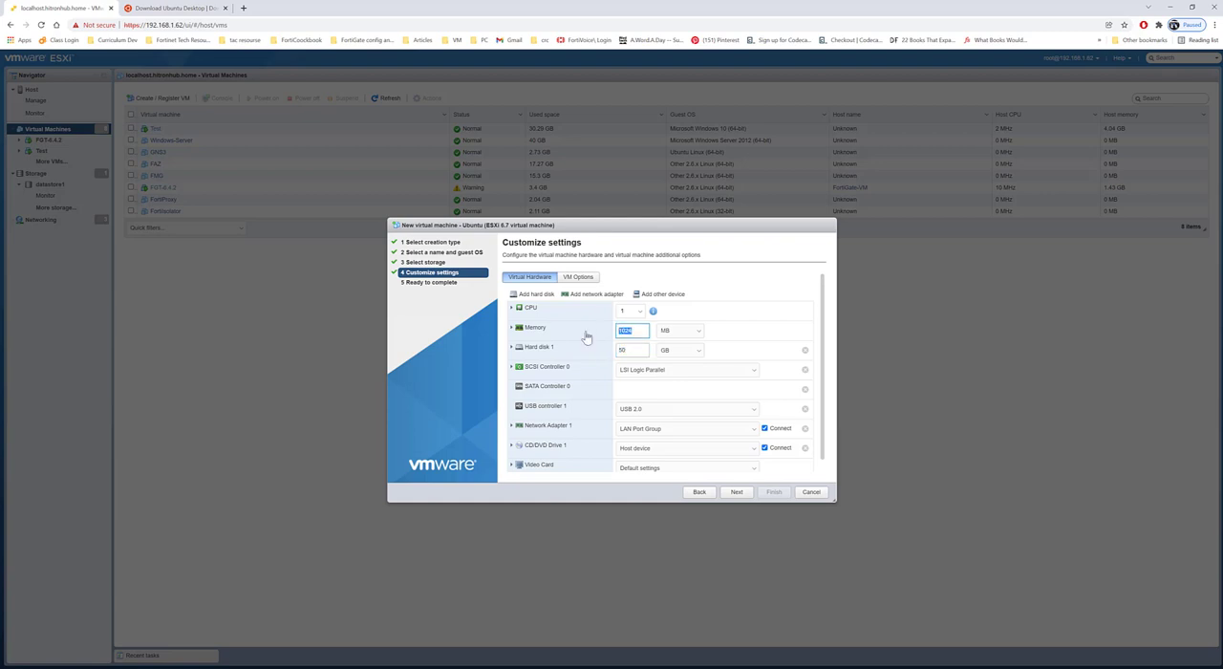
Step: Set the VM's memory to 6024 MB and CPUs to 2, and check the network adapter
type("4")
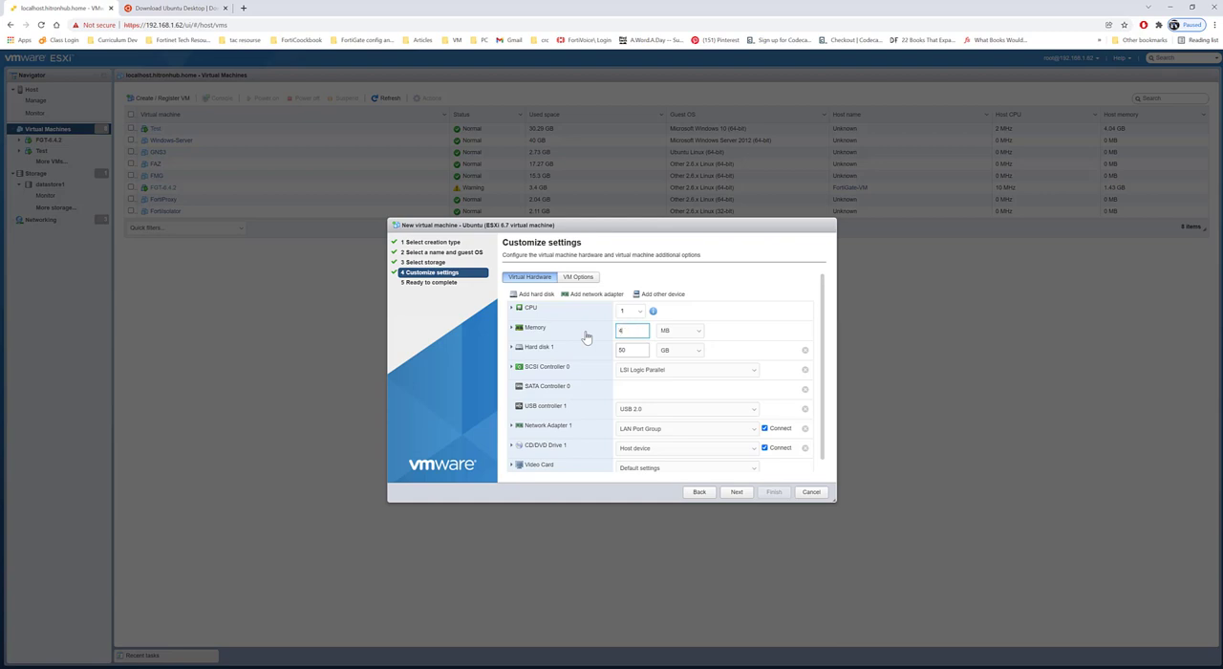
type("403")
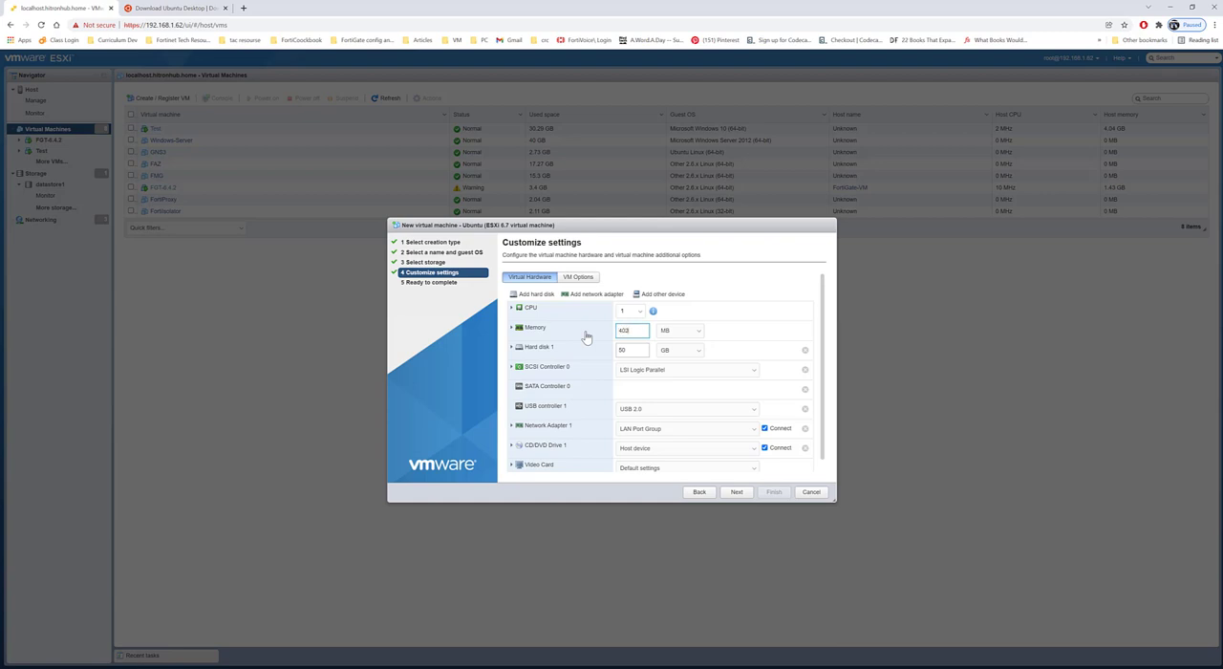
type("4024")
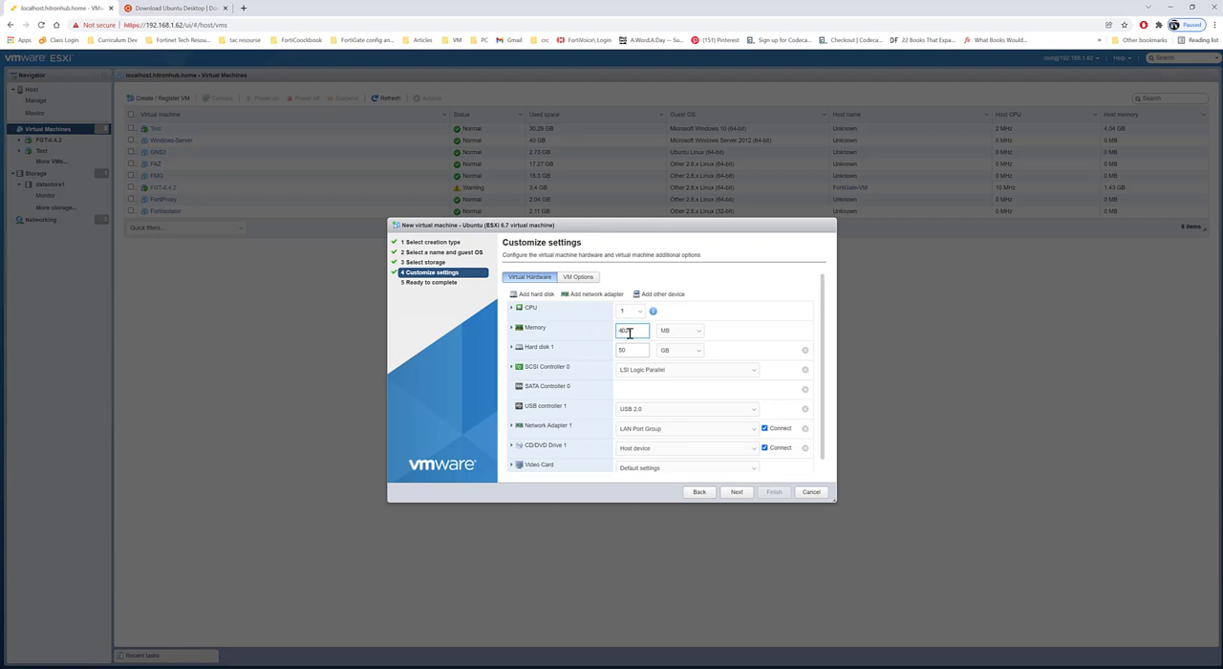
type("6024")
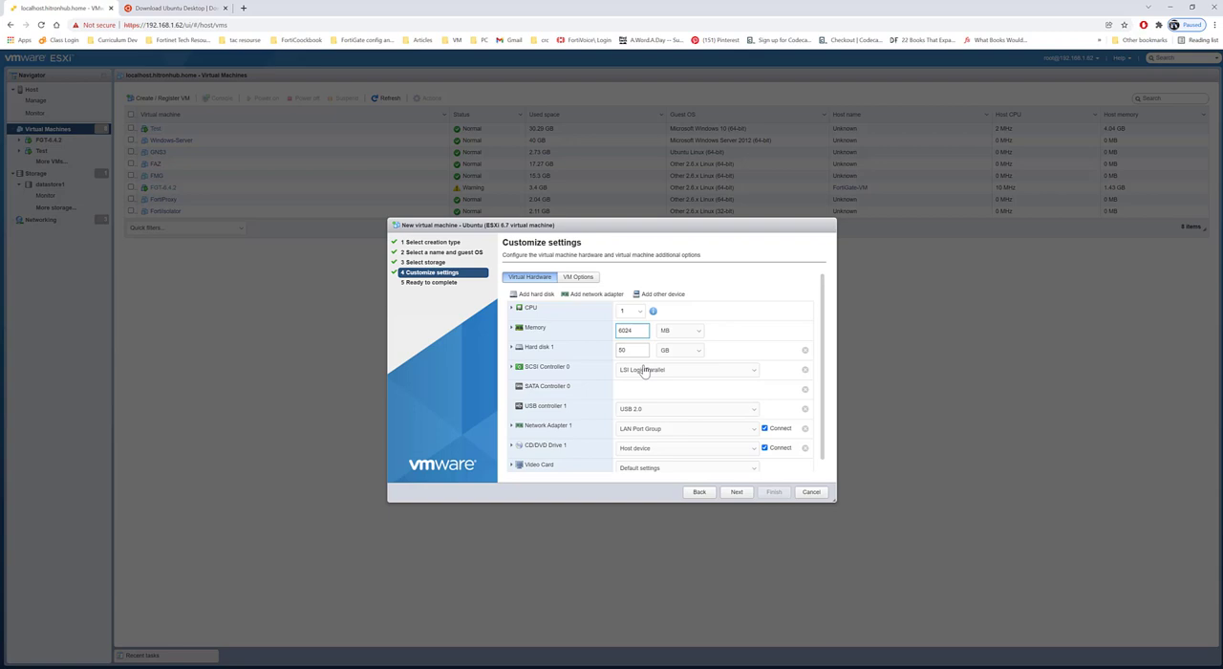
left_click(639, 311)
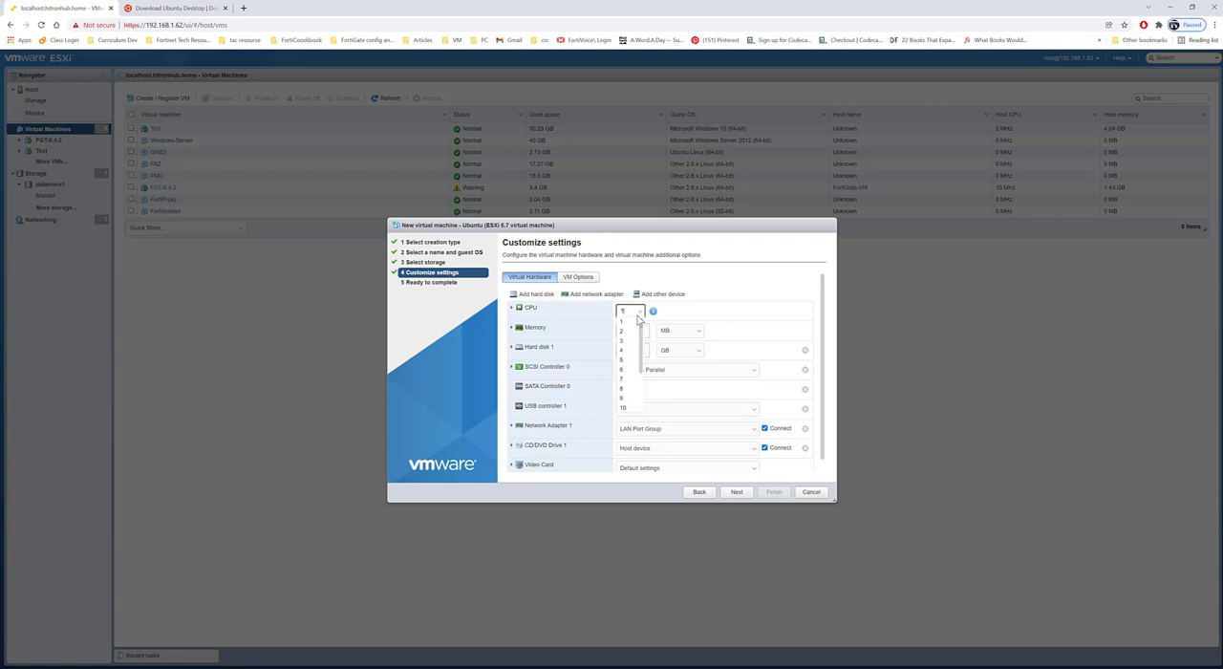
left_click(622, 331)
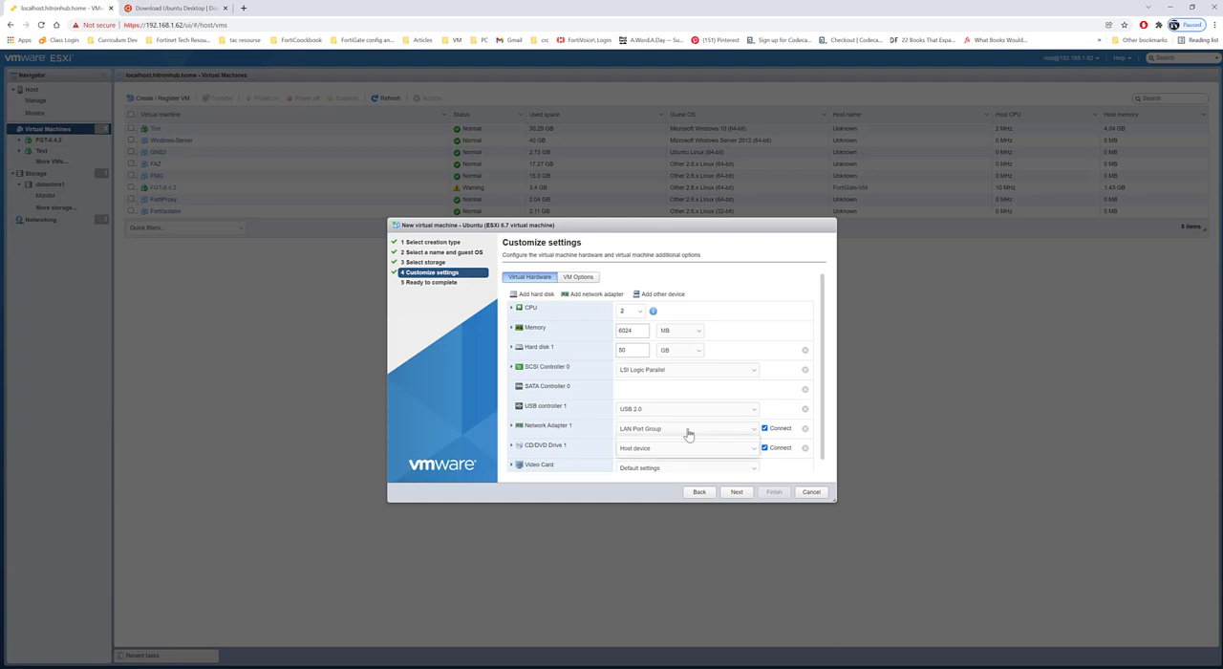
left_click(686, 427)
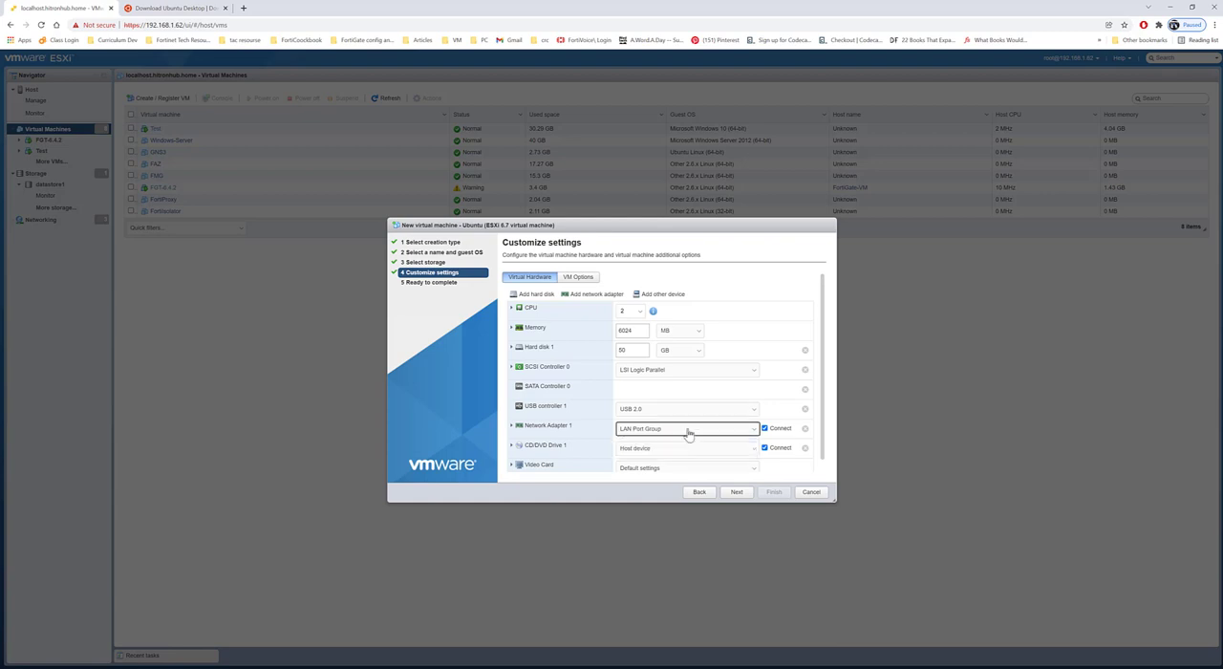
scroll("down", 3)
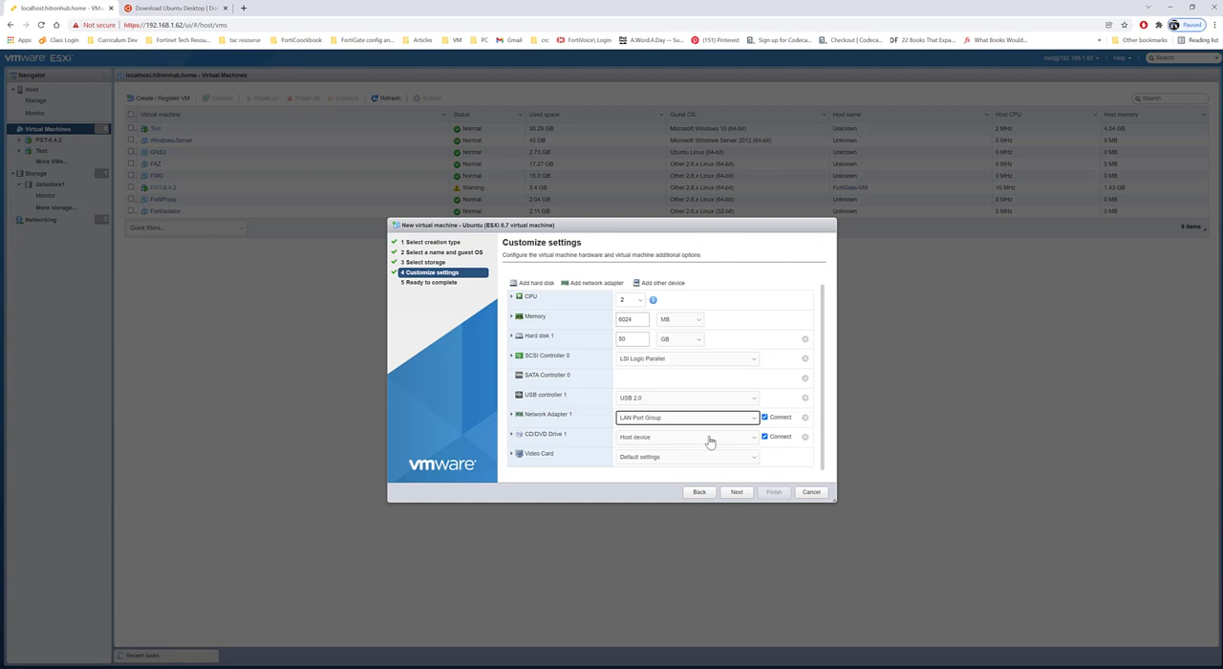
Step: Mount ubuntu-20.04.3-desktop-amd64.iso from datastore1 on CD/DVD Drive 1
left_click(686, 437)
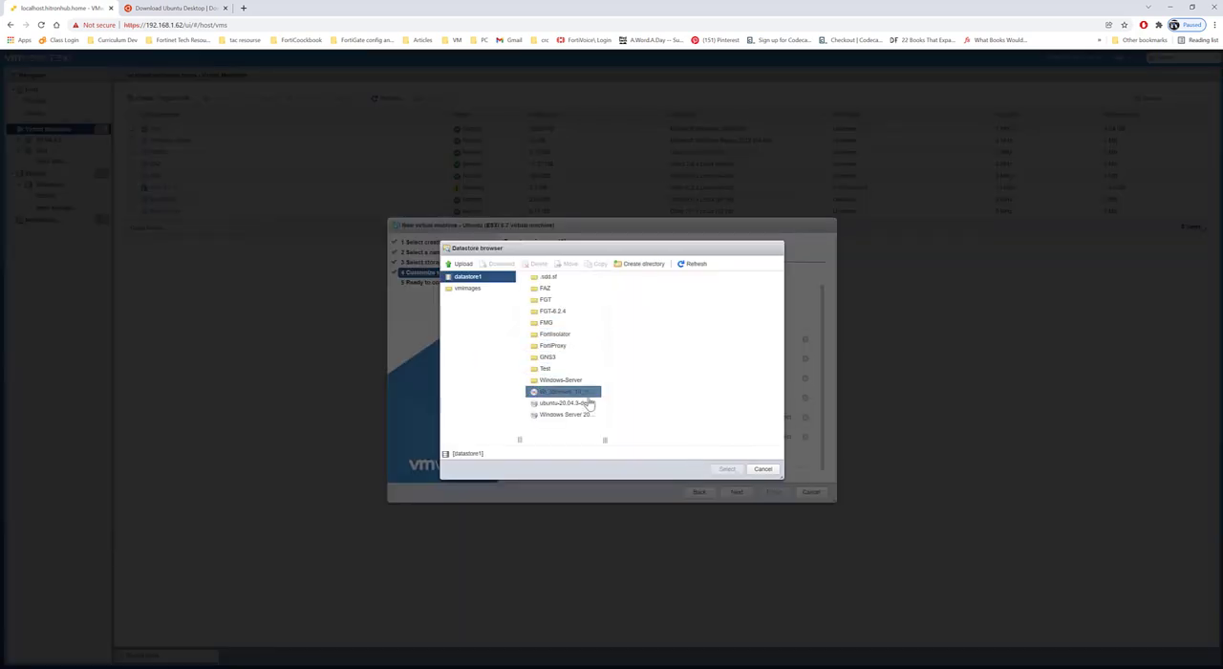
left_click(569, 402)
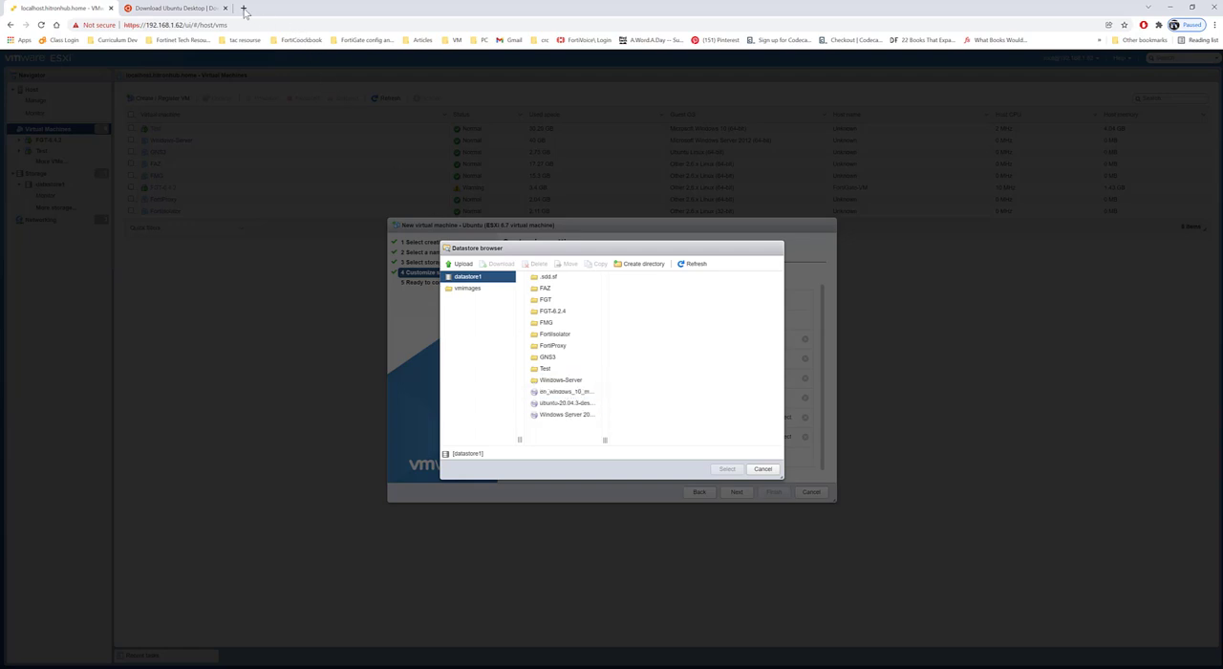
left_click(177, 8)
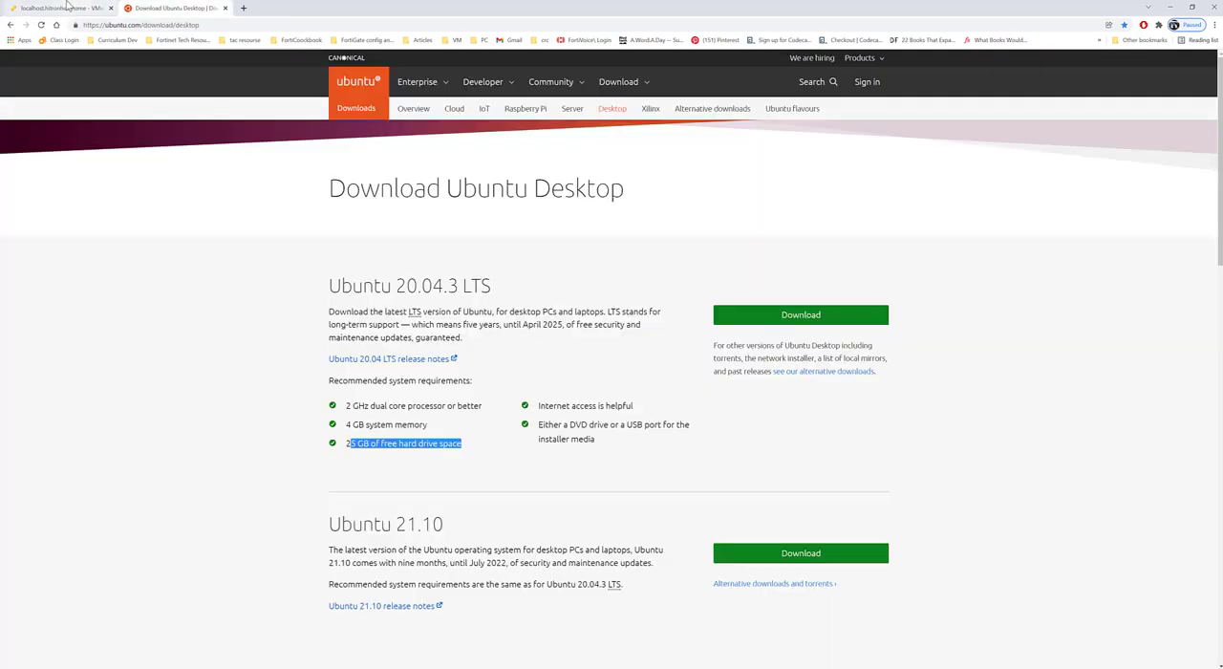
left_click(57, 8)
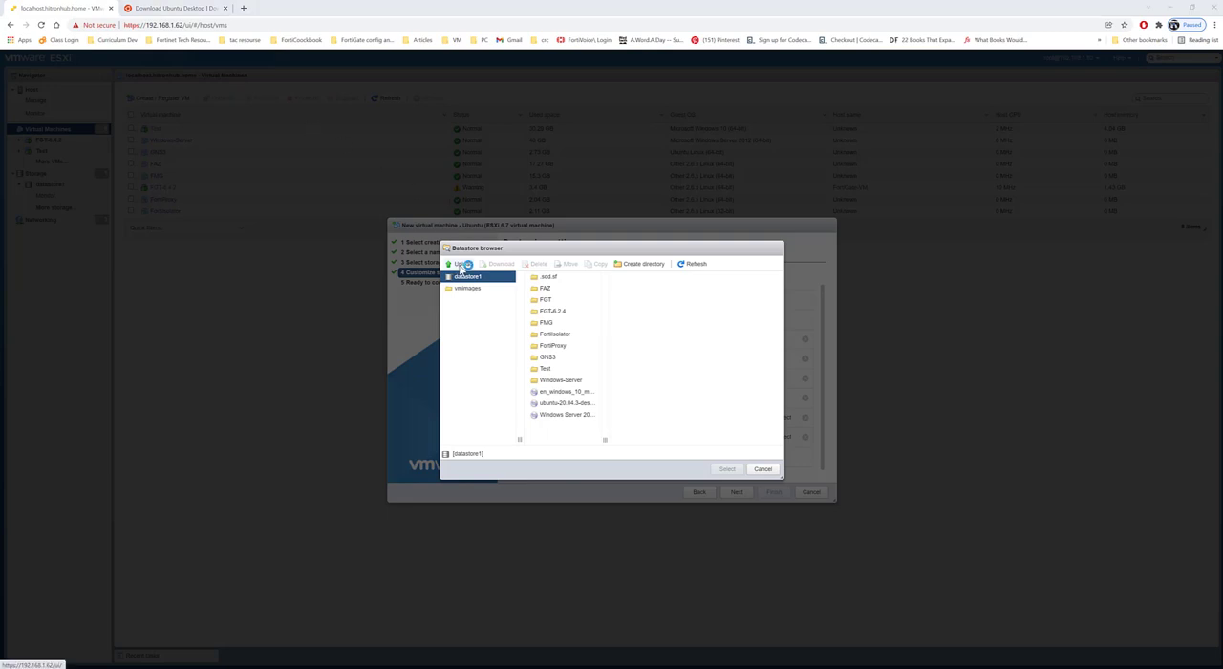
left_click(463, 264)
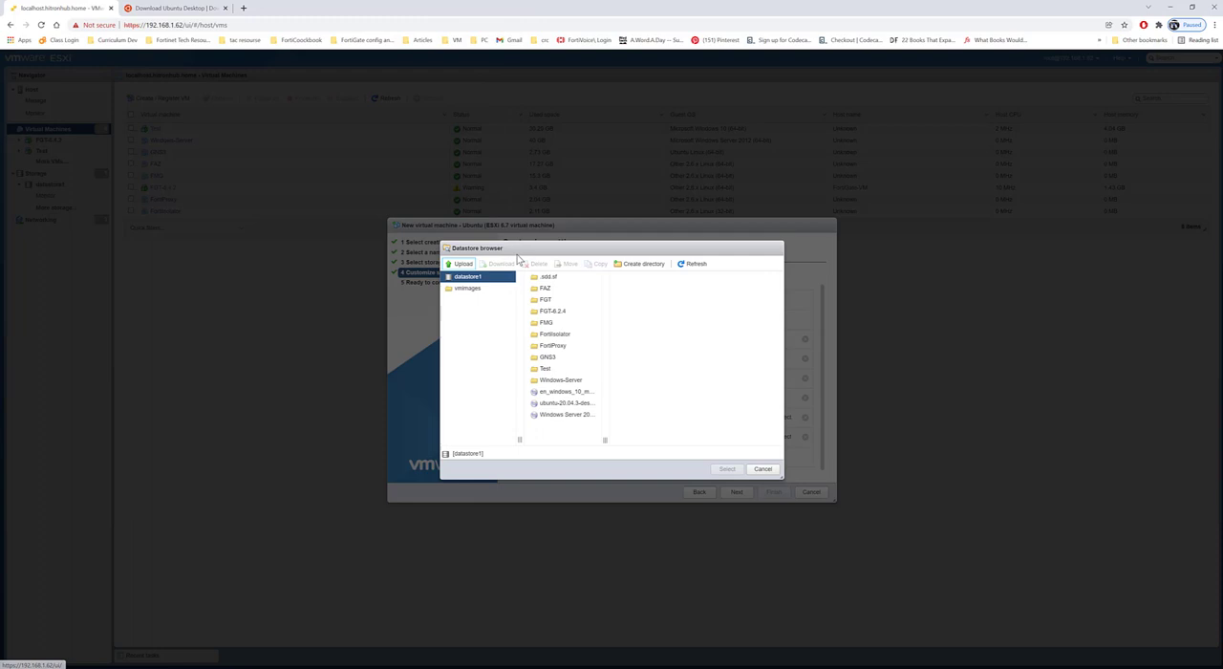
left_click(565, 402)
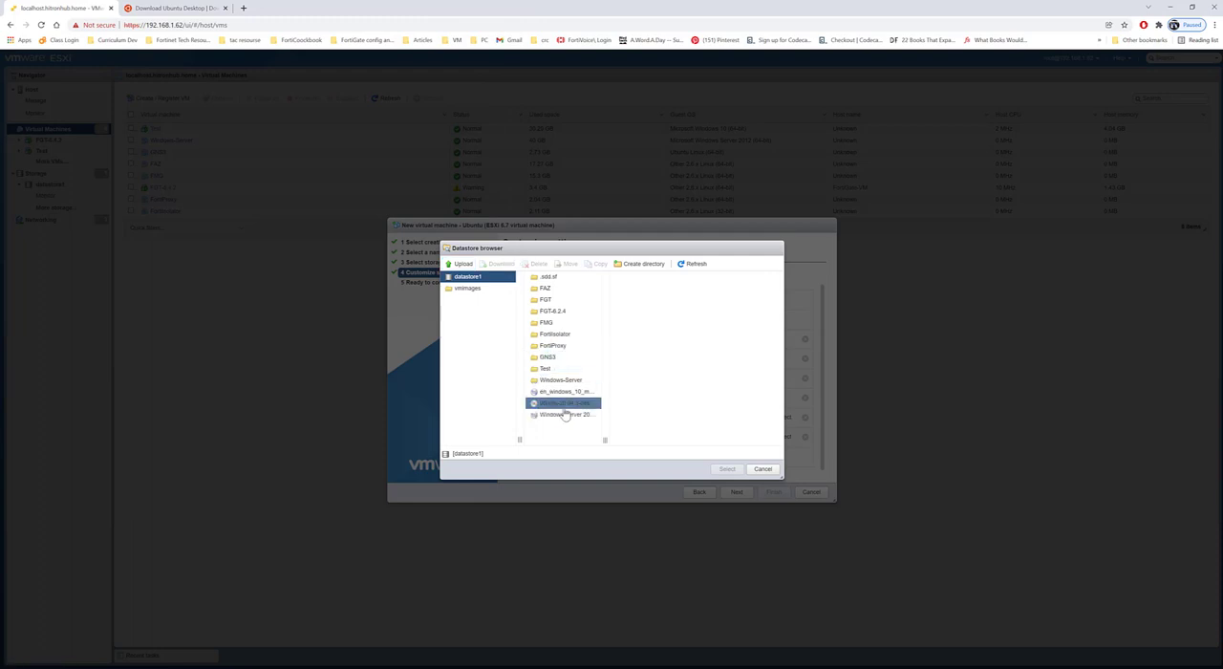
left_click(564, 403)
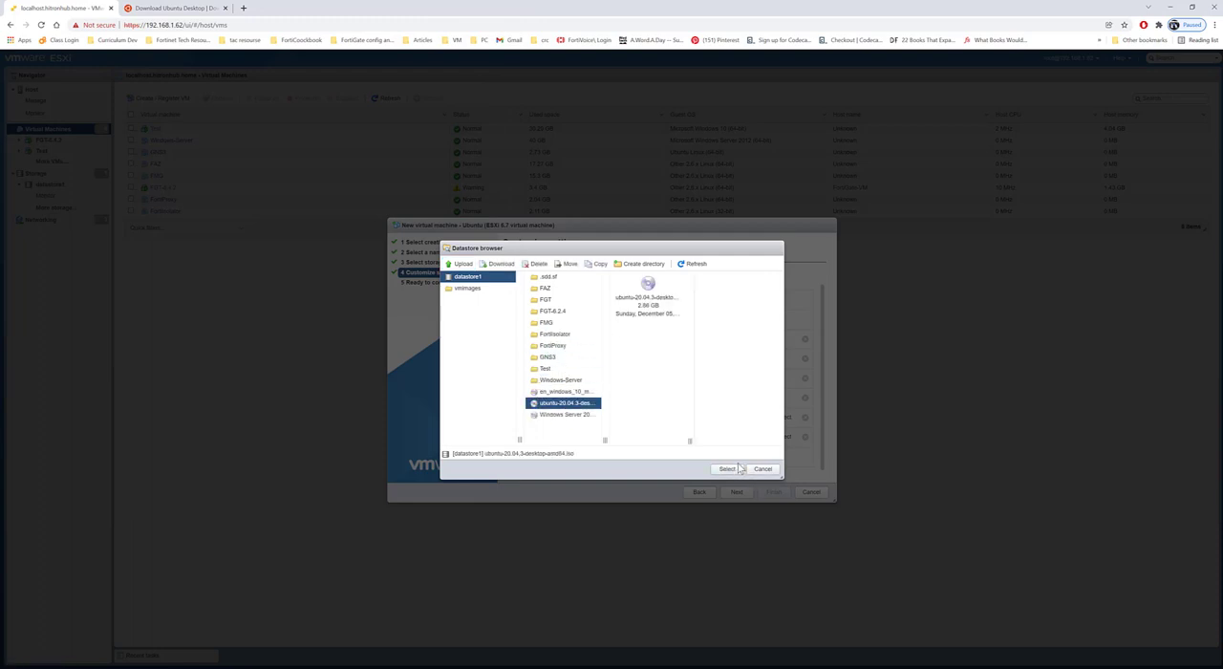
left_click(726, 469)
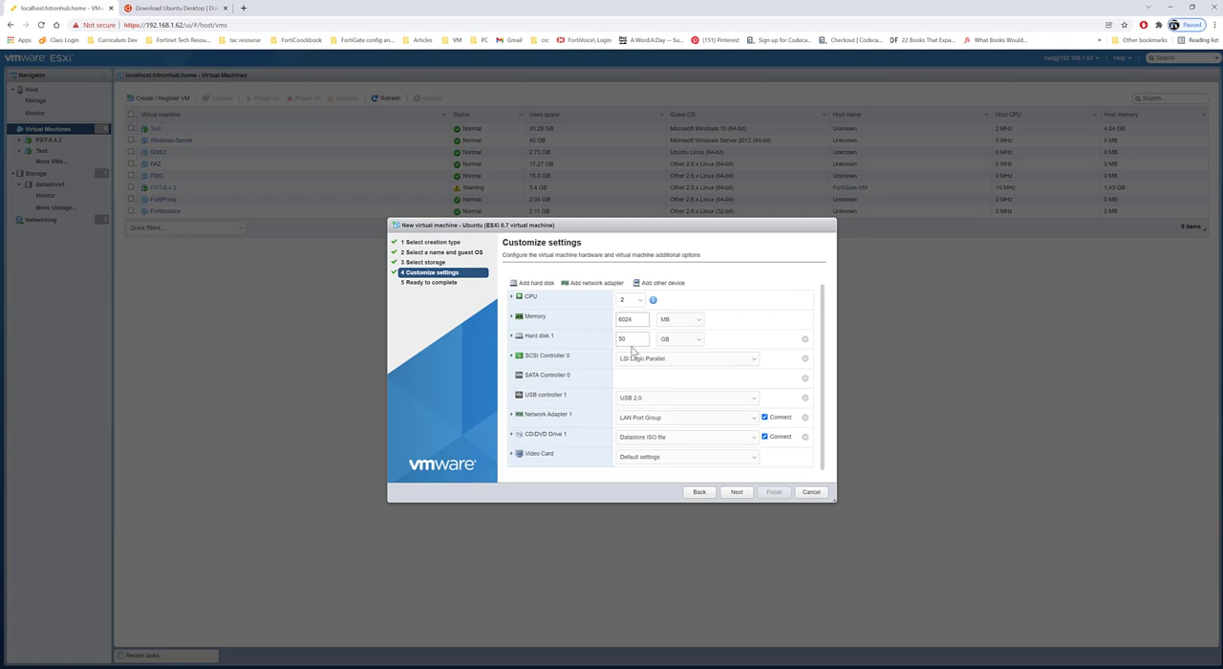
left_click(633, 340)
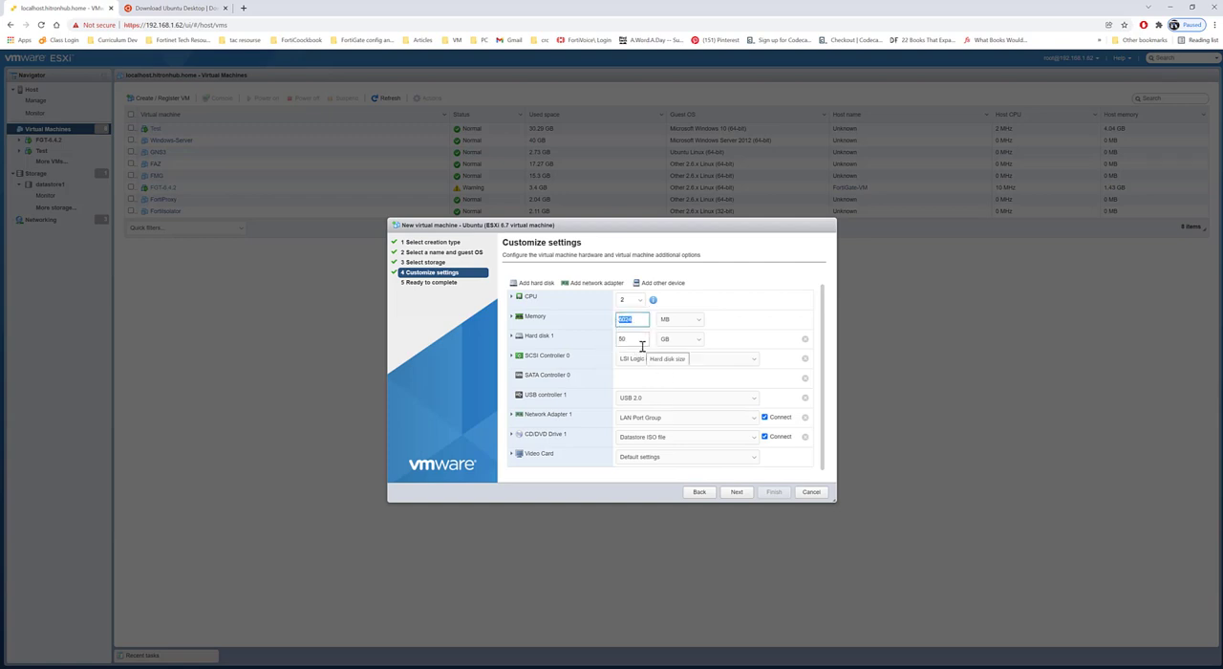
type("8024")
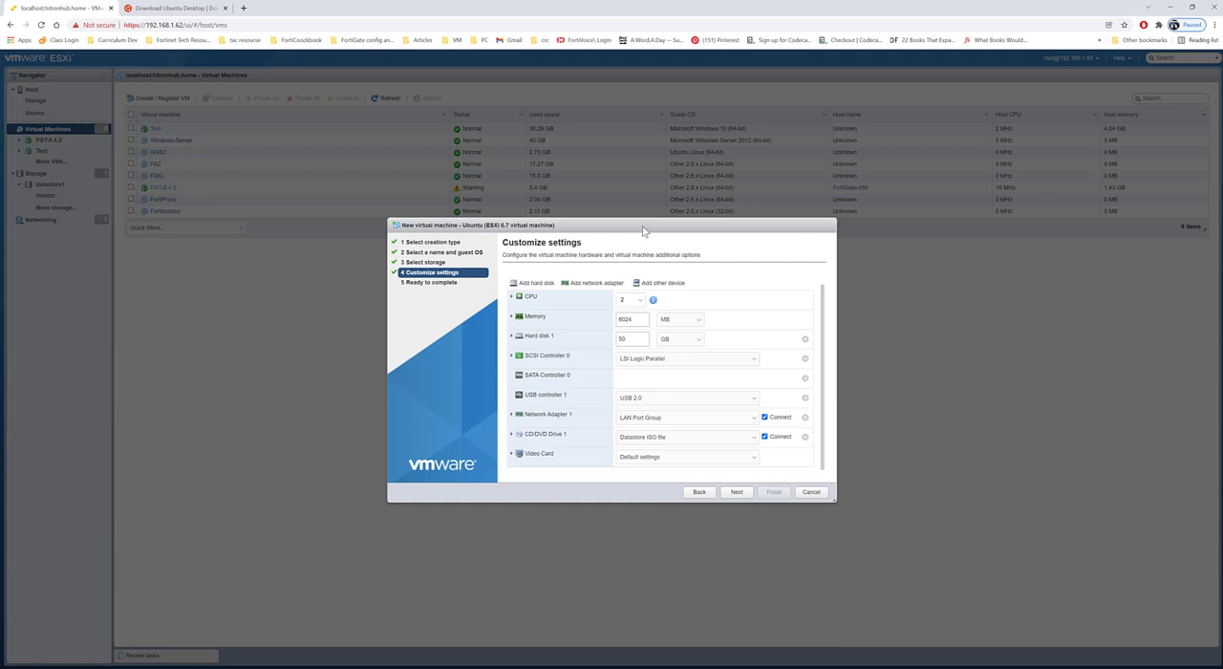
mouse_move(630, 369)
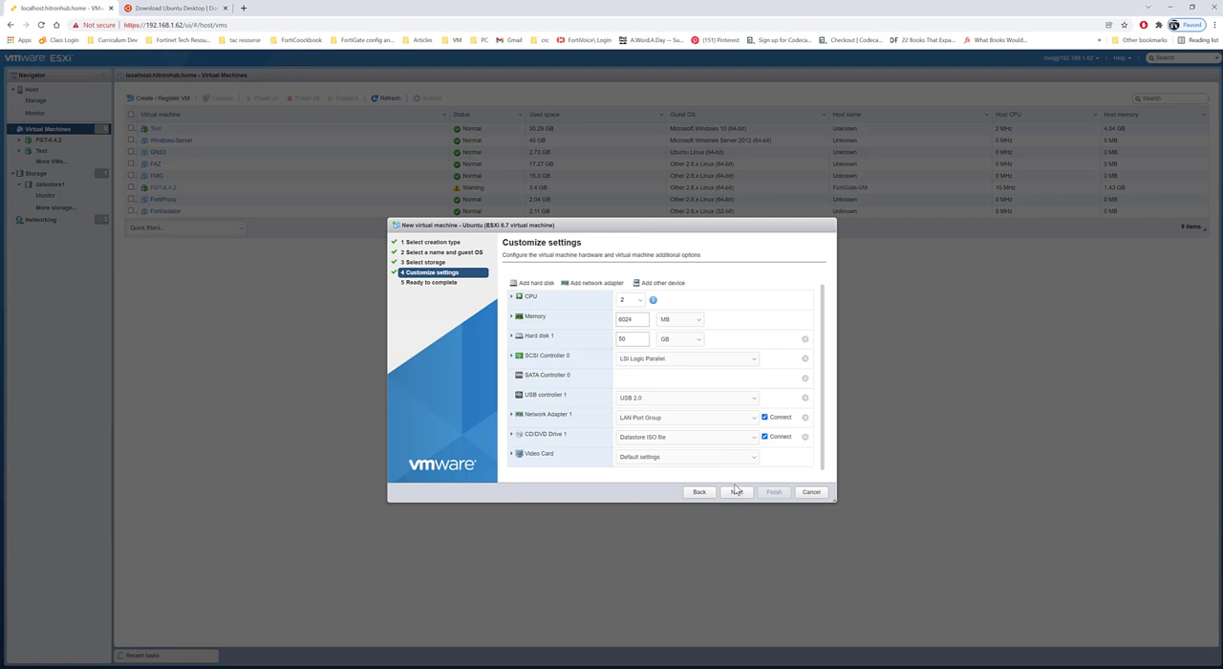
Step: Review the Ready to complete summary and finish creating the Ubuntu VM
left_click(736, 492)
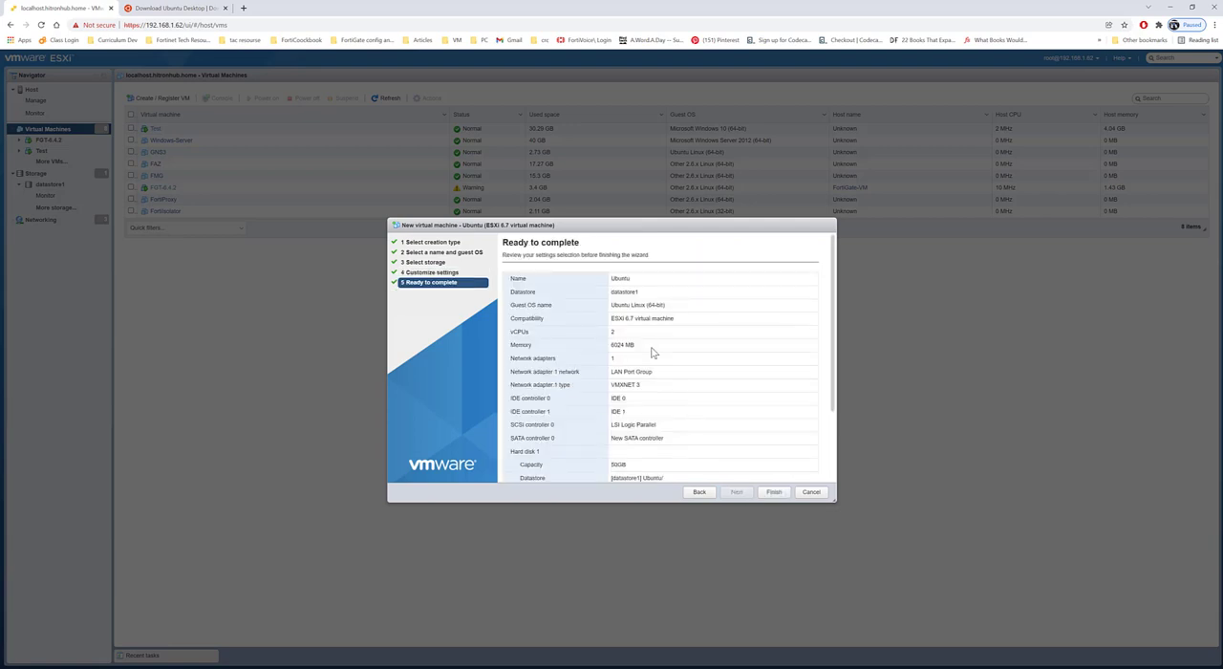
scroll("down", 3)
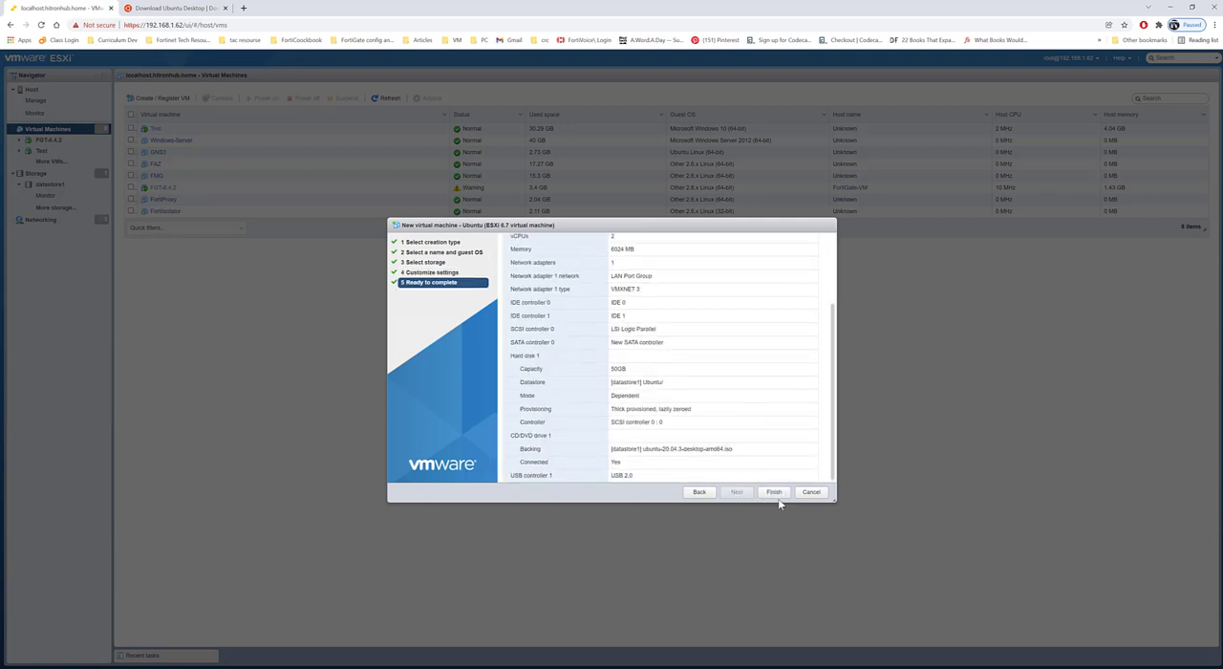
left_click(774, 491)
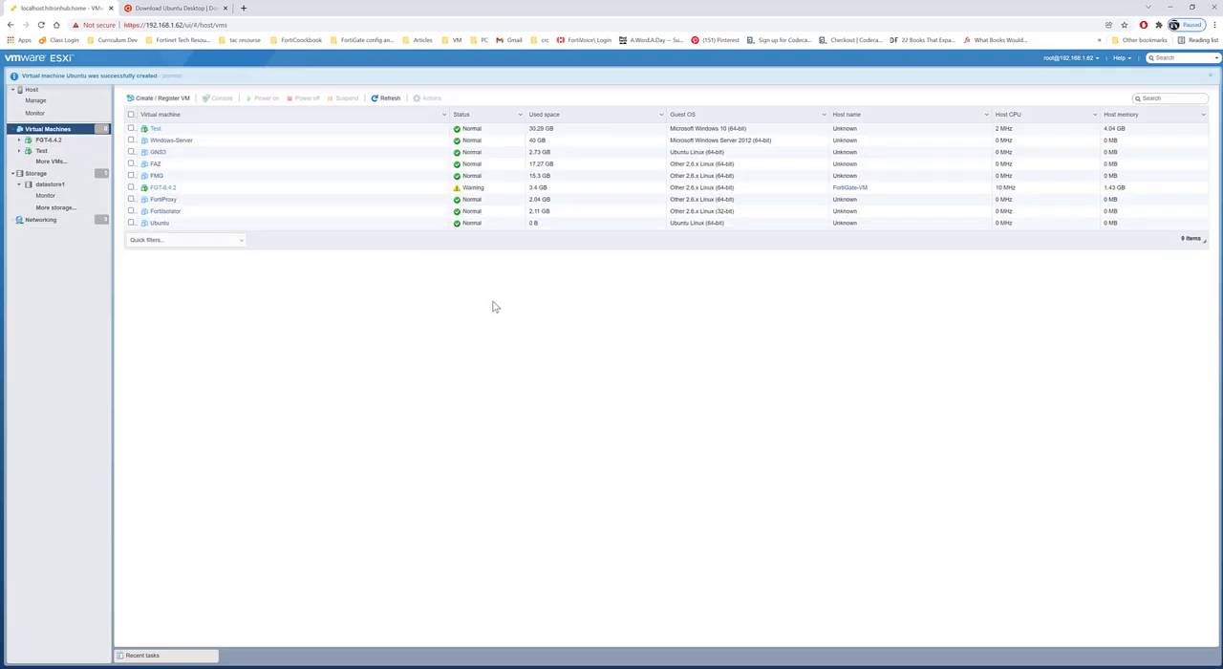
mouse_move(185, 295)
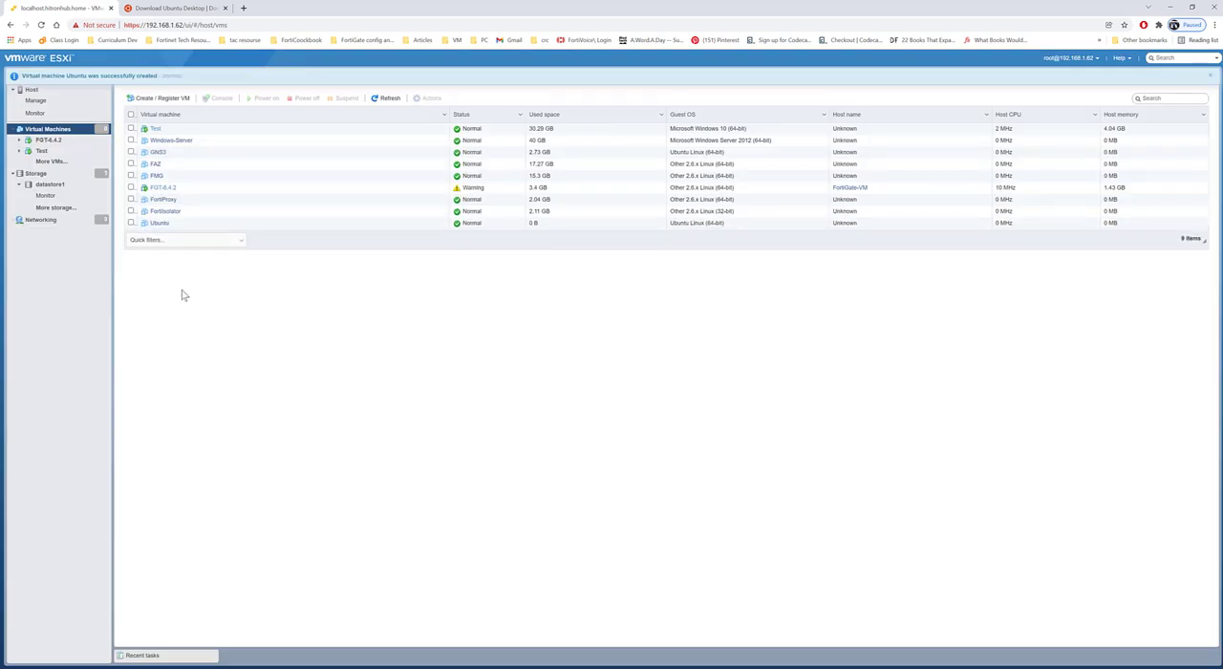
Step: Open the Ubuntu VM's summary page showing 2 CPUs, 5.88 GB memory, 50 GB disk
left_click(158, 223)
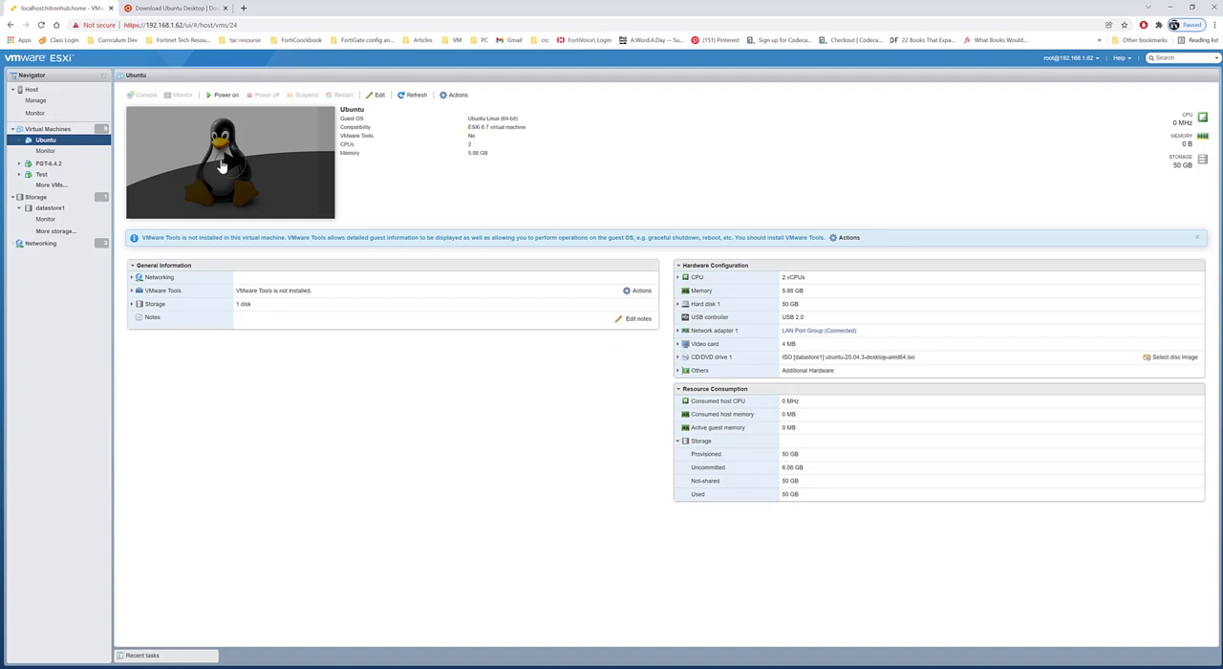
mouse_move(310, 152)
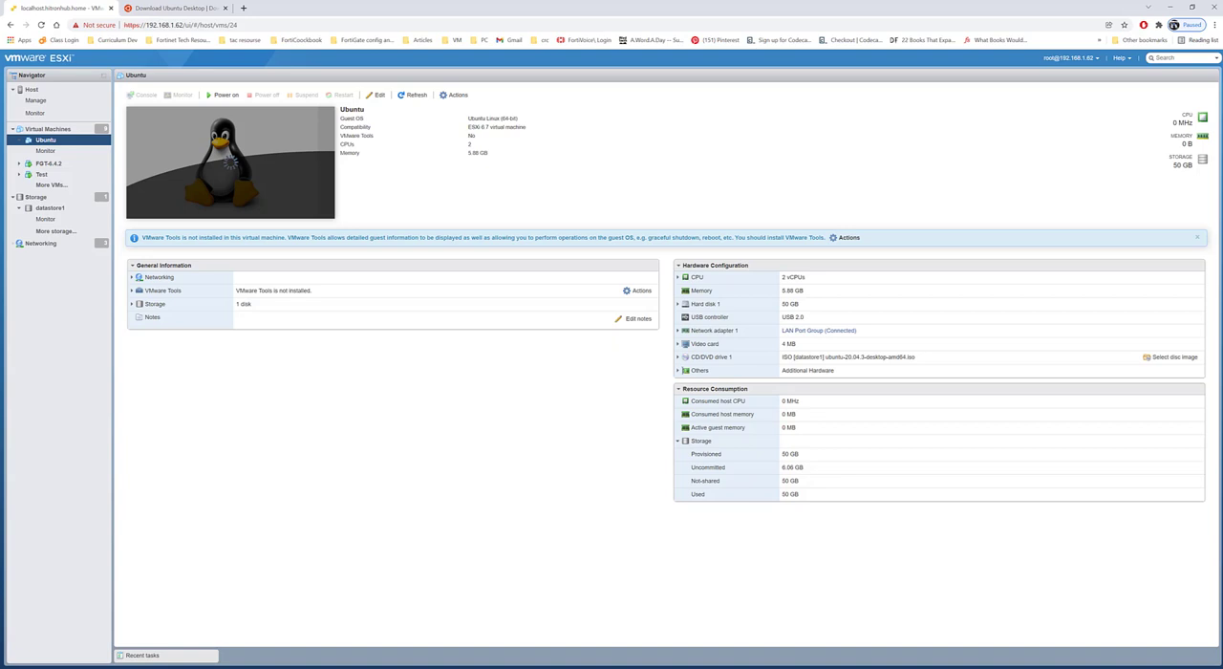
Step: Power on the Ubuntu VM so its console shows the installer Welcome screen
left_click(143, 95)
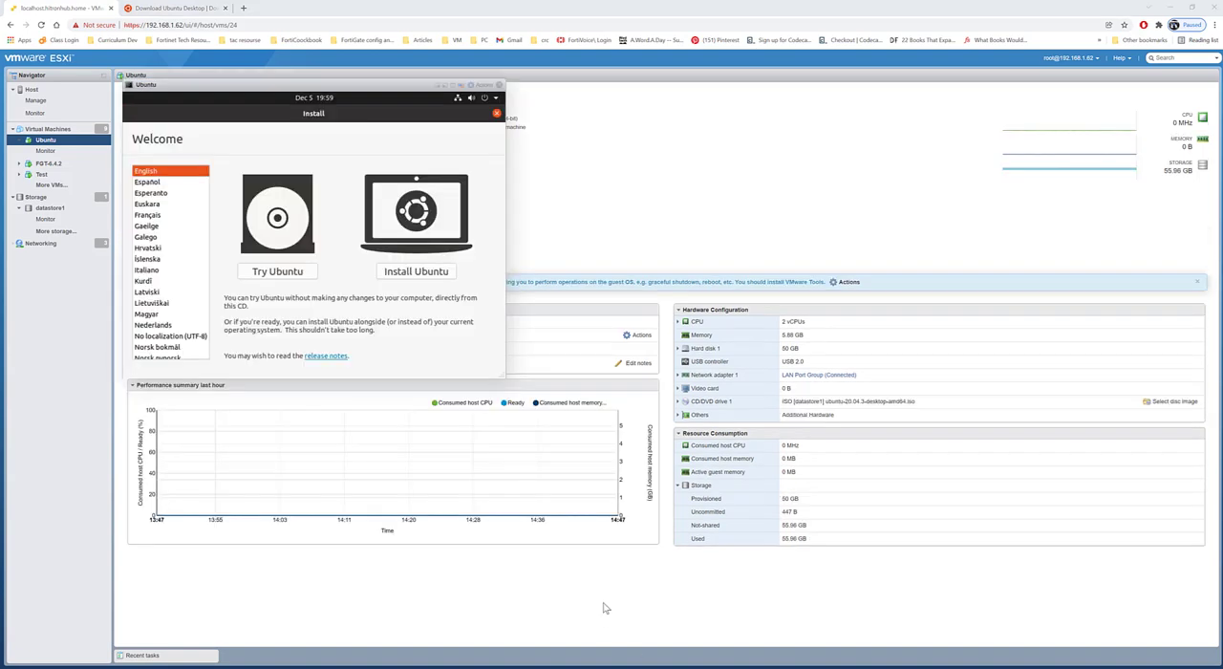
mouse_move(414, 96)
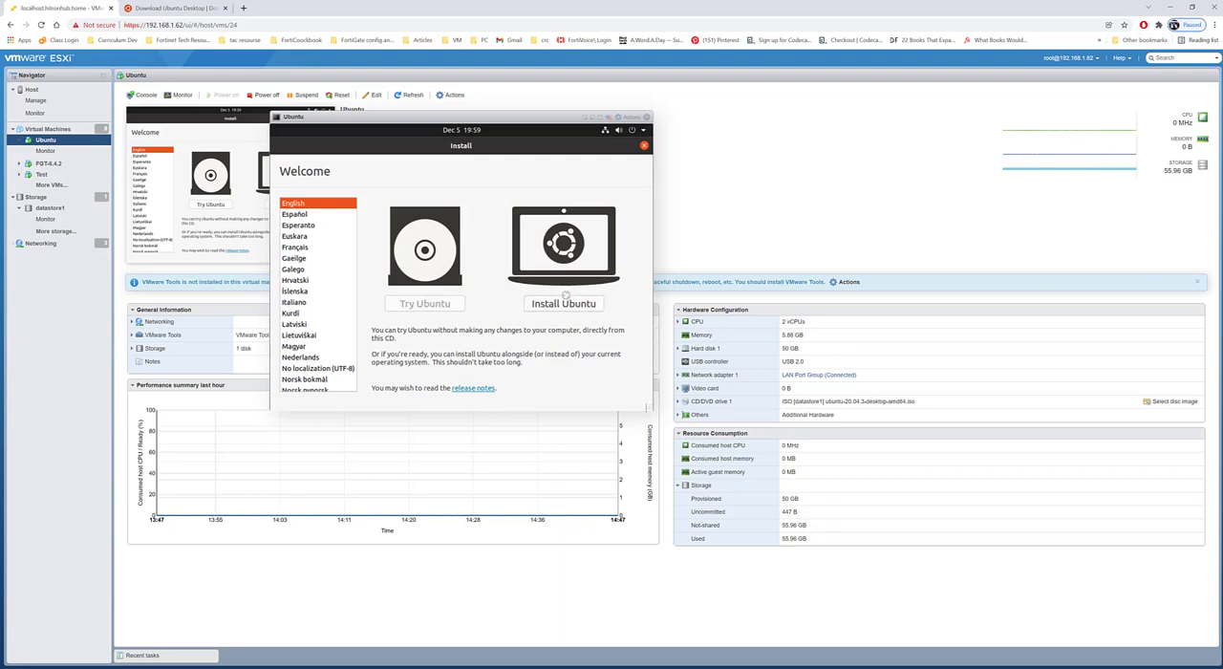
Step: Start the Ubuntu install and accept the English (US) keyboard layout after test-typing 'wefwef'
left_click(563, 303)
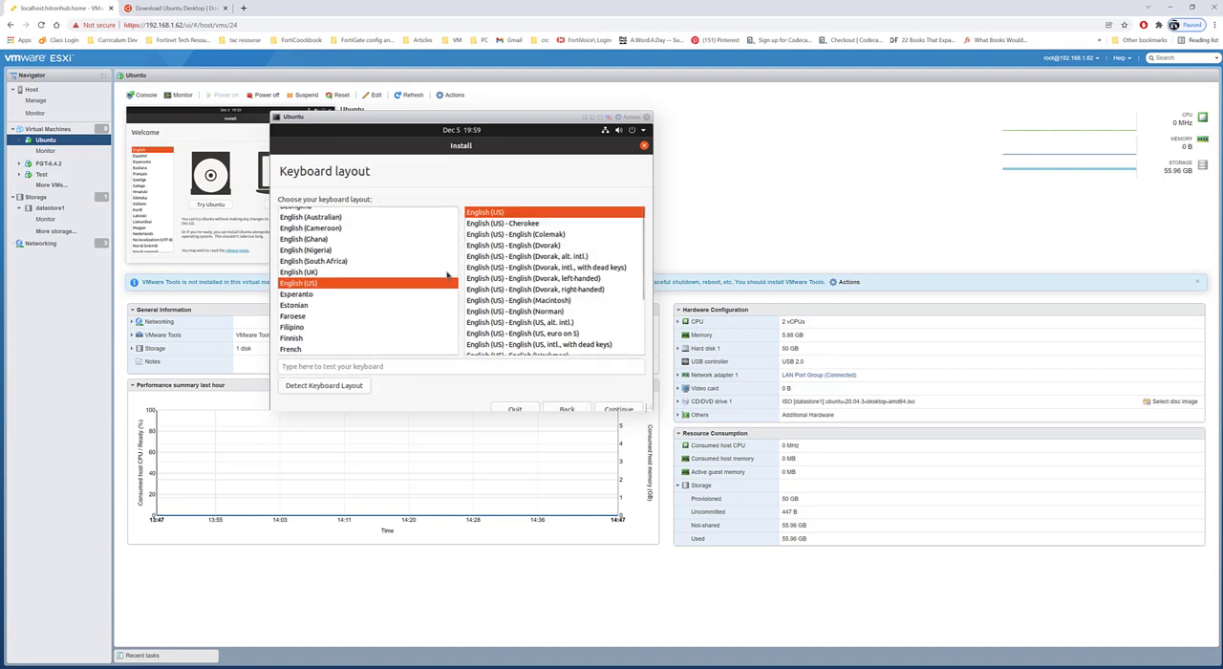
mouse_move(529, 300)
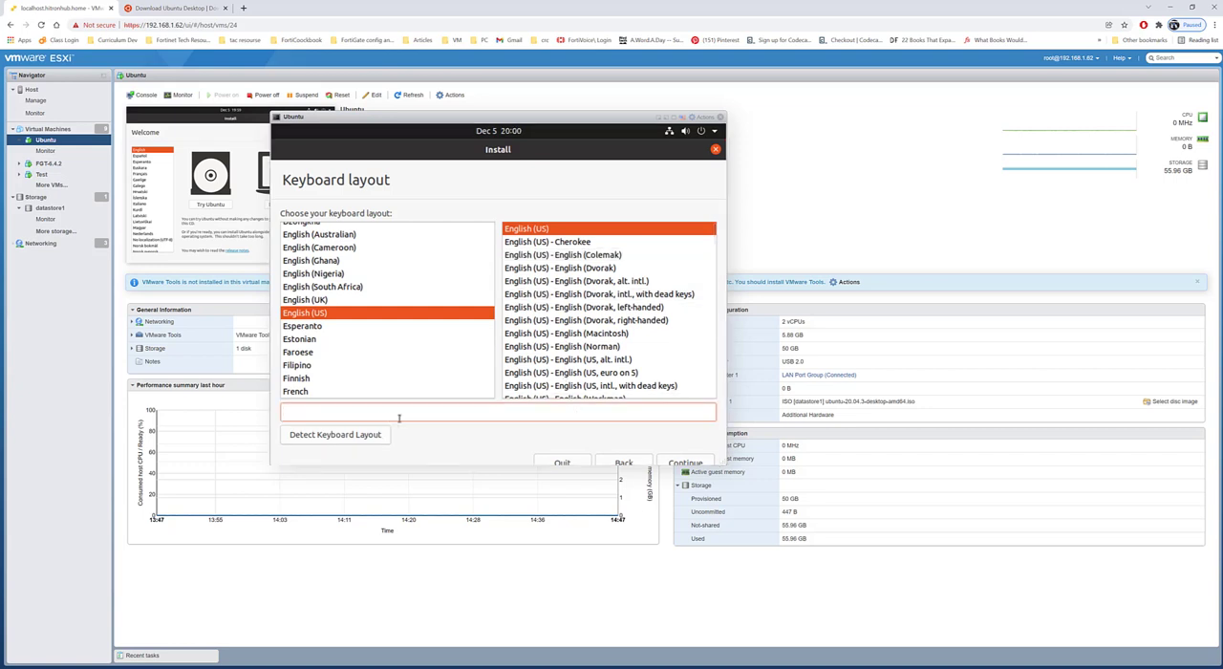
type("wefwef")
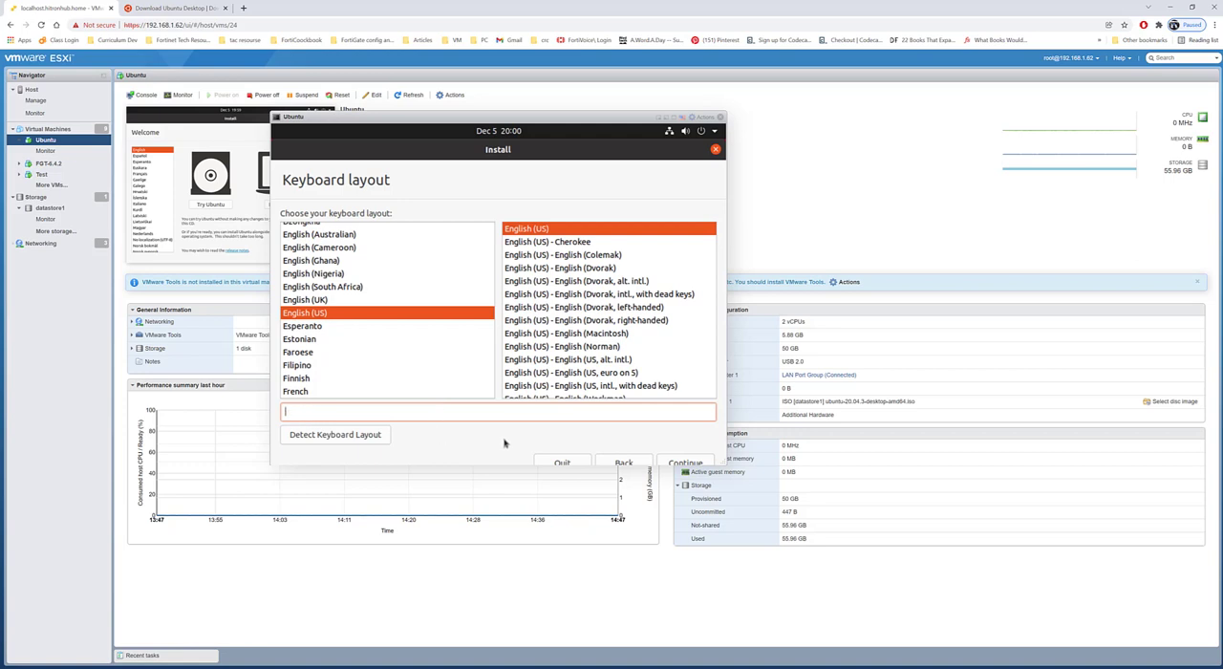
mouse_move(651, 427)
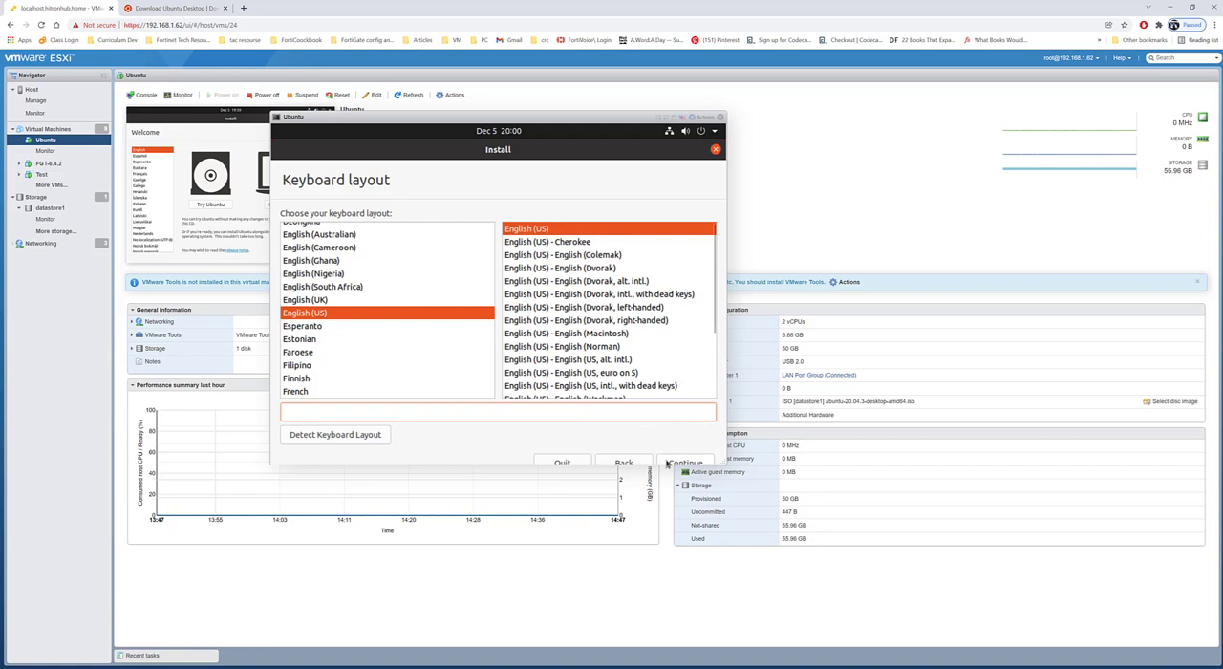
left_click(497, 412)
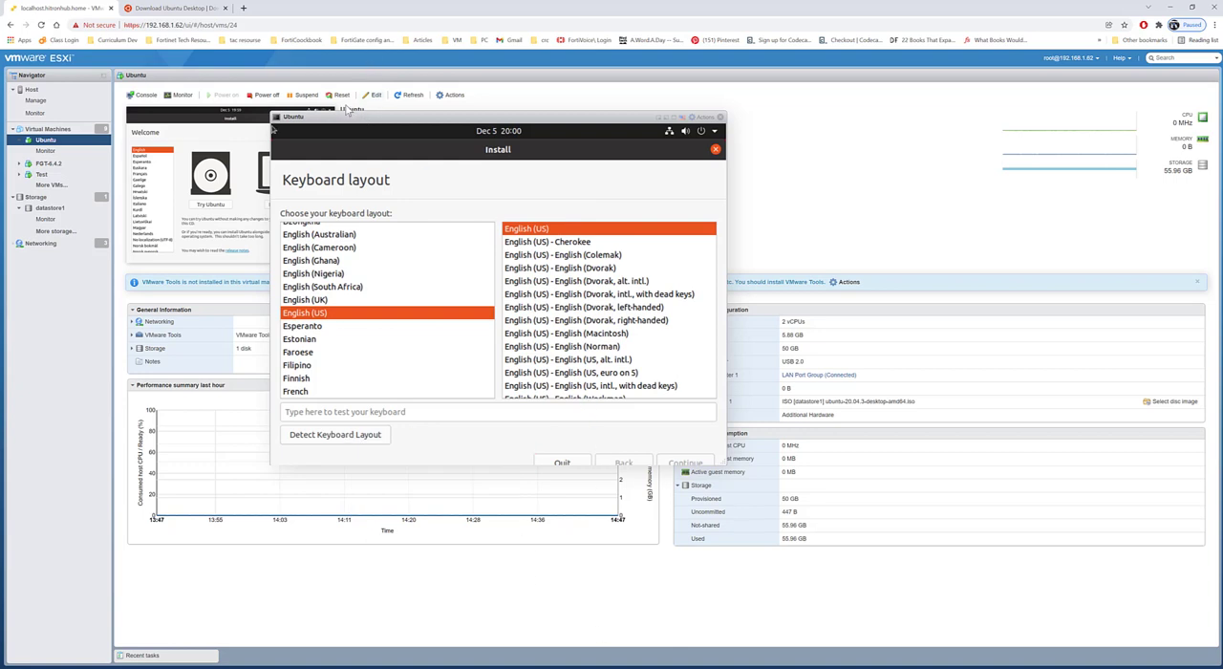
Step: Keep Normal installation and turn off 'Download updates while installing Ubuntu'
left_click(685, 463)
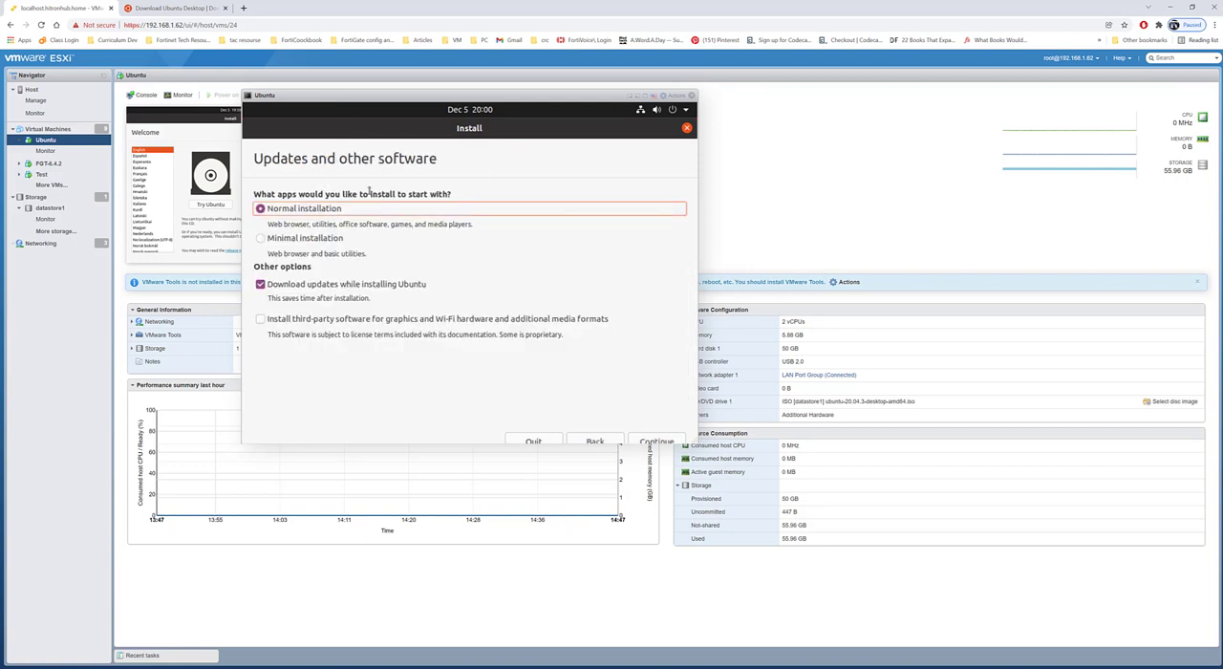
mouse_move(404, 151)
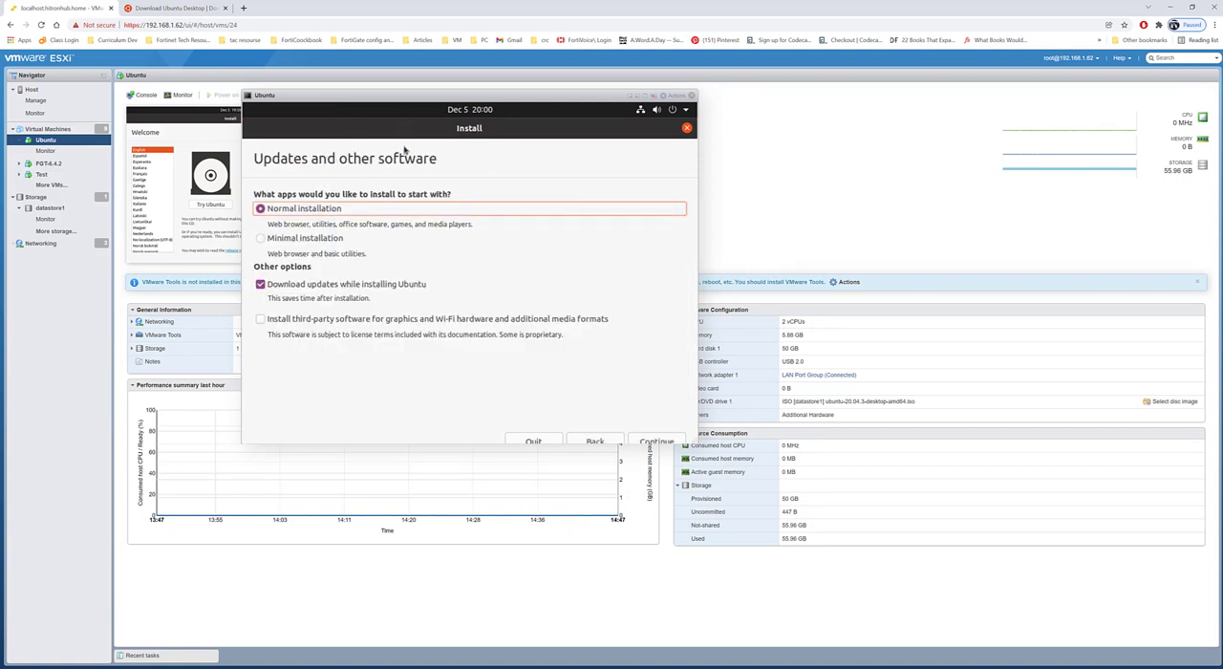
mouse_move(315, 195)
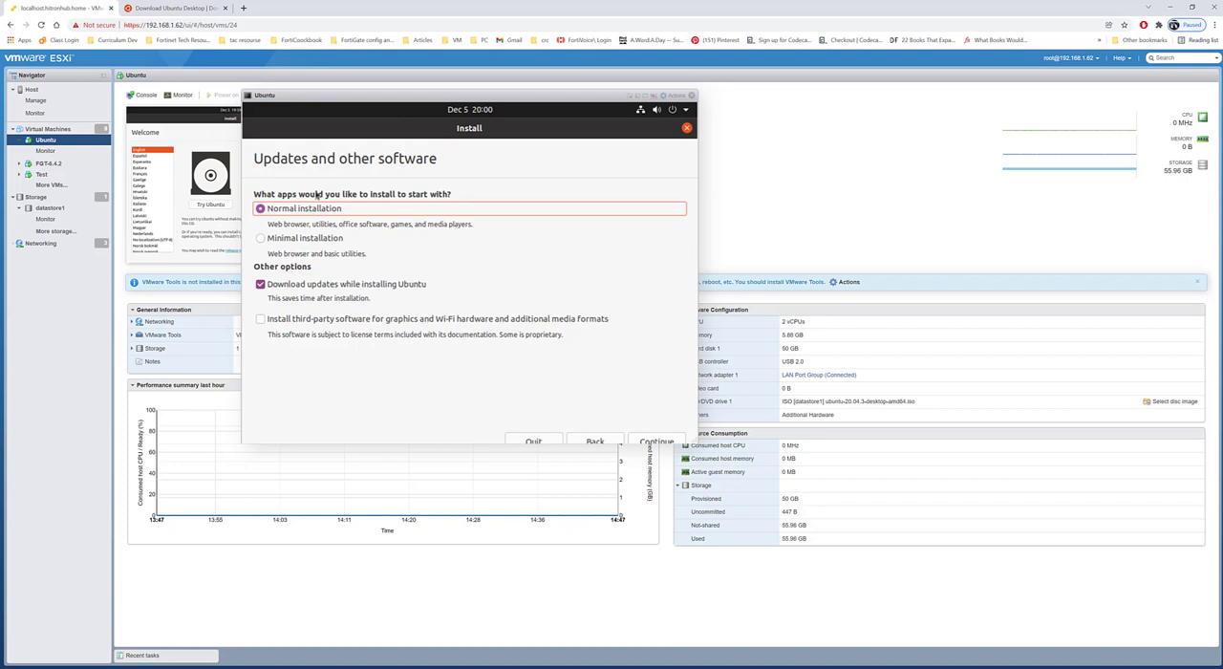
mouse_move(345, 209)
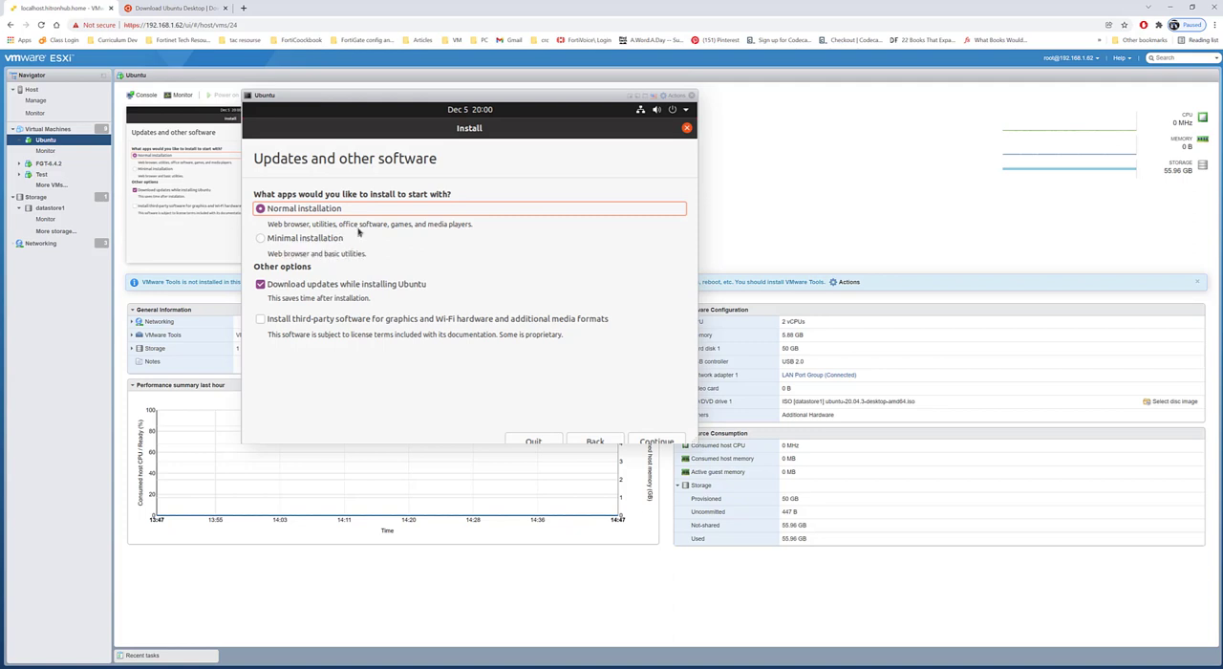
double_click(369, 224)
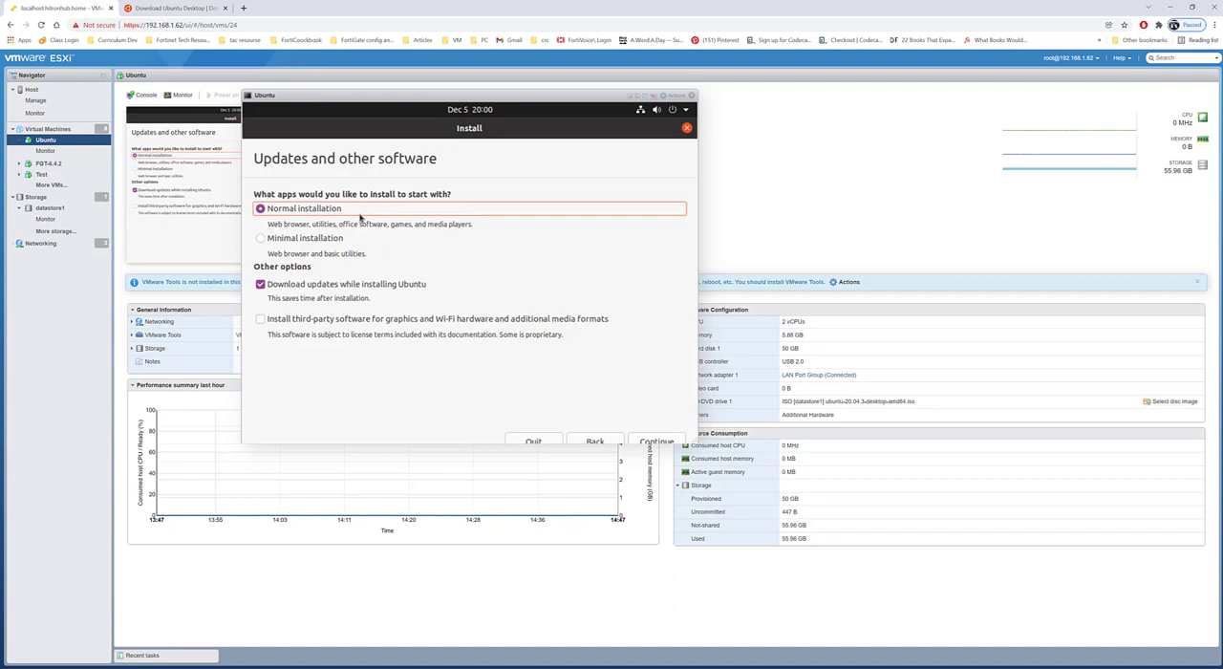
left_click(261, 284)
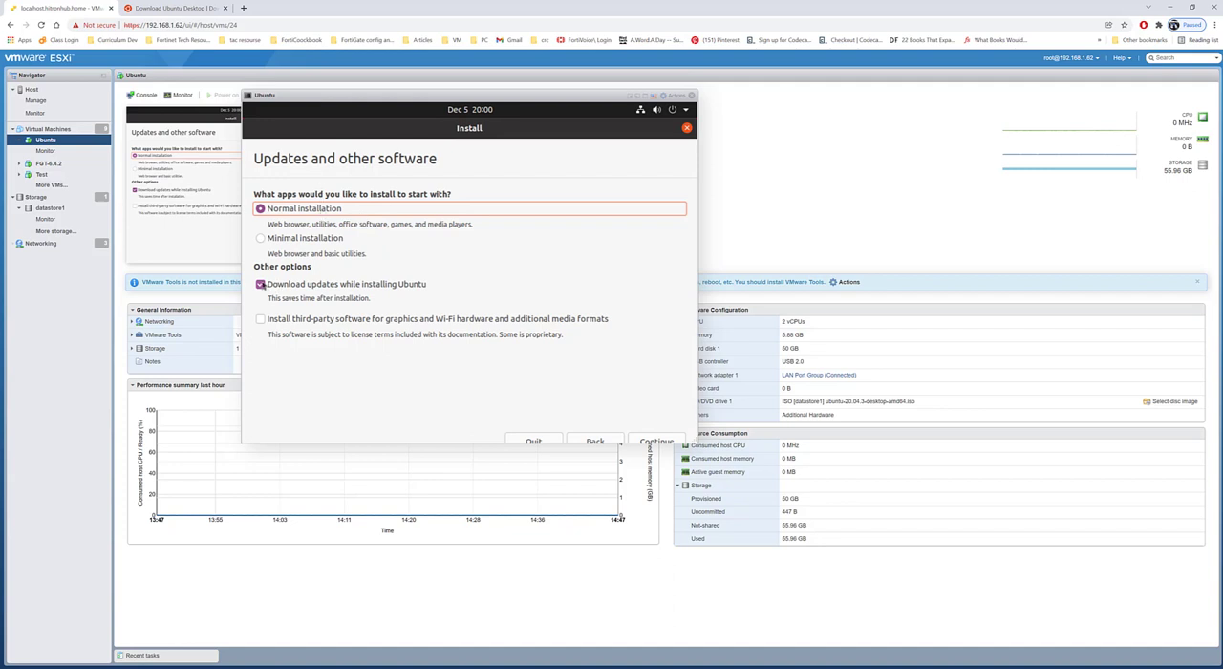
left_click(260, 284)
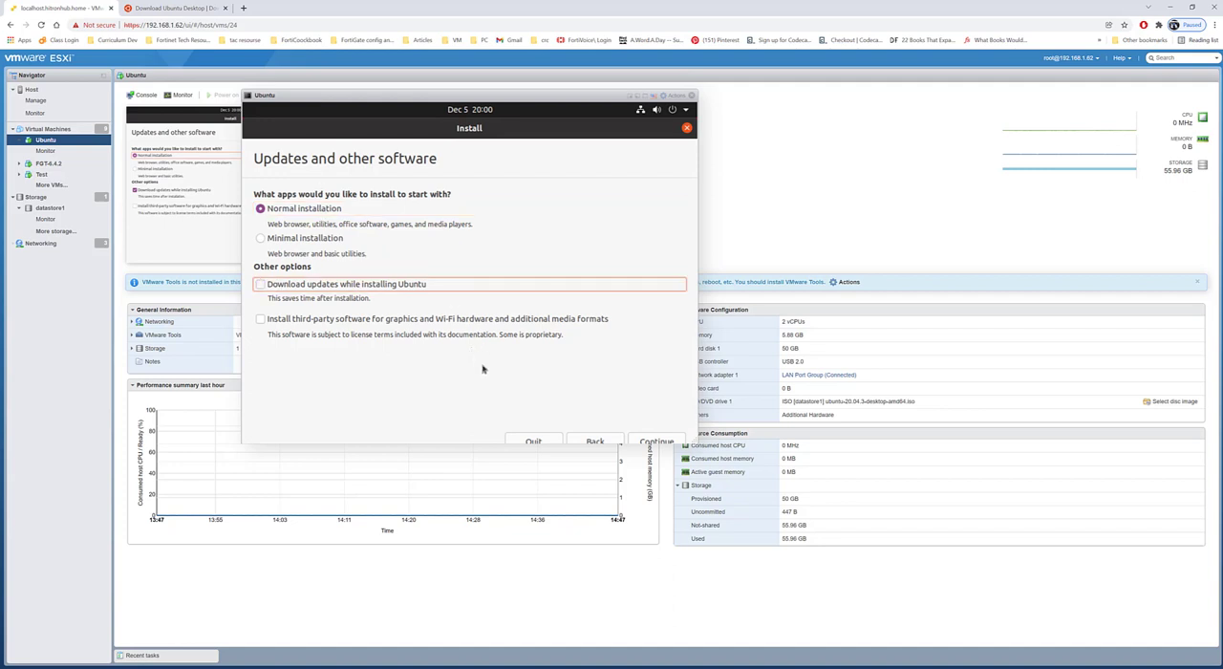
mouse_move(563, 367)
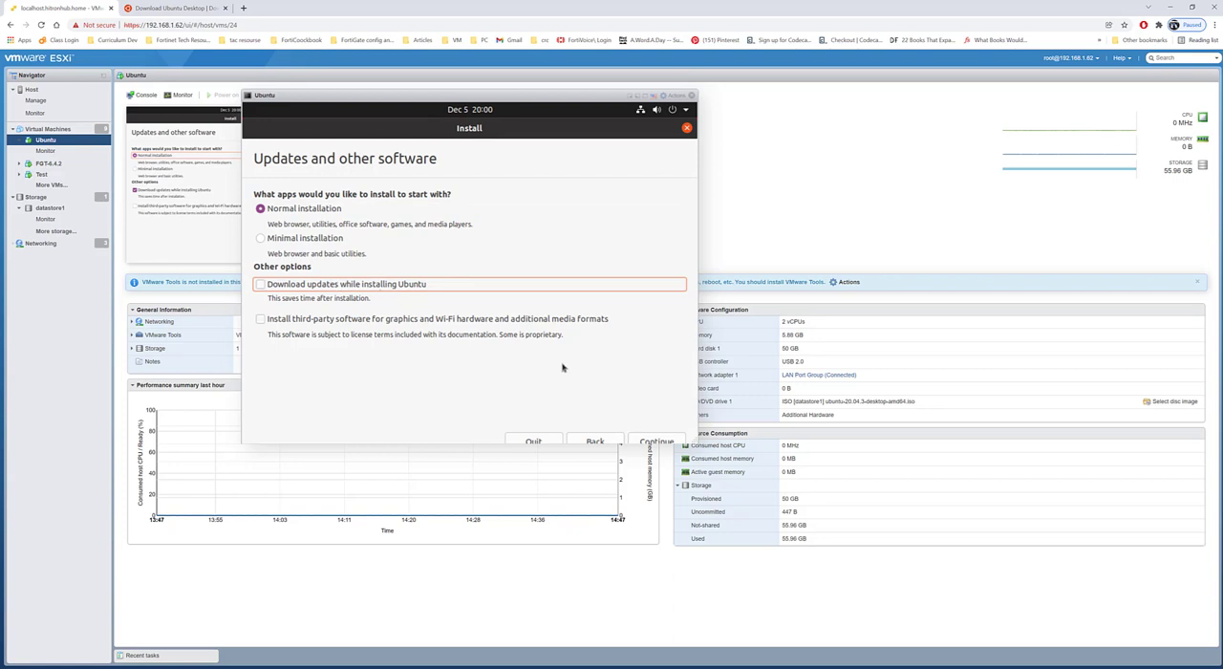
mouse_move(482, 360)
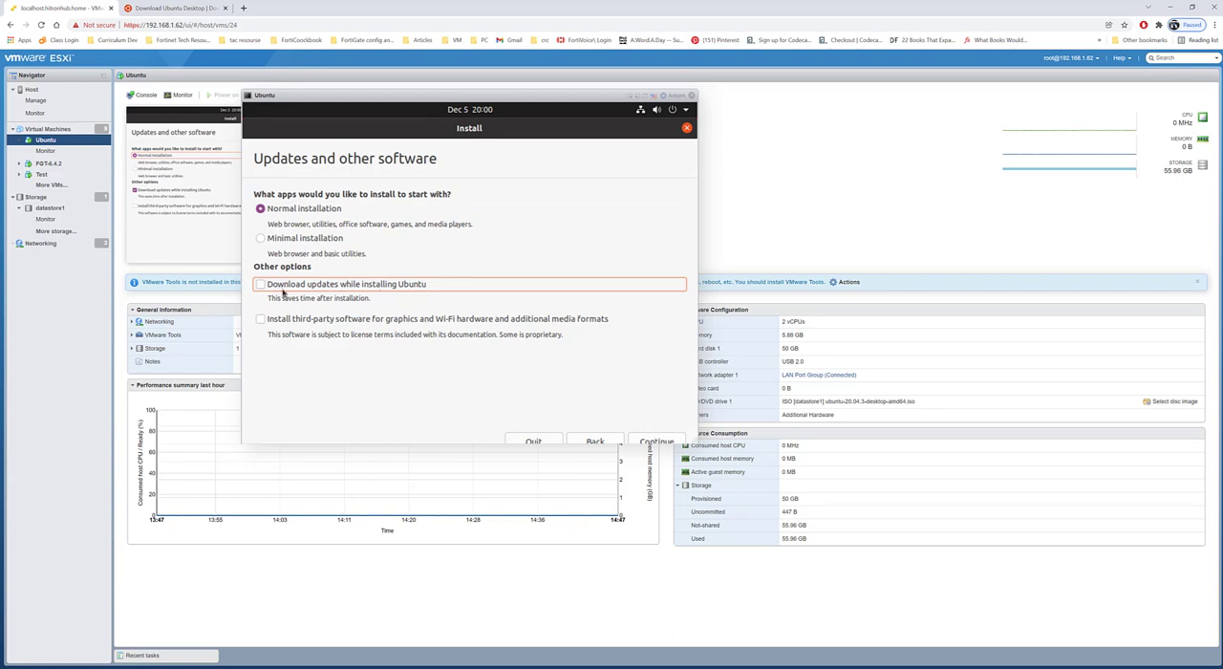
mouse_move(596, 516)
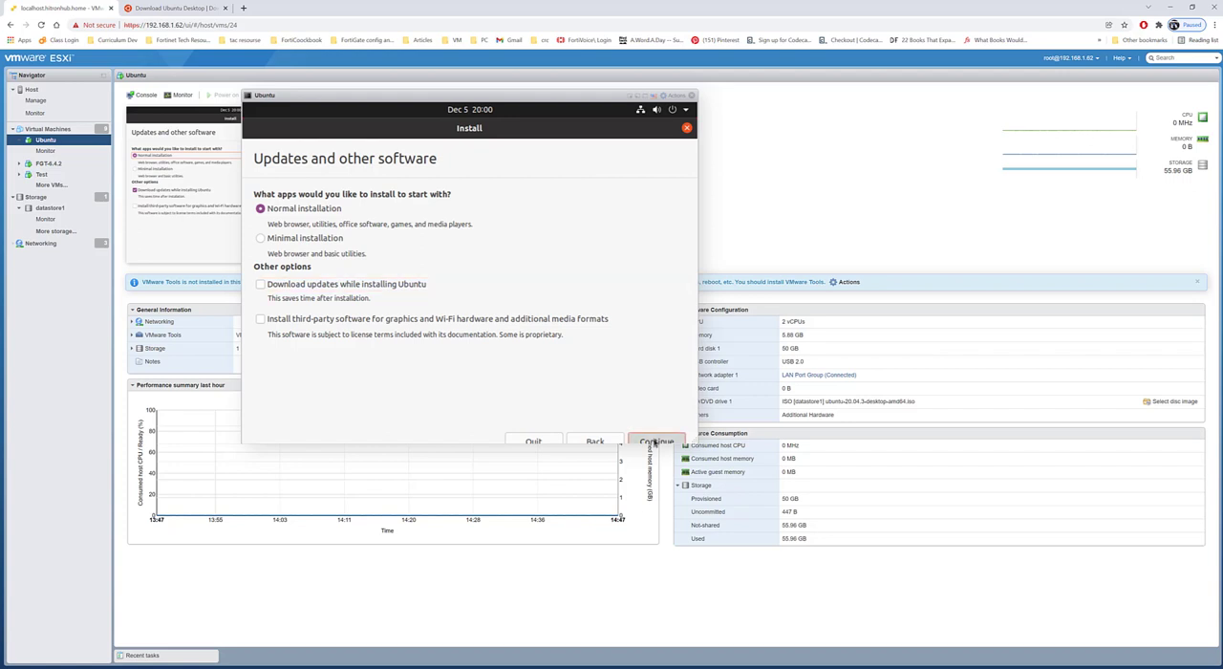
left_click(657, 440)
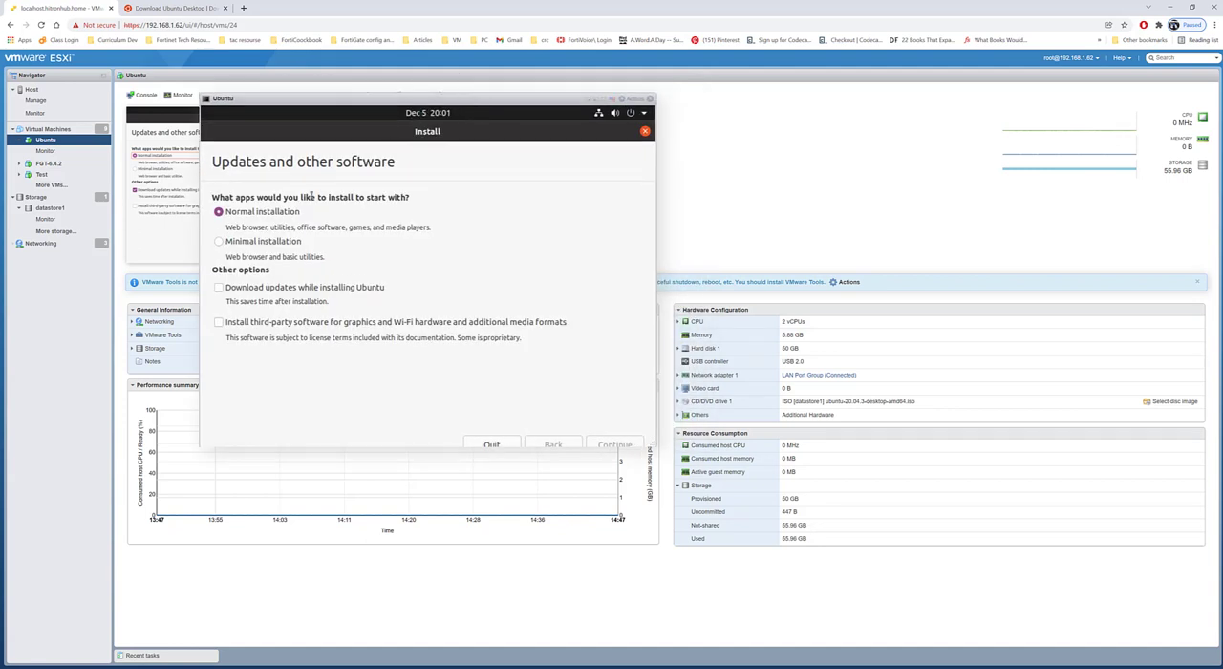
left_click(614, 444)
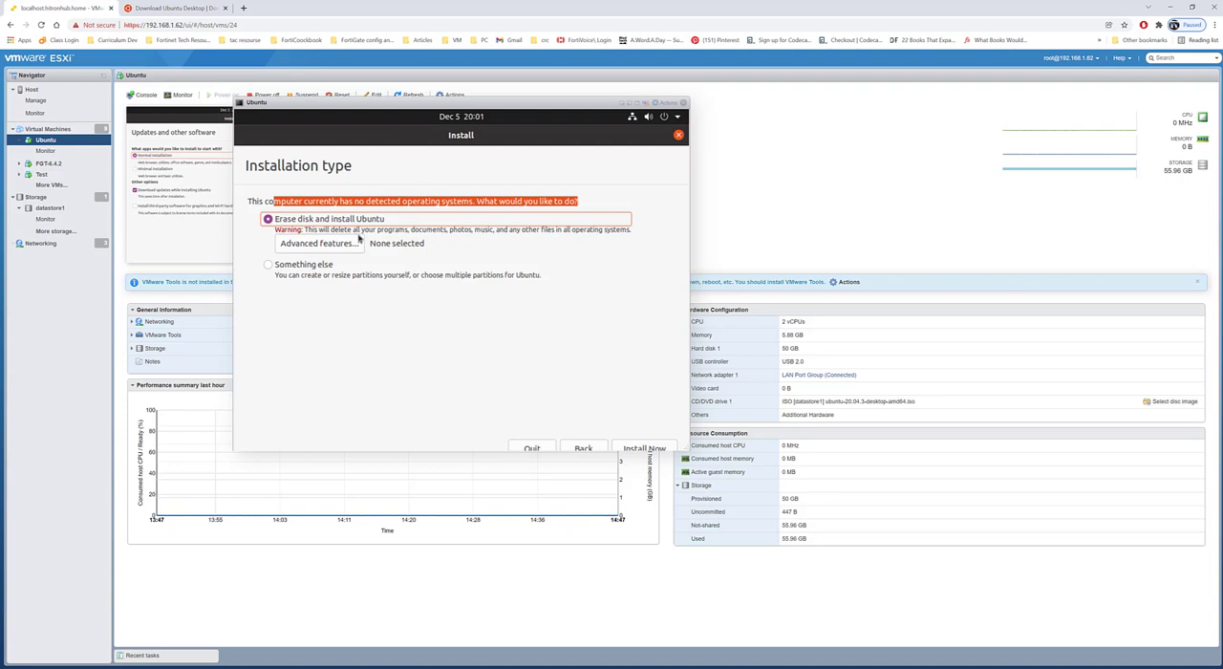
mouse_move(331, 268)
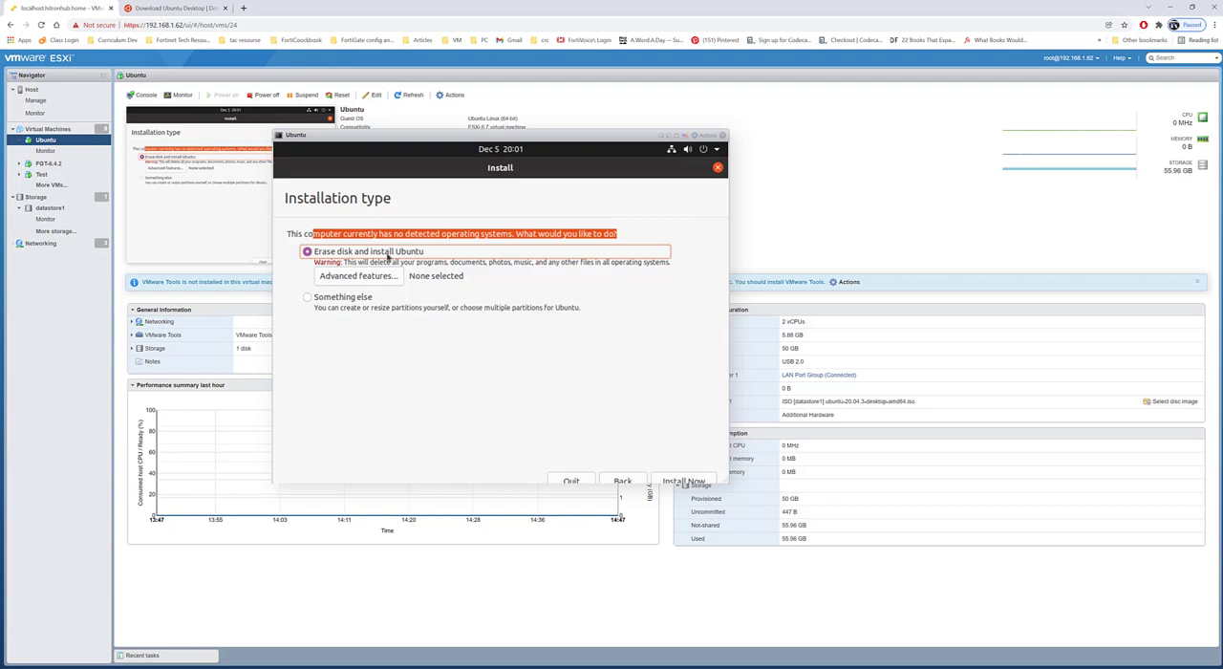
Step: Choose 'Something else' as the installation type to reach manual partitioning
left_click(308, 296)
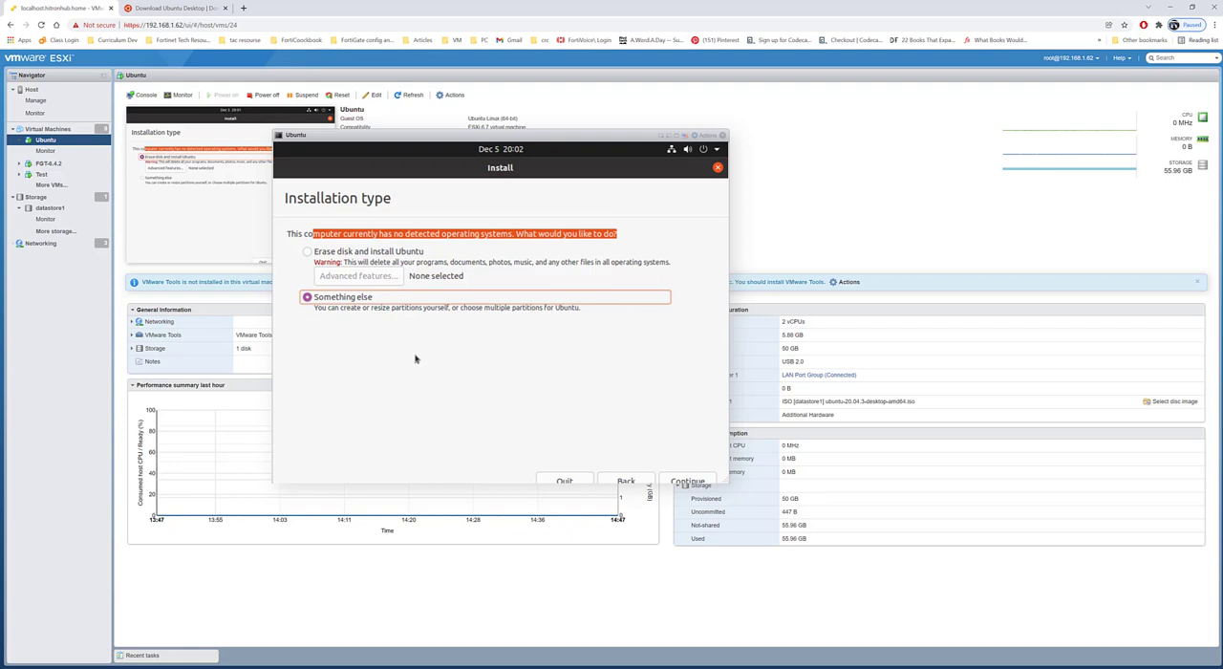
mouse_move(616, 431)
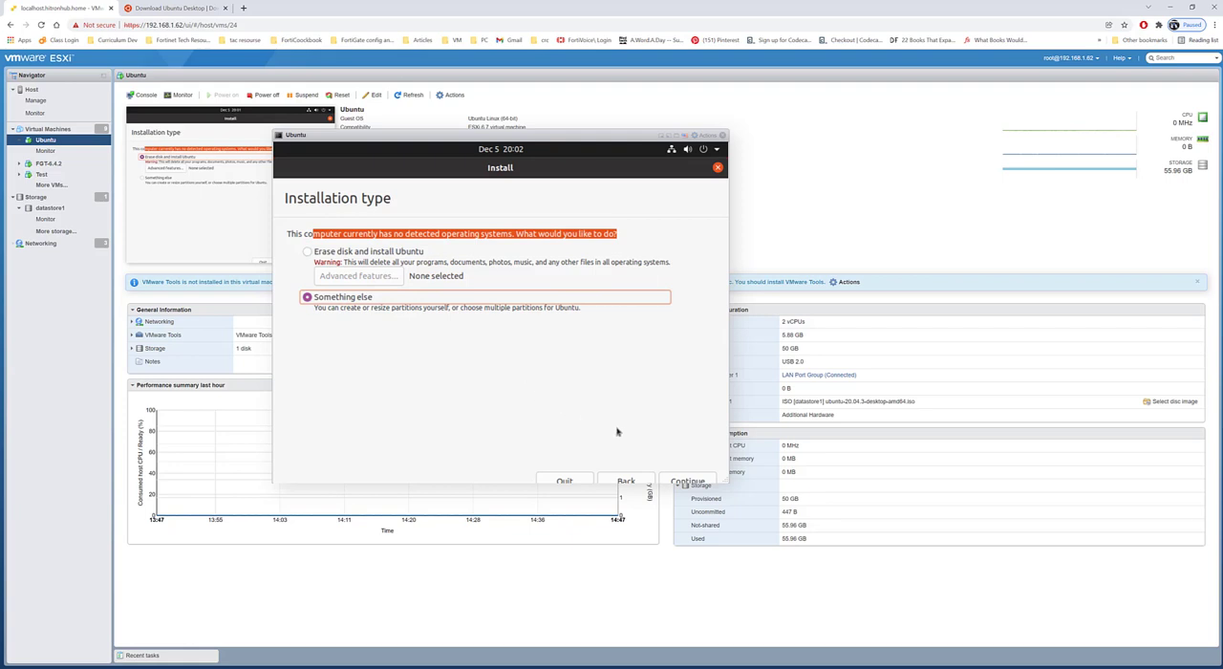
left_click(688, 480)
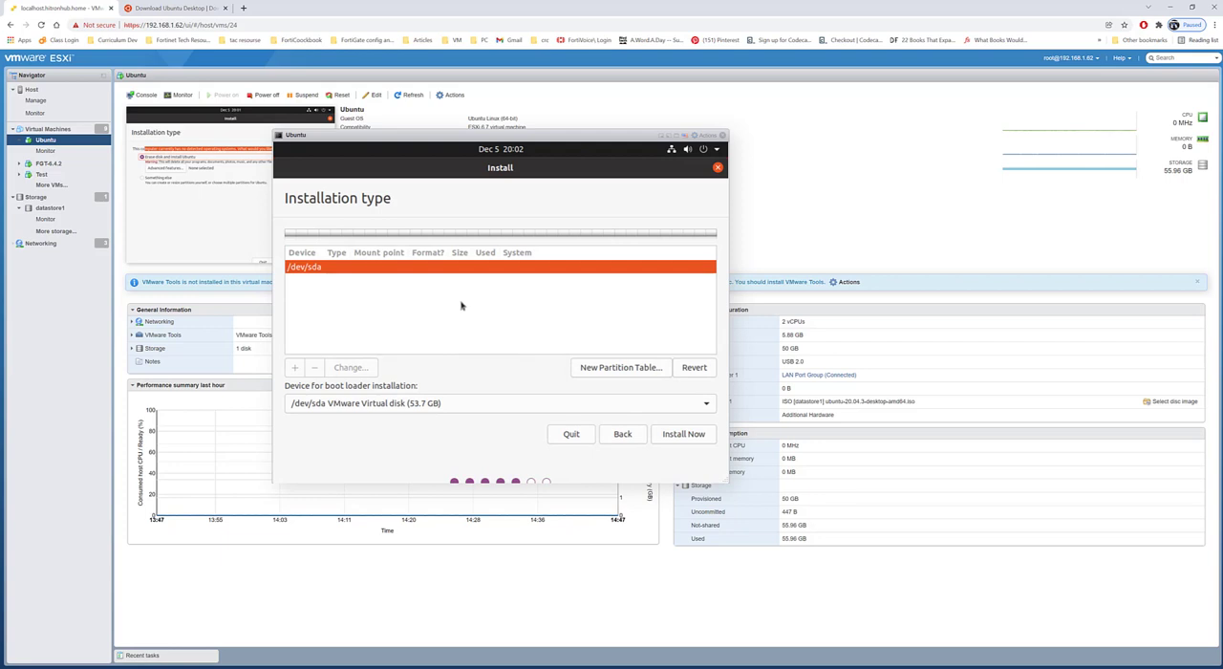
mouse_move(426, 284)
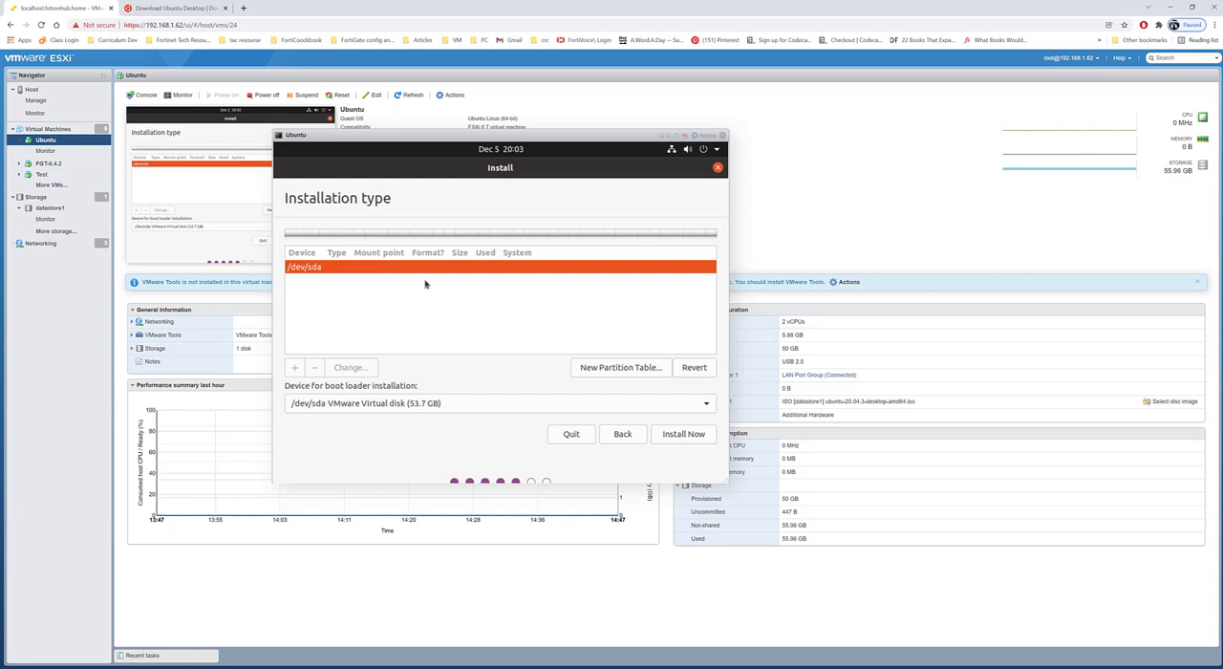
mouse_move(410, 287)
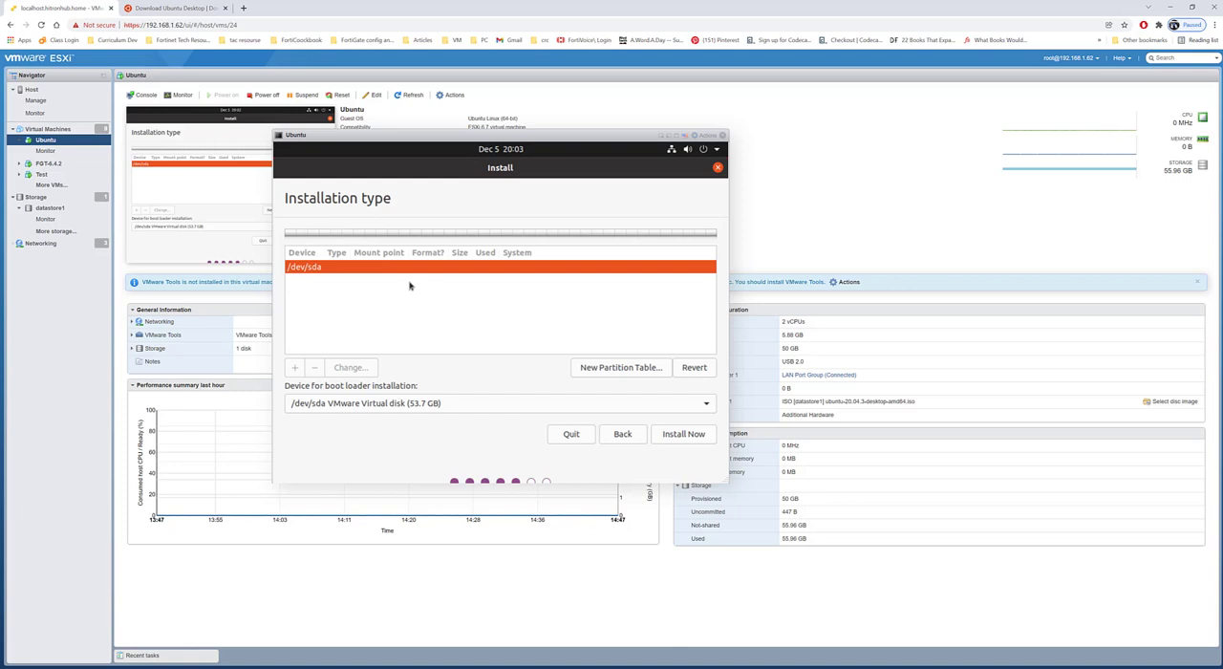
mouse_move(441, 292)
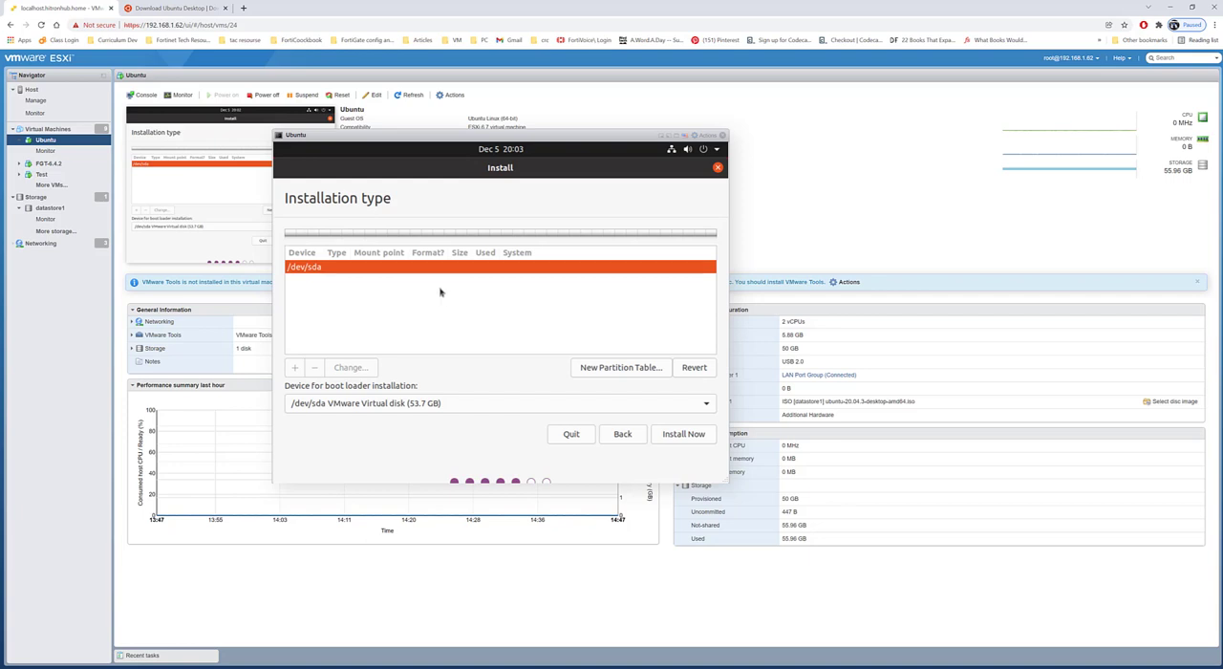
mouse_move(509, 380)
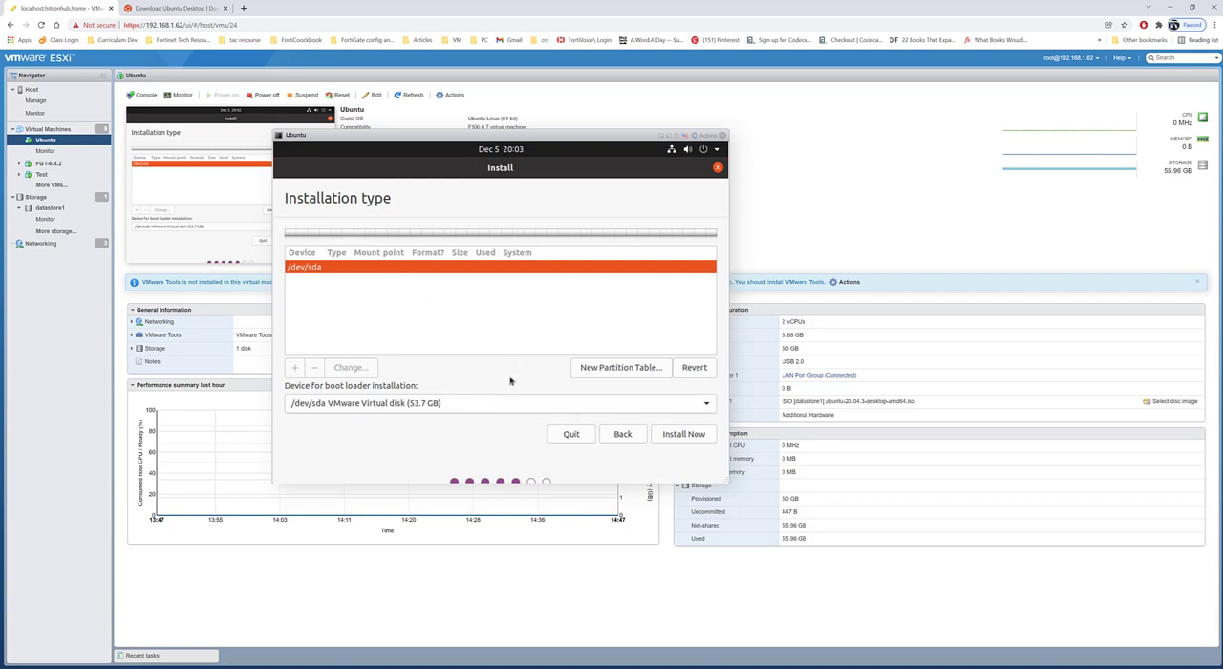
mouse_move(523, 340)
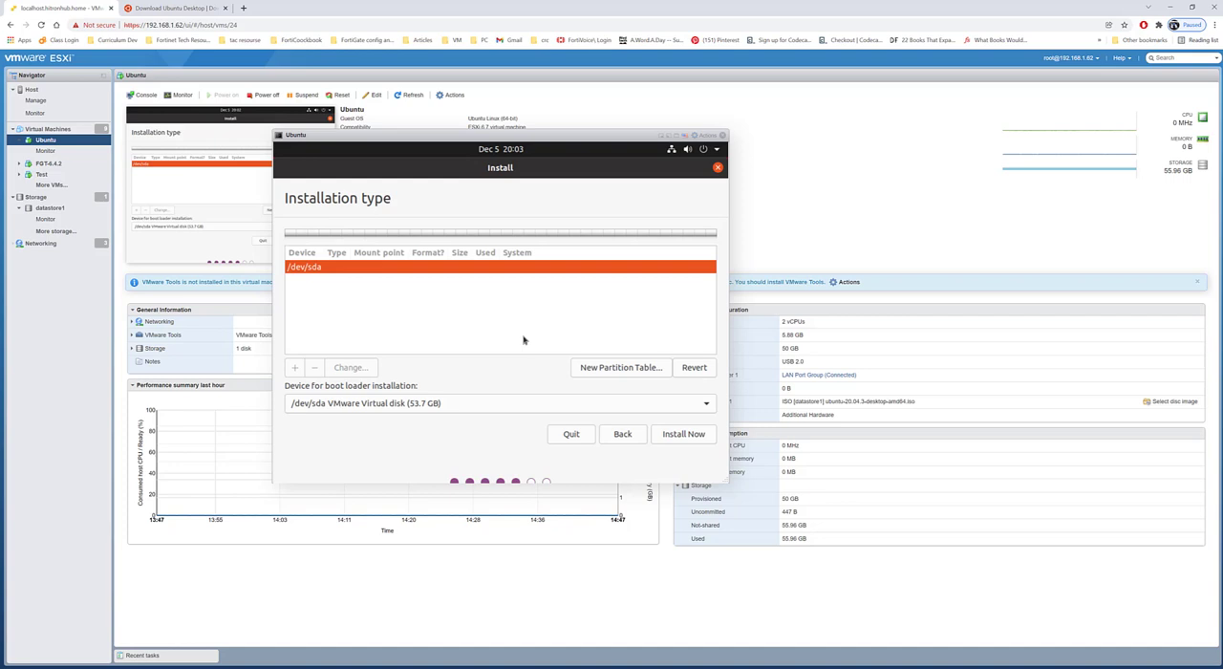
mouse_move(478, 331)
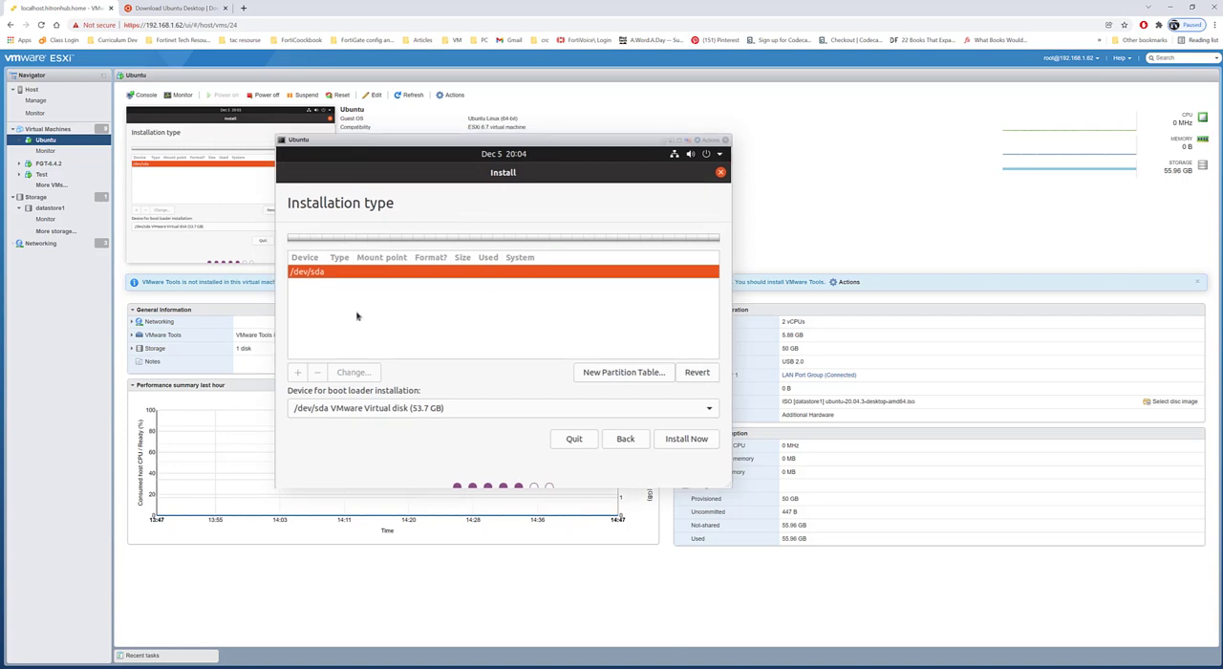
mouse_move(329, 349)
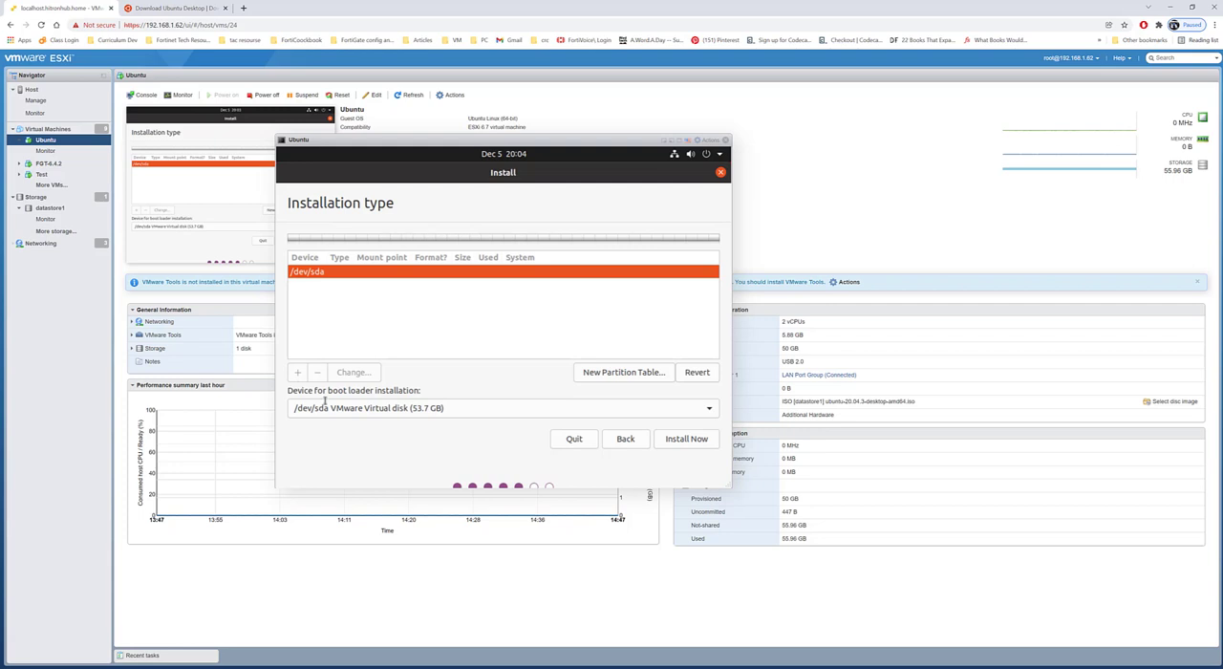
mouse_move(355, 276)
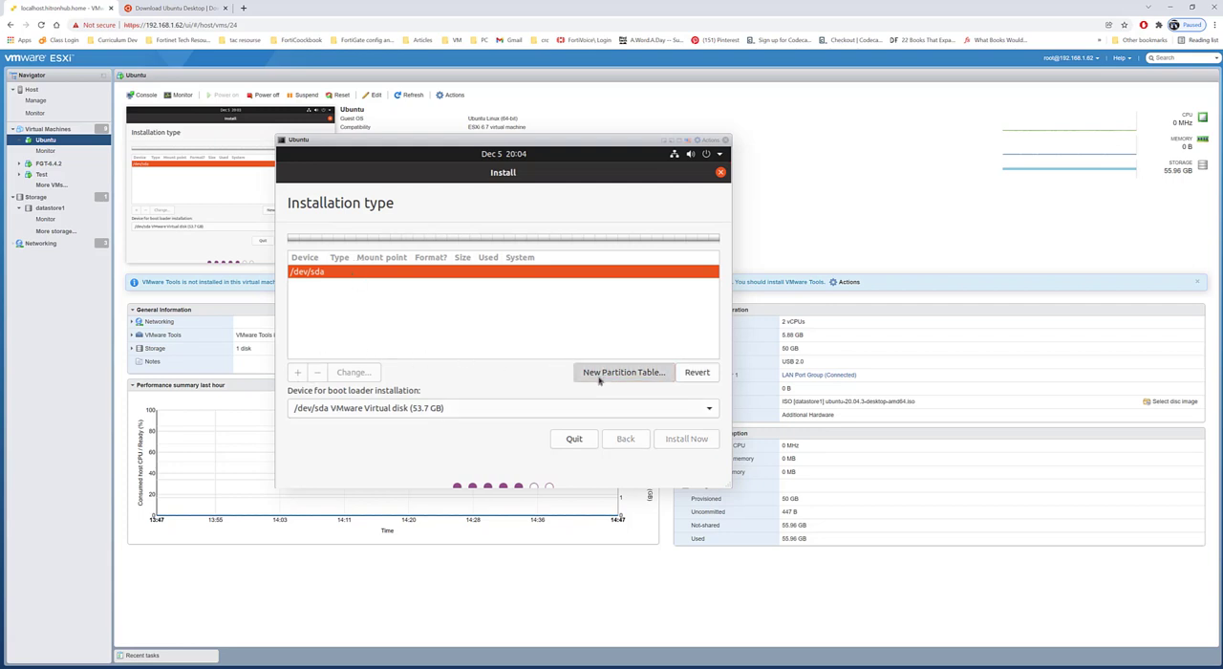
Step: Create a new partition table on /dev/sda with a 6024 MB swap partition
left_click(623, 372)
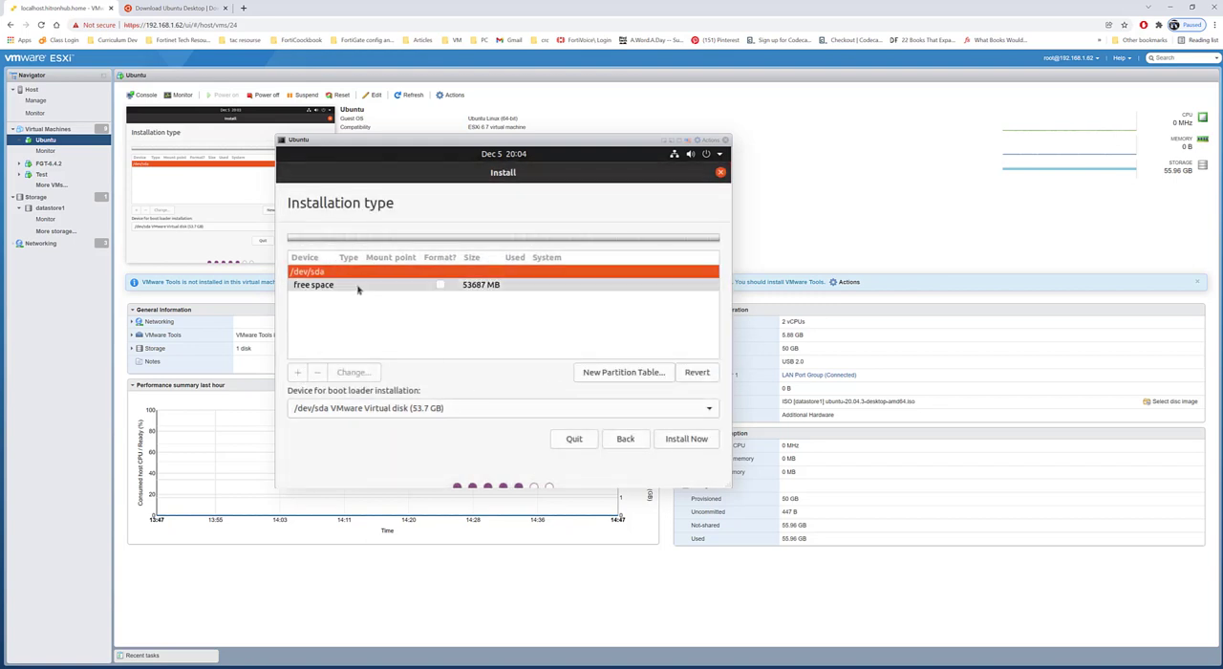
left_click(298, 371)
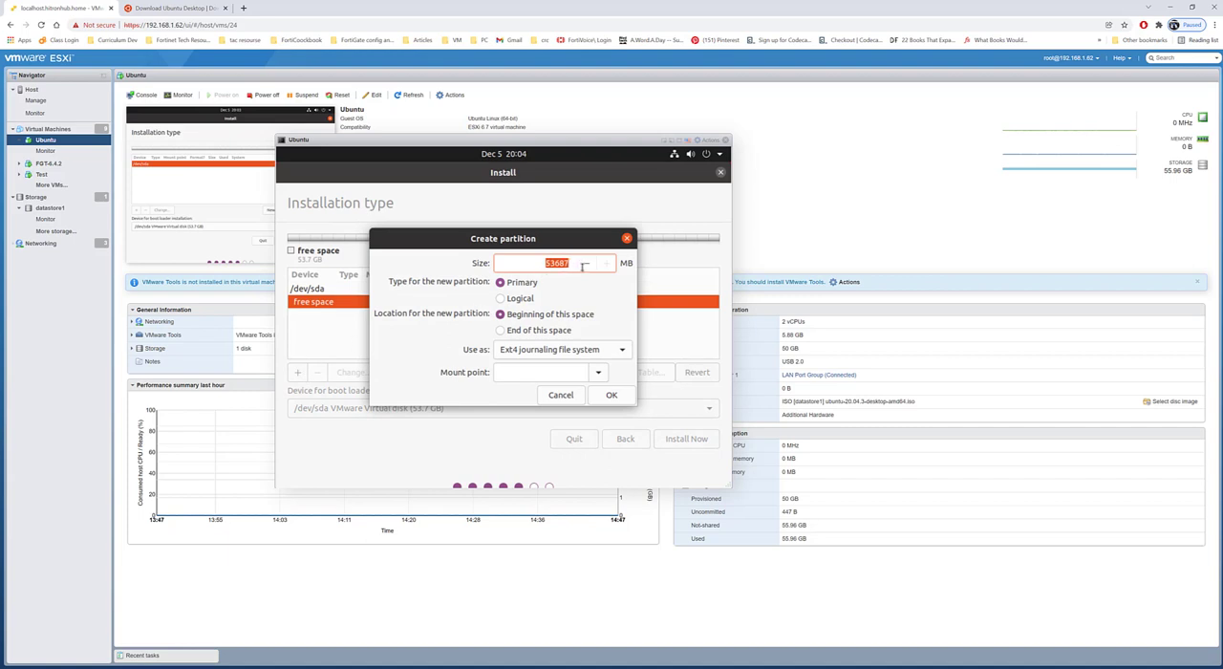
type("6024")
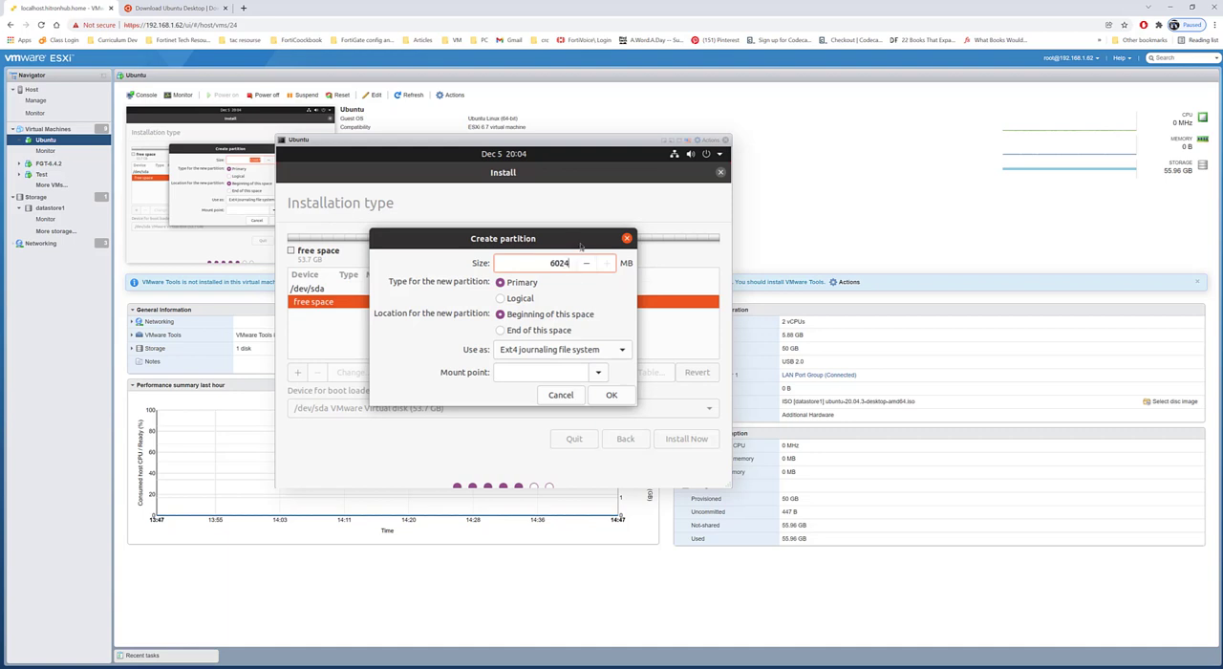
left_click(563, 349)
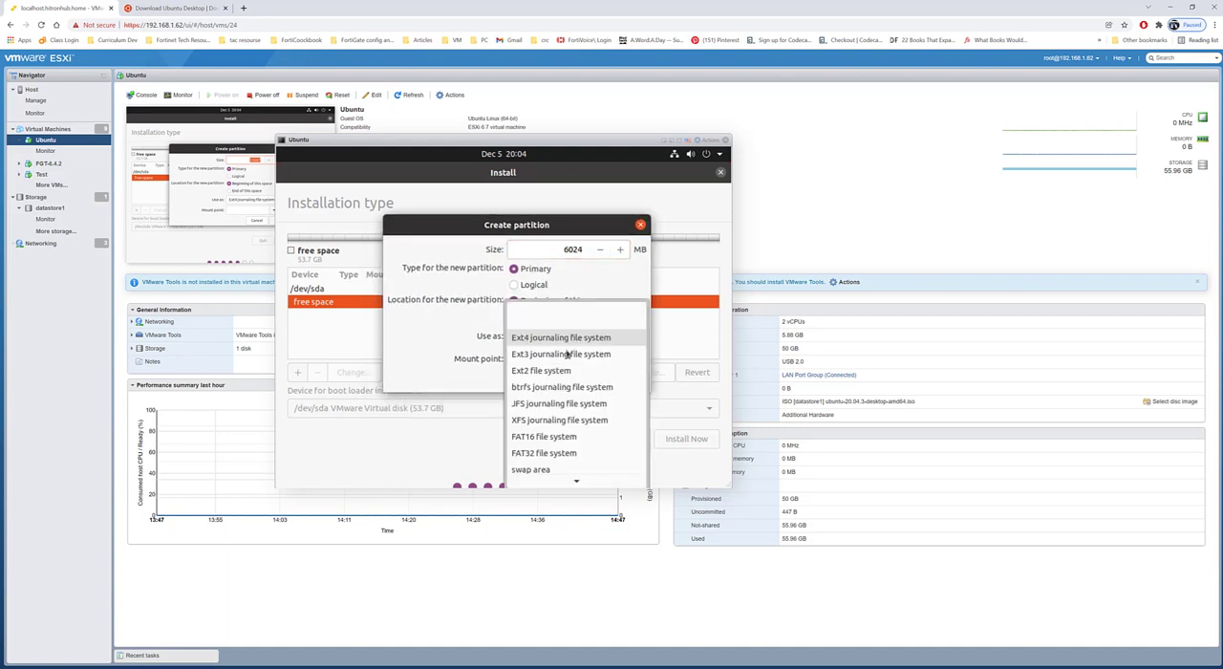
left_click(531, 469)
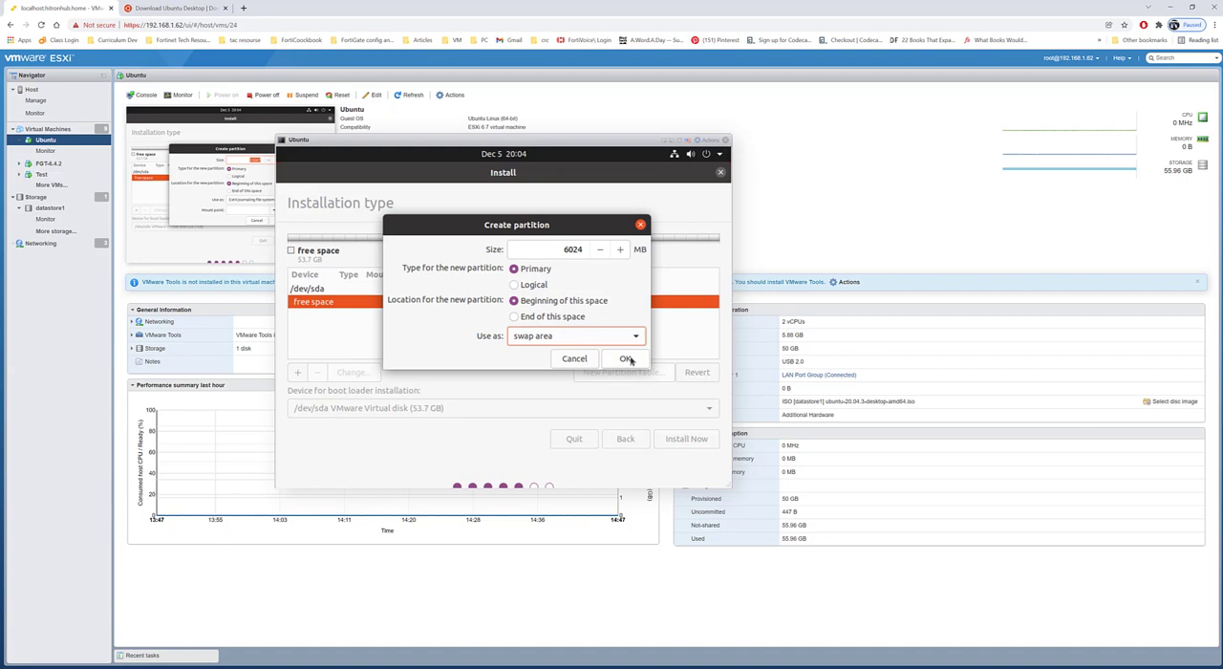
left_click(626, 359)
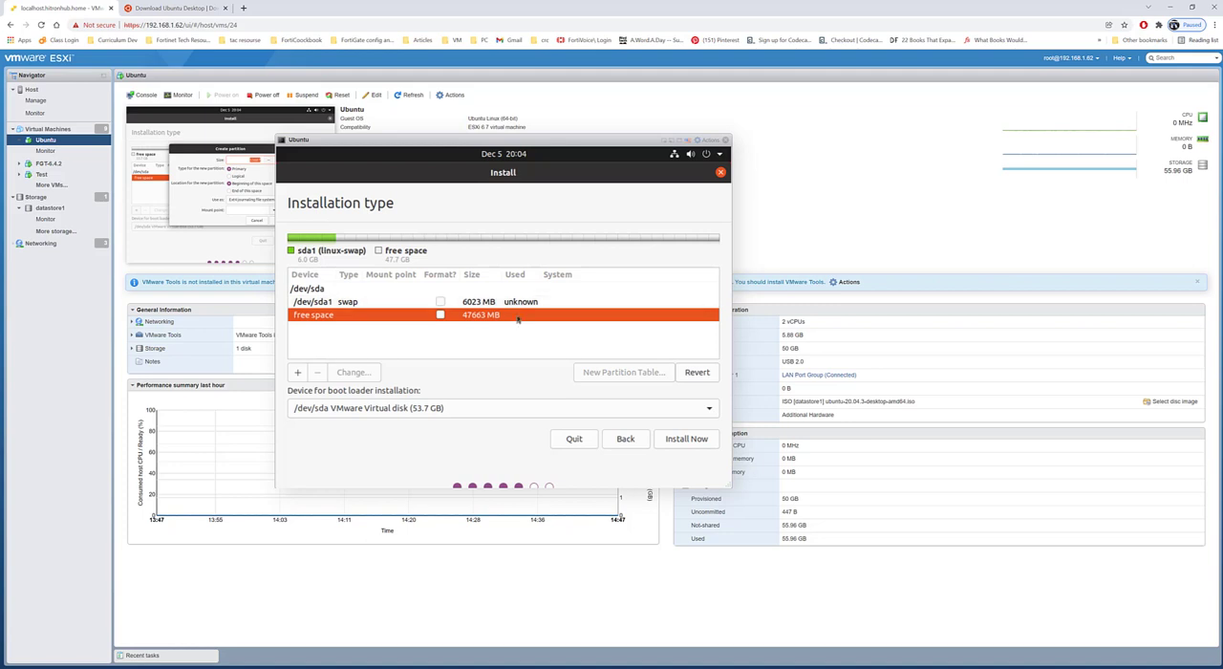
mouse_move(496, 332)
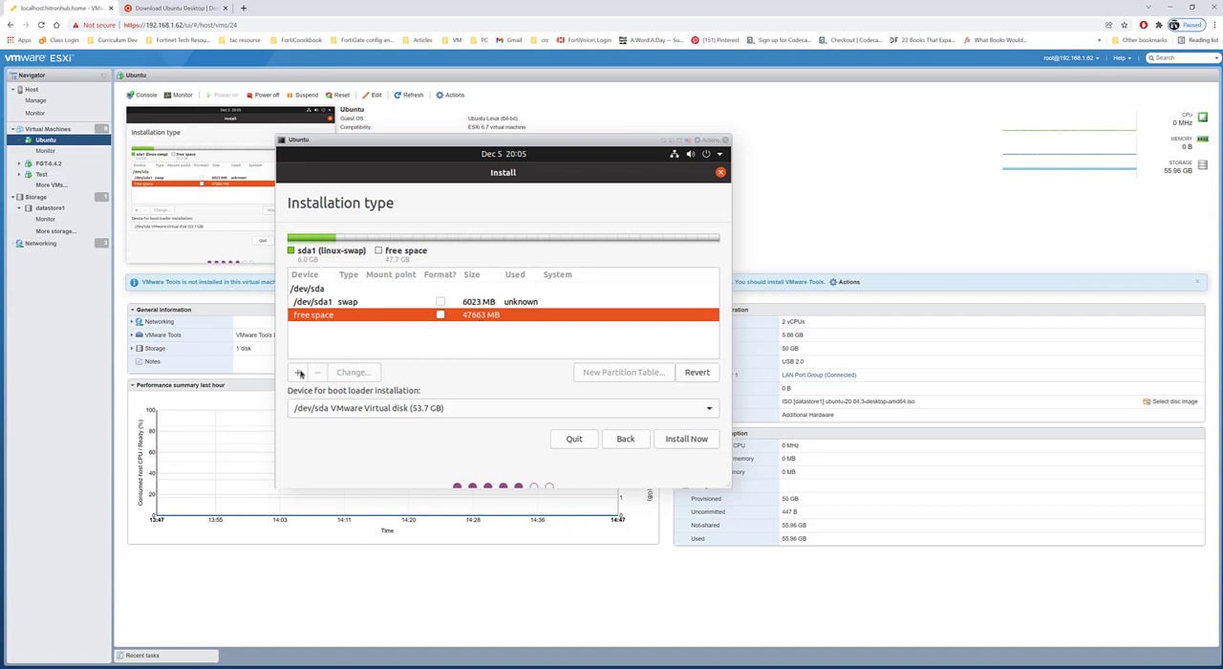
Step: Add a primary root (/) partition in the remaining space, then write changes and install
left_click(298, 372)
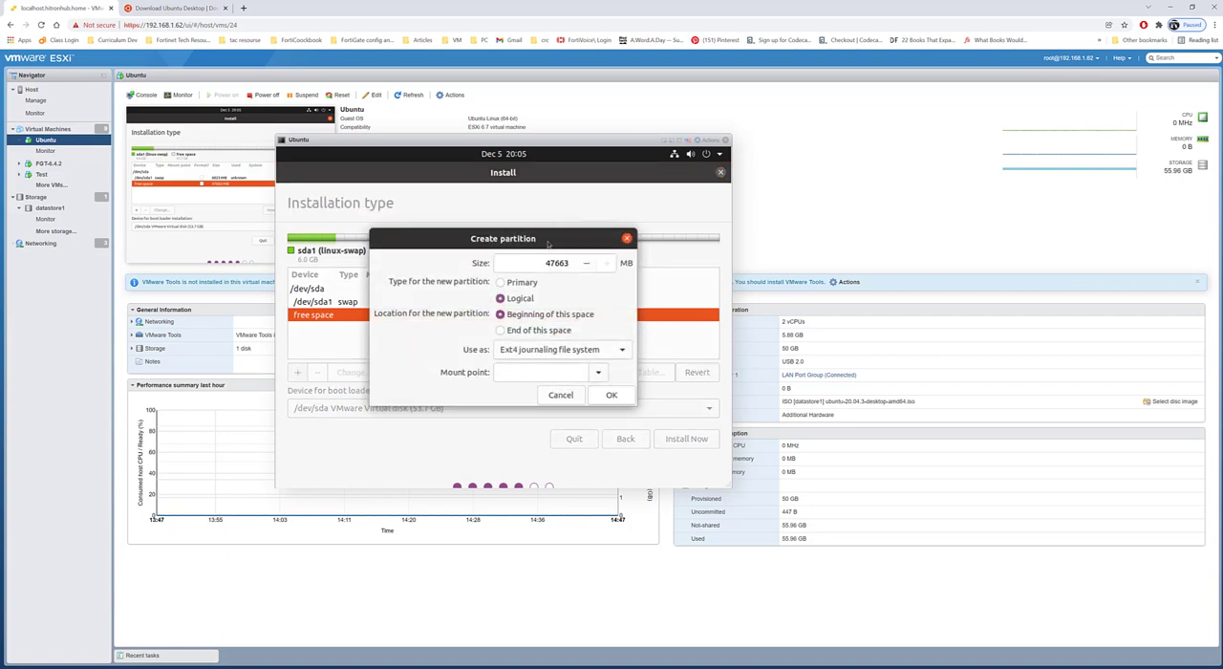
left_click_drag(503, 238, 673, 207)
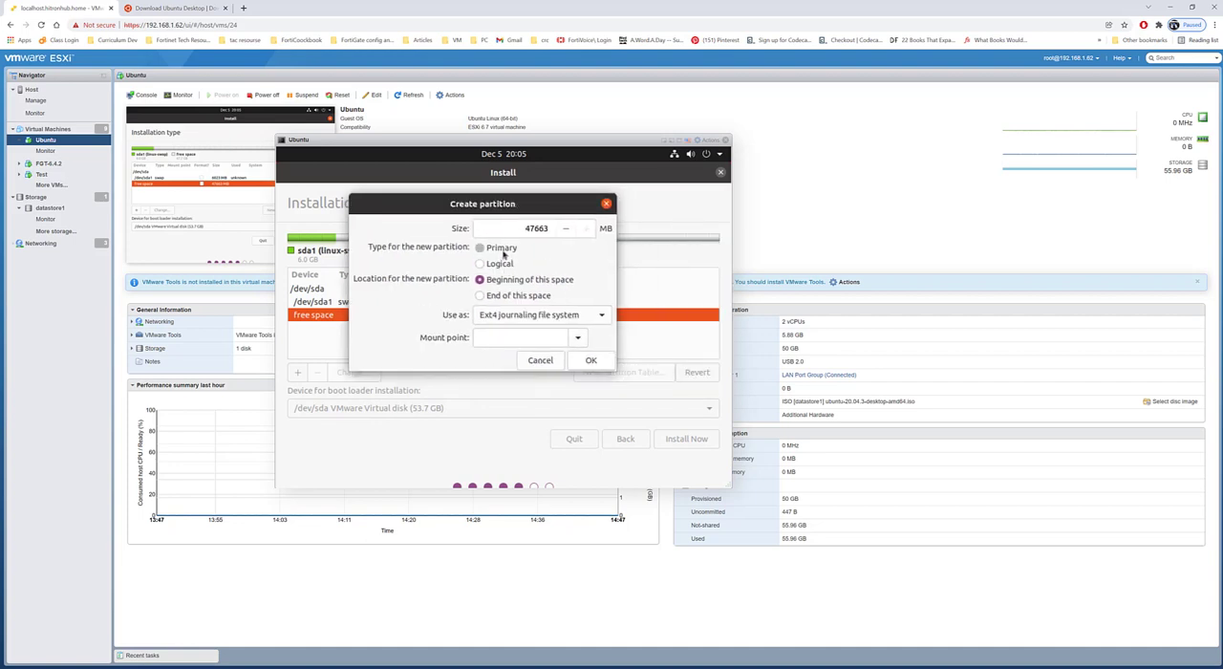
left_click(577, 338)
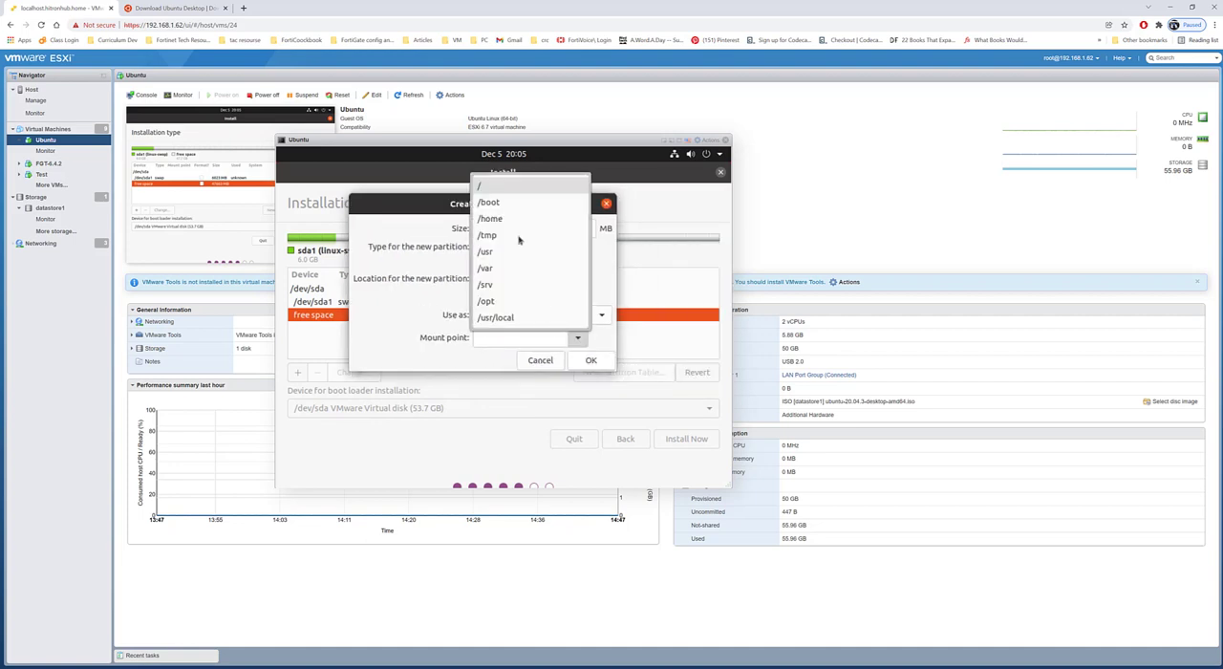
left_click(479, 185)
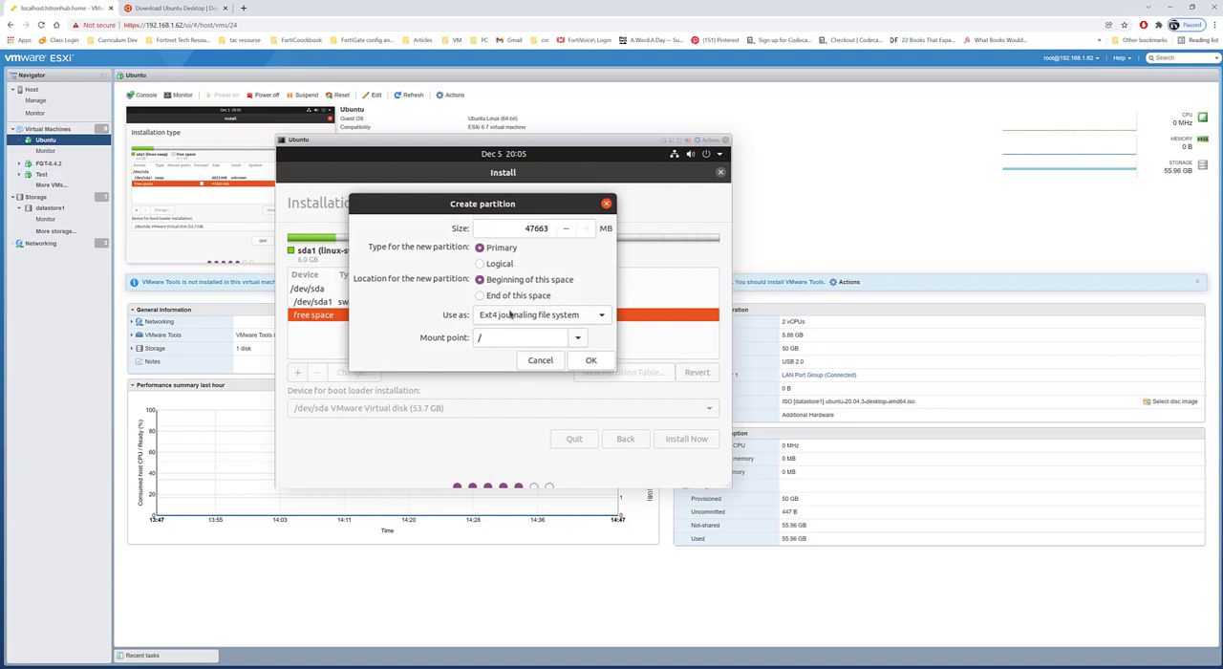
left_click(591, 360)
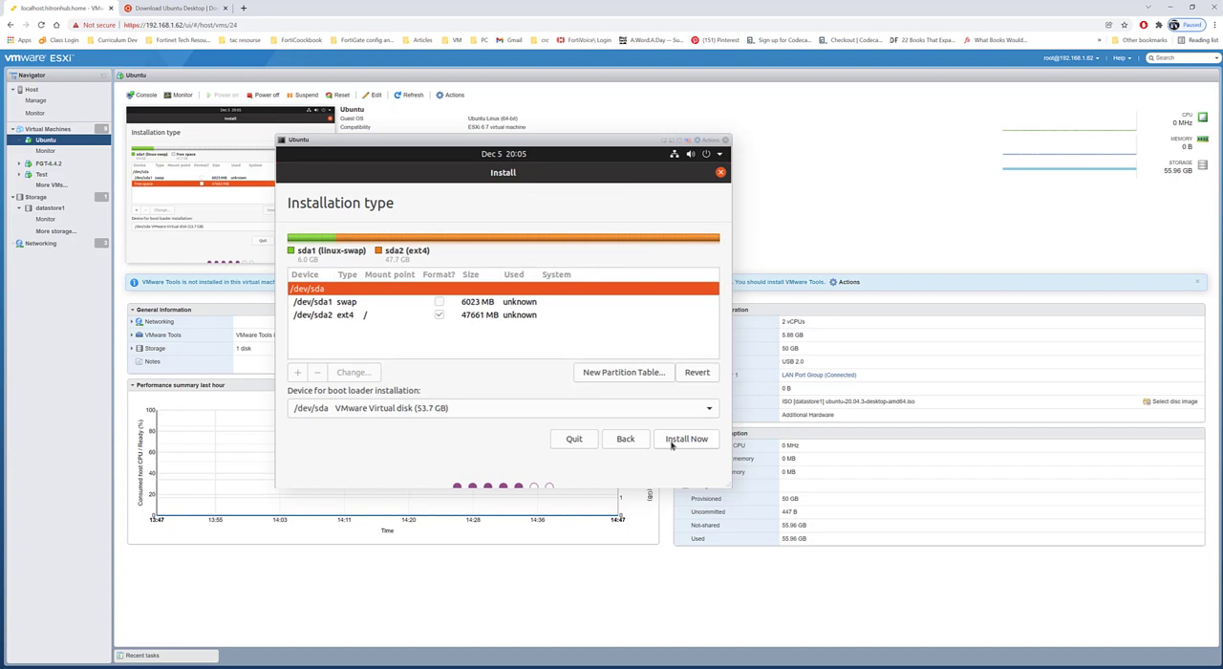
left_click(686, 439)
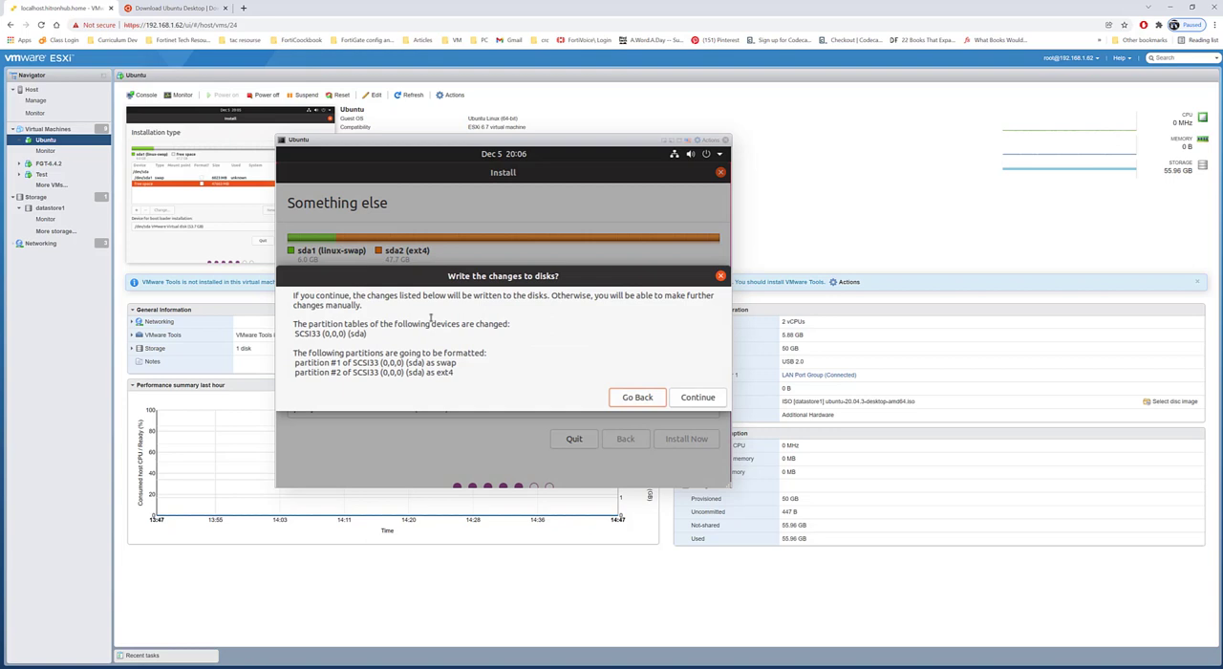
mouse_move(463, 354)
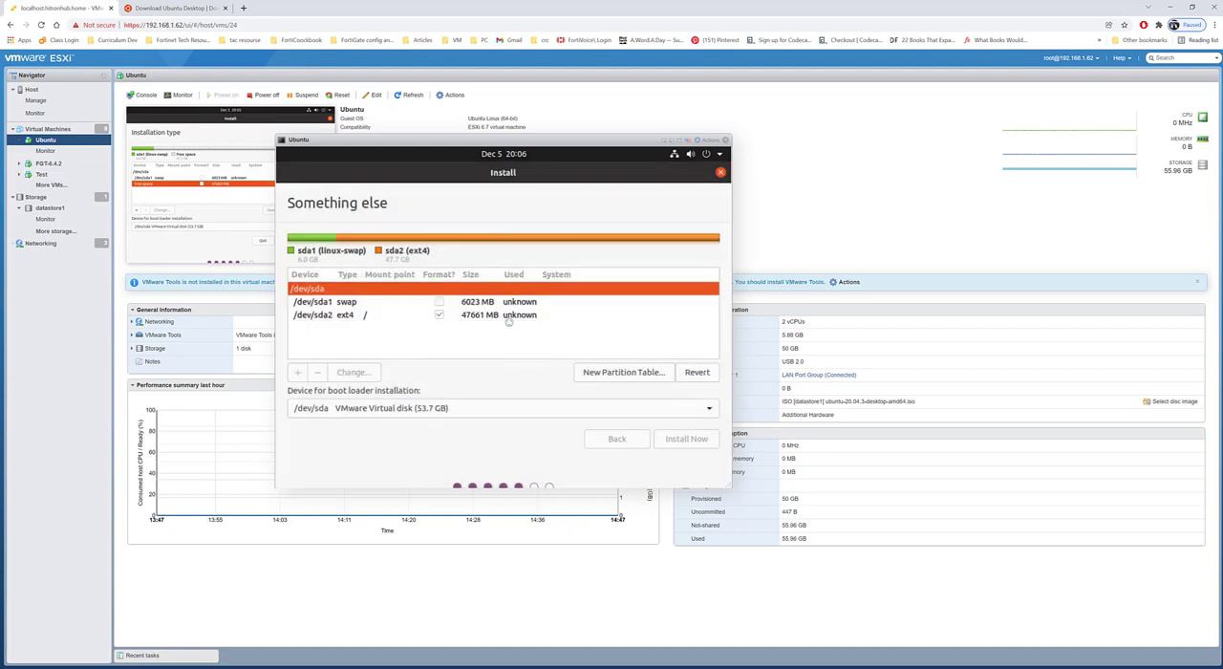
left_click(687, 438)
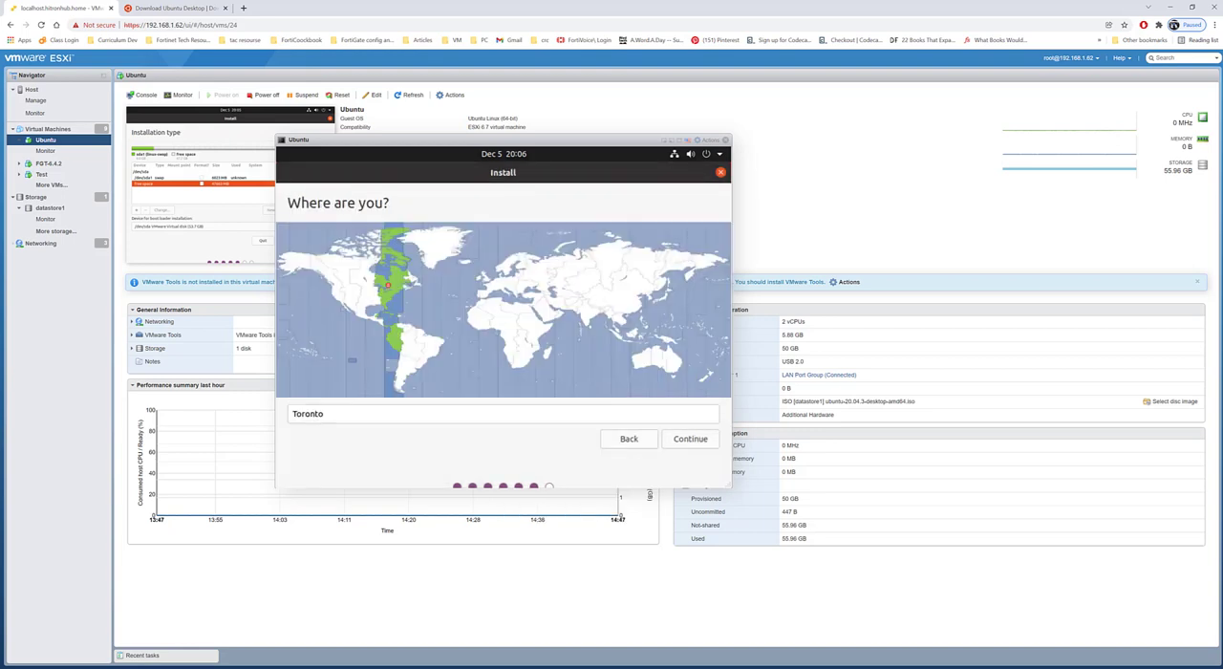
mouse_move(646, 154)
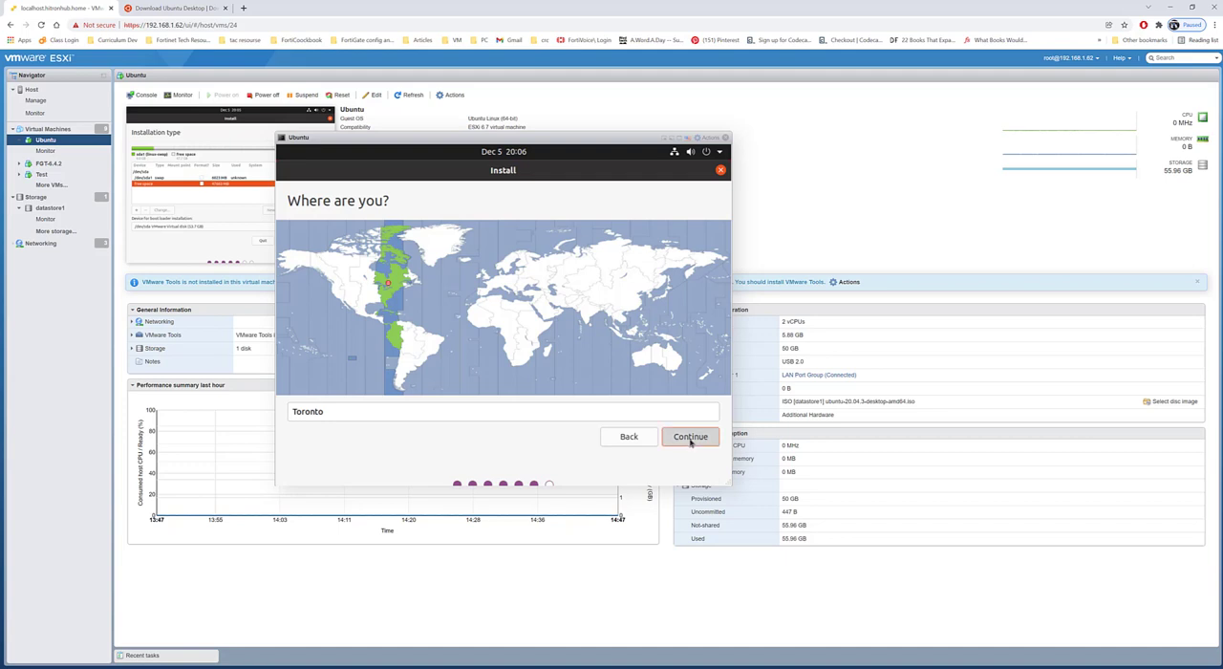
Step: Keep Toronto as location and enter account details for user 'Abdul'
left_click(690, 436)
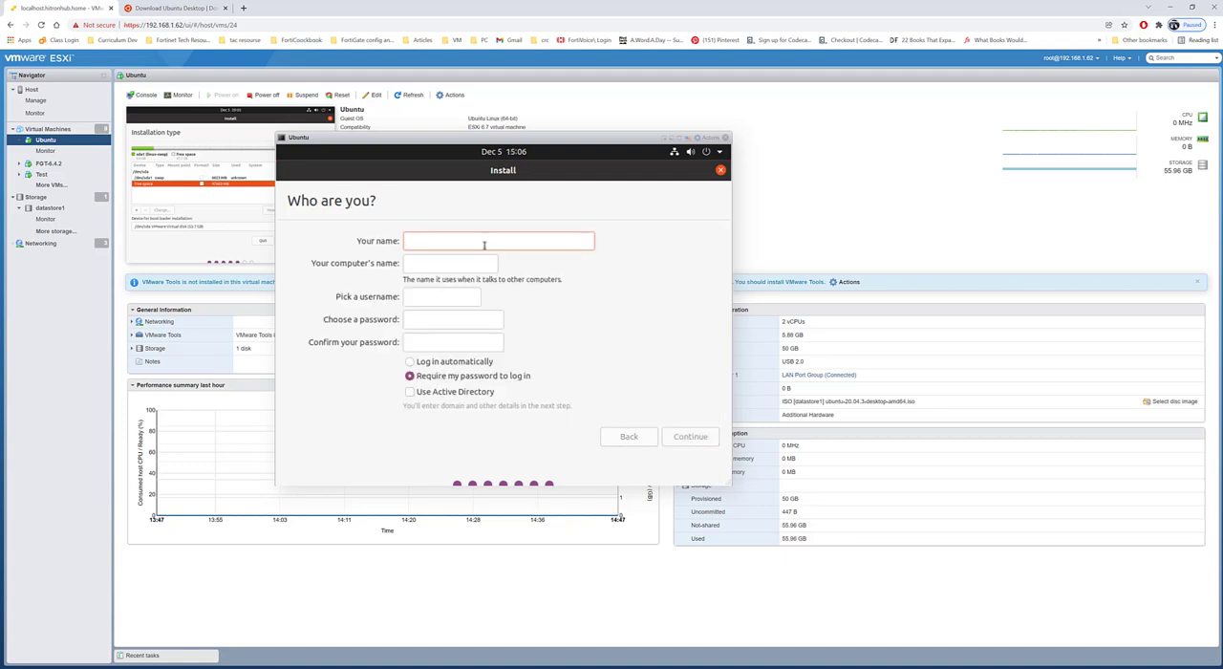
left_click(498, 241)
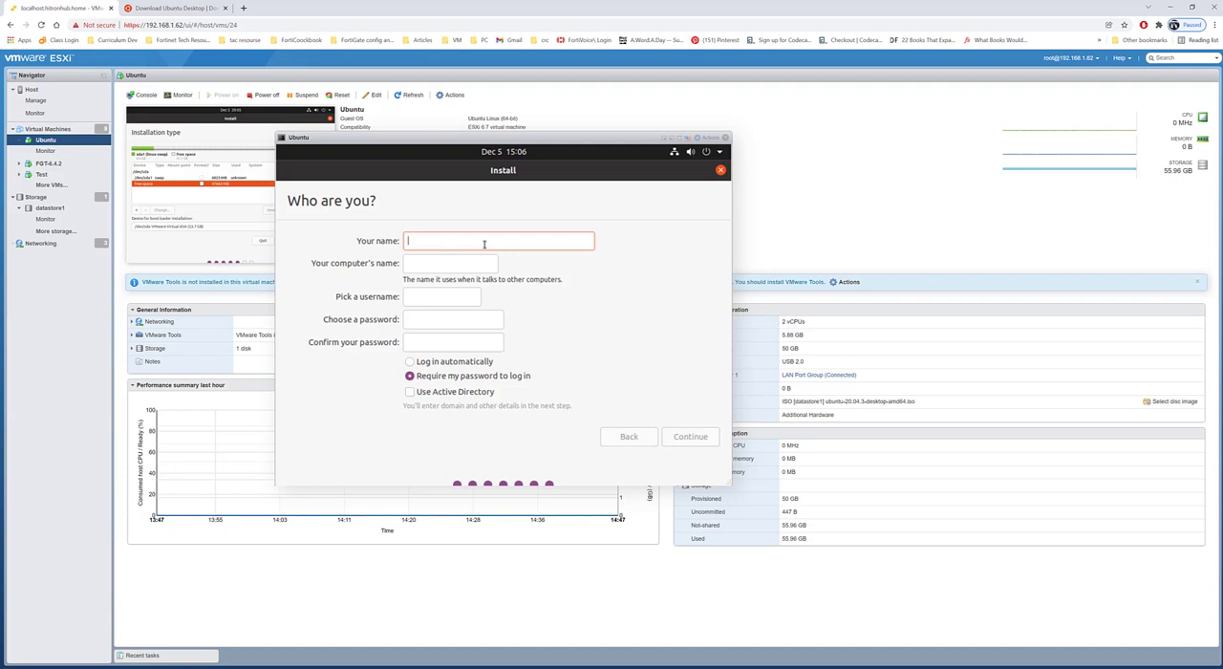
type("Abdul")
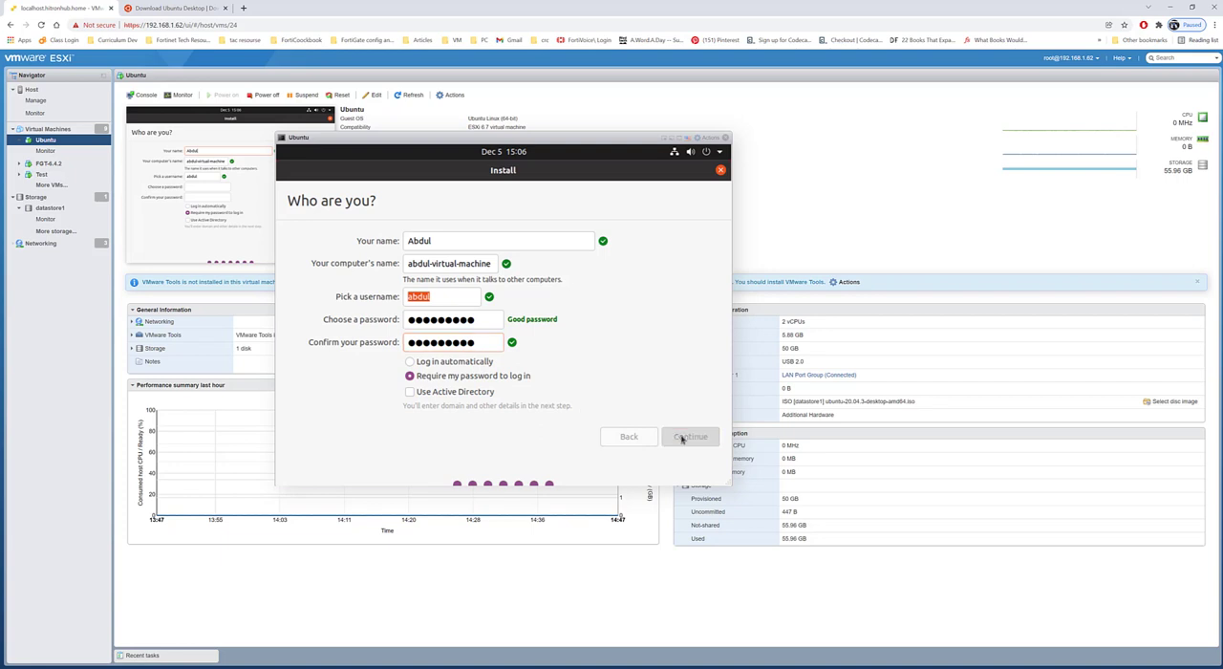
left_click(689, 437)
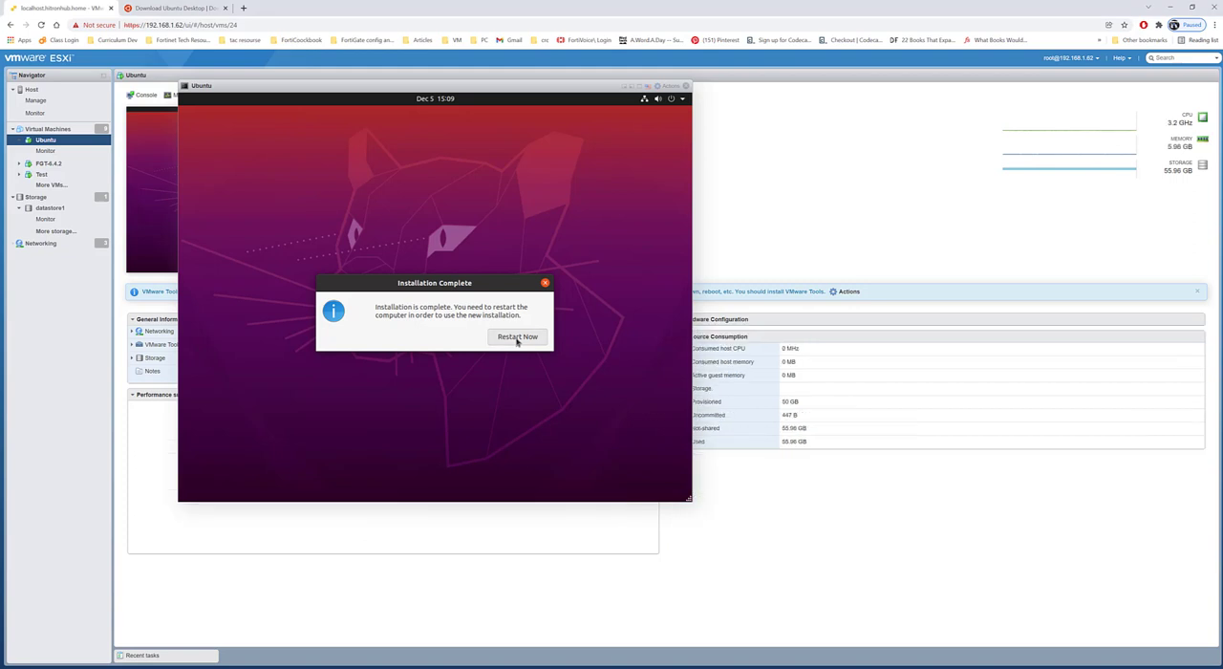
Step: Choose Restart Now in the Installation Complete dialog
left_click(517, 336)
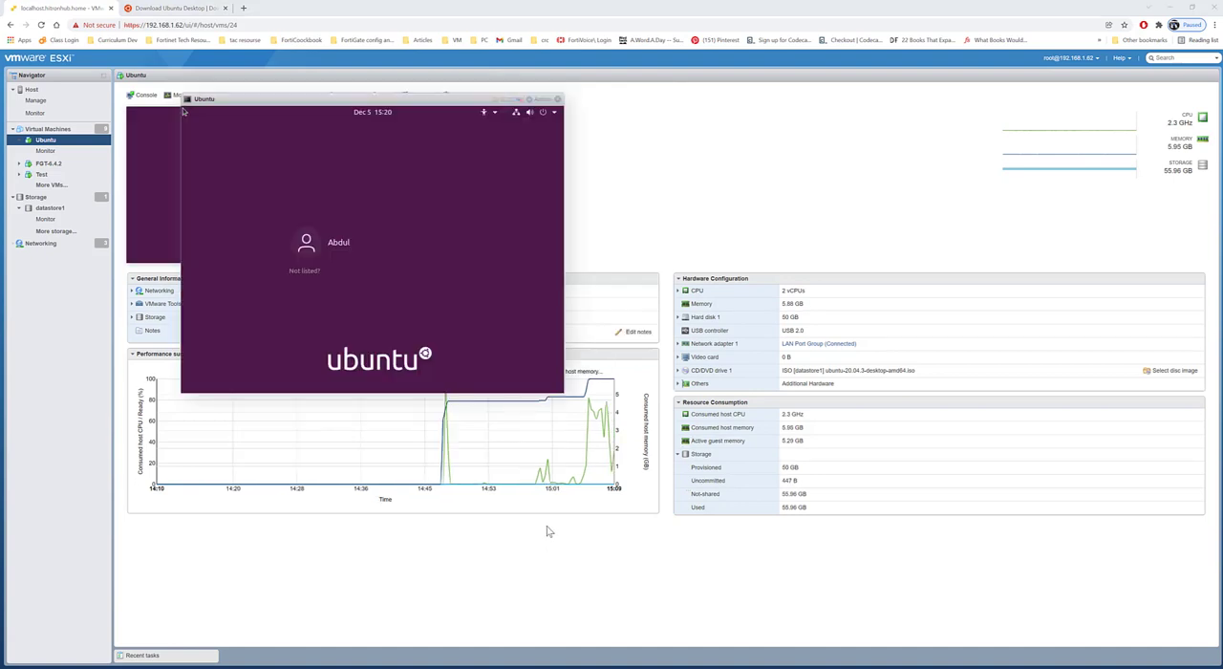
Step: Select the Abdul account on the Ubuntu login screen
left_click(339, 242)
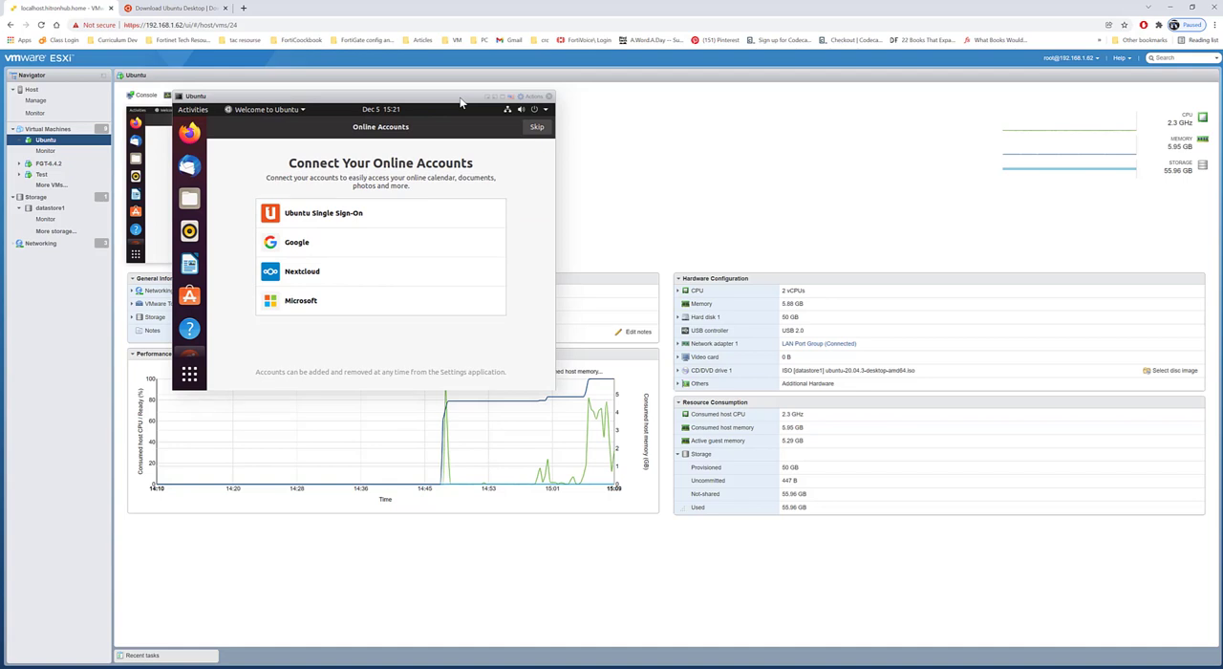
mouse_move(514, 320)
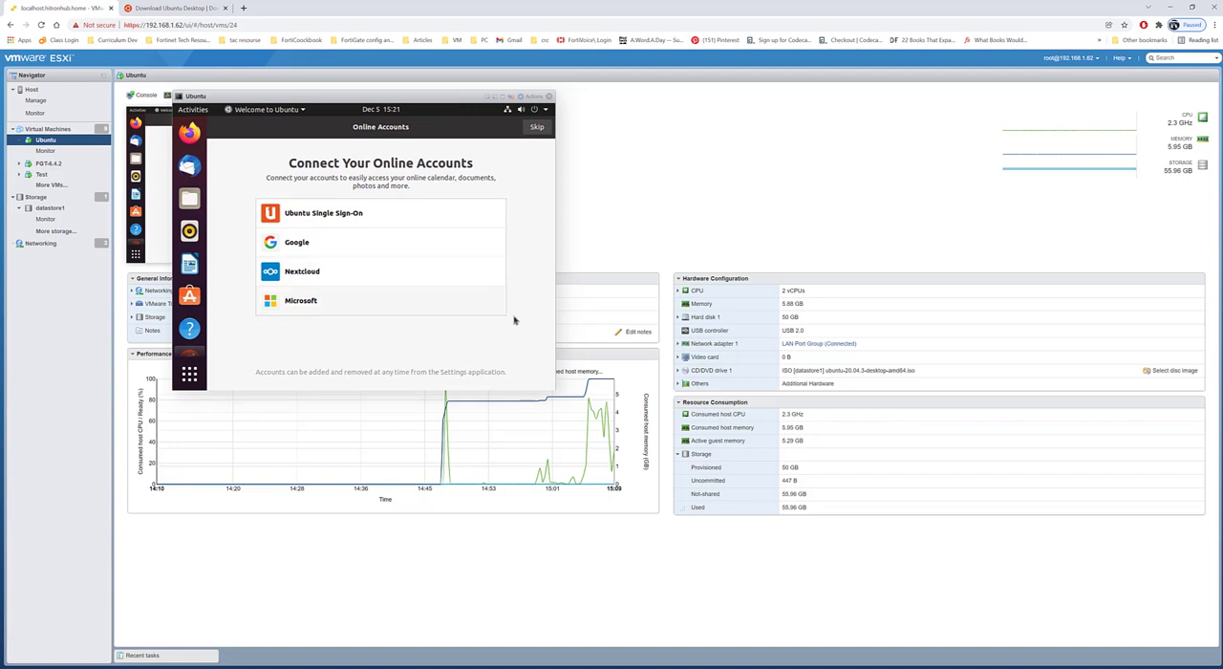
mouse_move(524, 319)
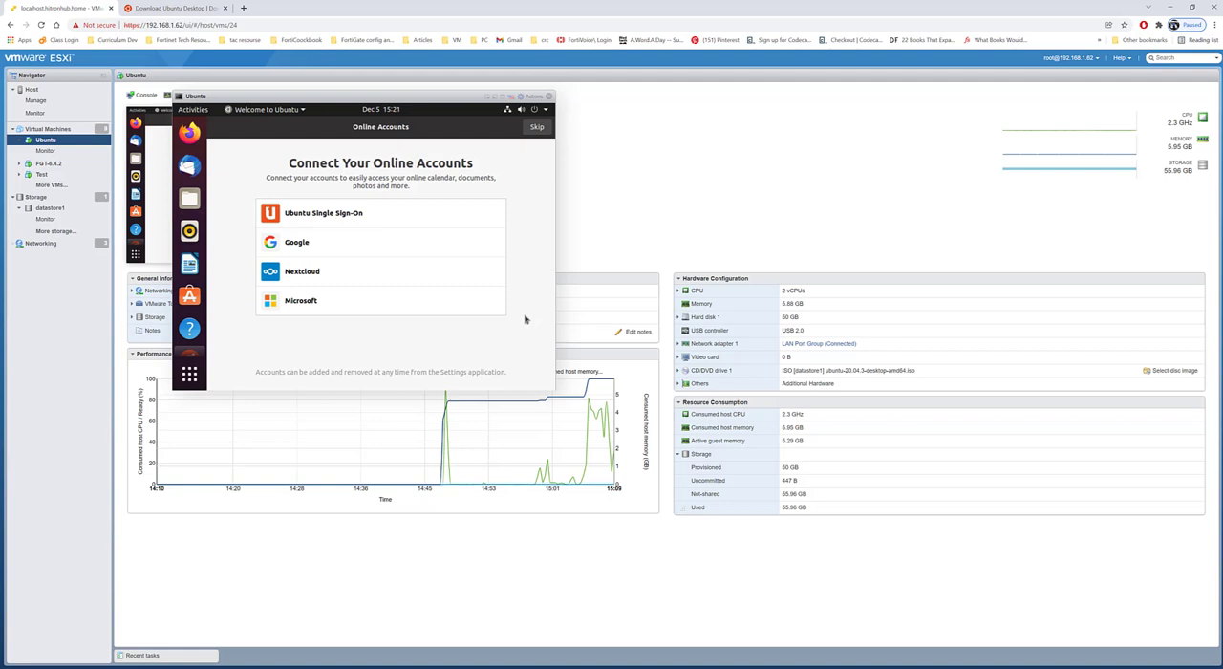
mouse_move(553, 543)
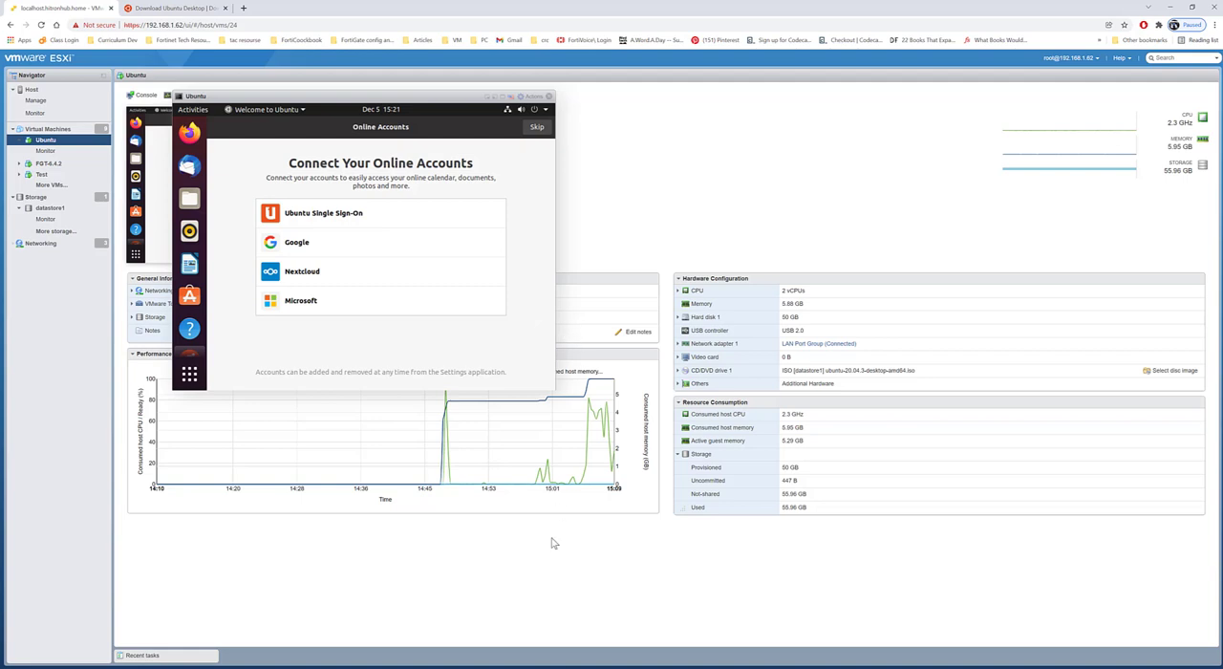